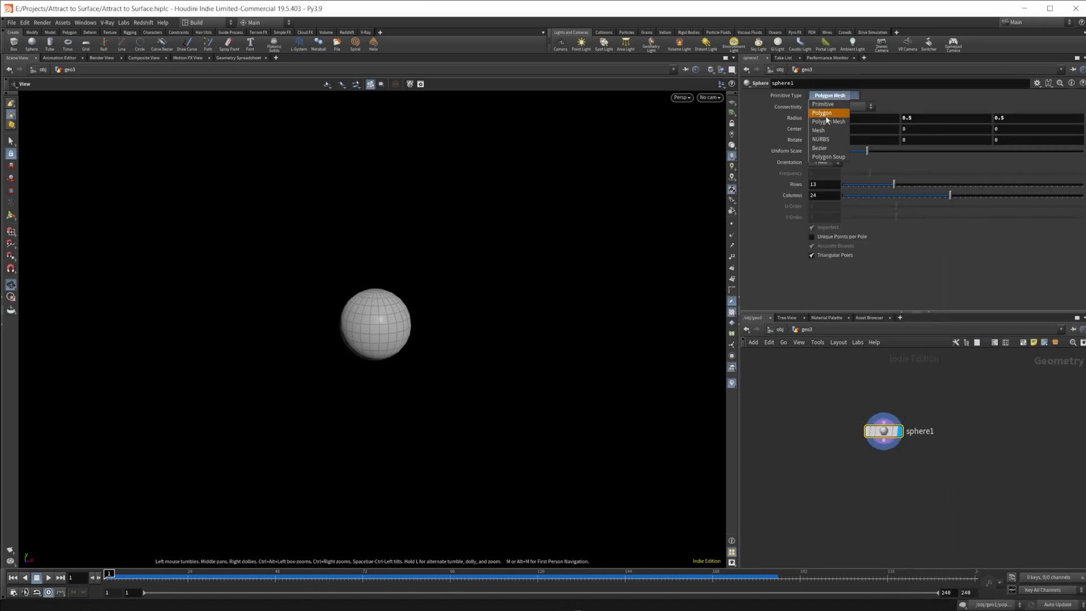
# Make the sphere polygonal, roughen it with Mountain noise, and add the Pig Head test geometry.
pyautogui.click(822, 113)
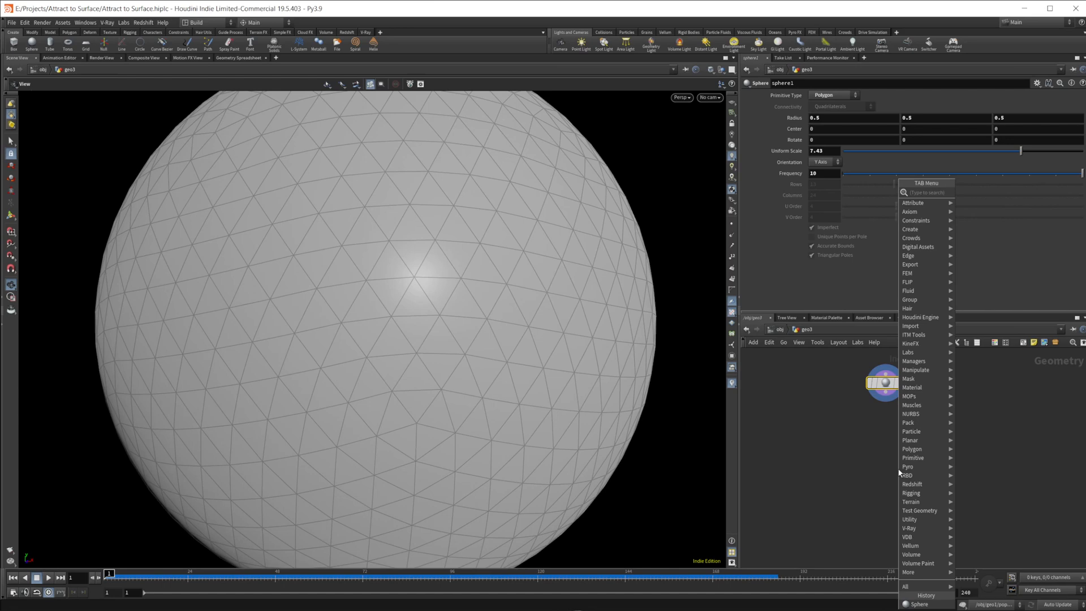
pyautogui.write('mount')
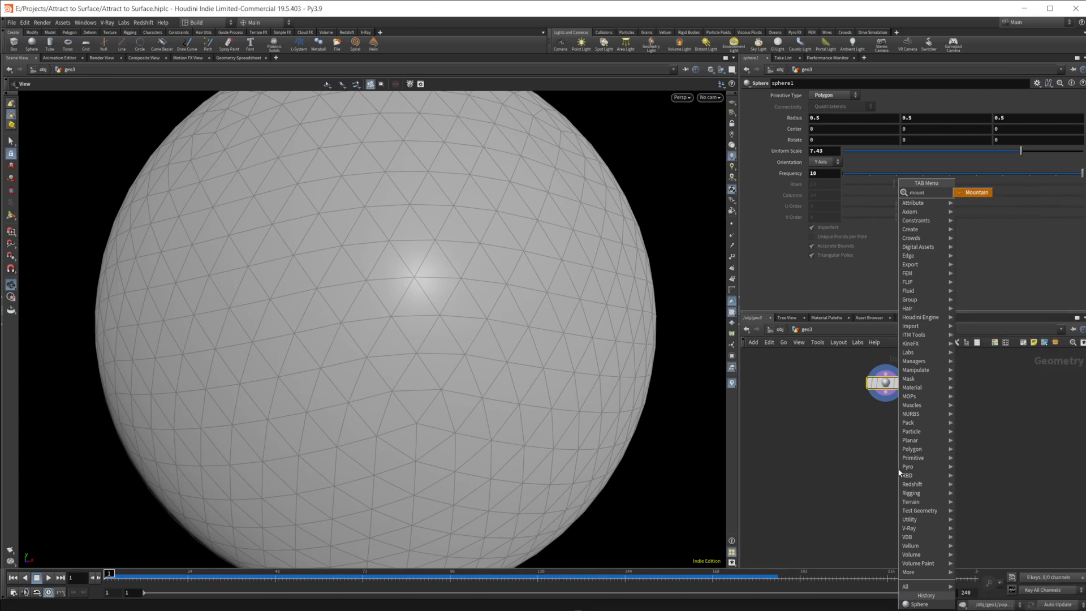
pyautogui.click(974, 192)
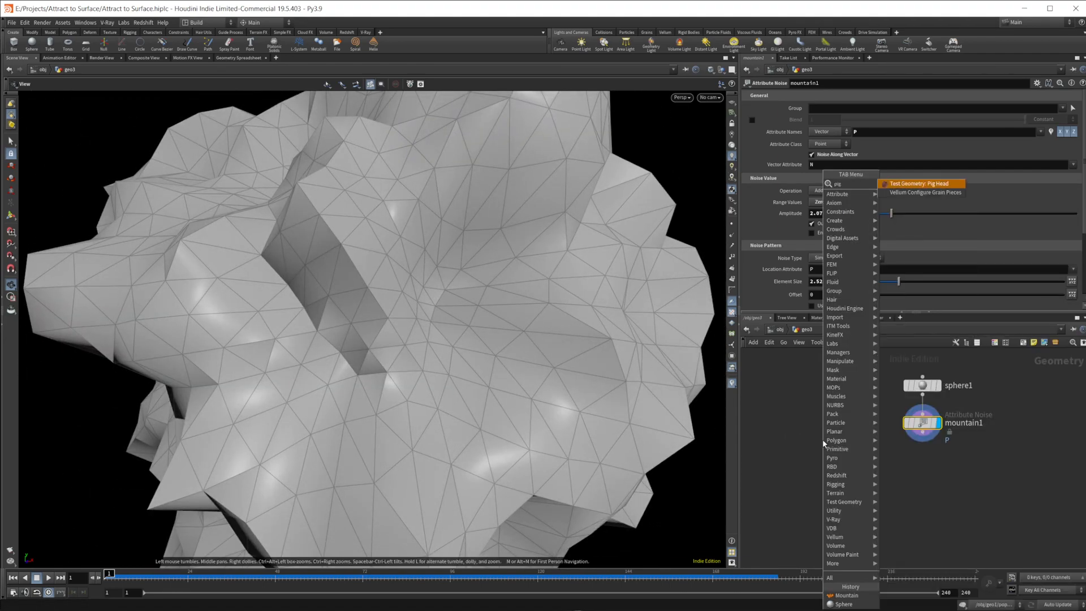
pyautogui.click(919, 184)
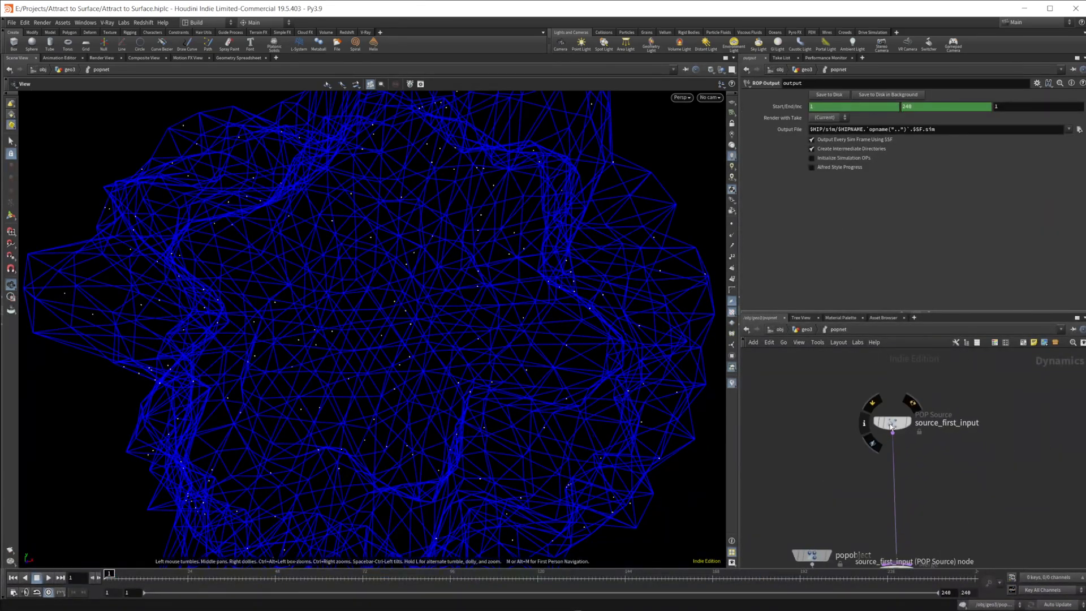
# Set source_first_input's Birth settings to a constant birth rate of 5000.
pyautogui.click(892, 422)
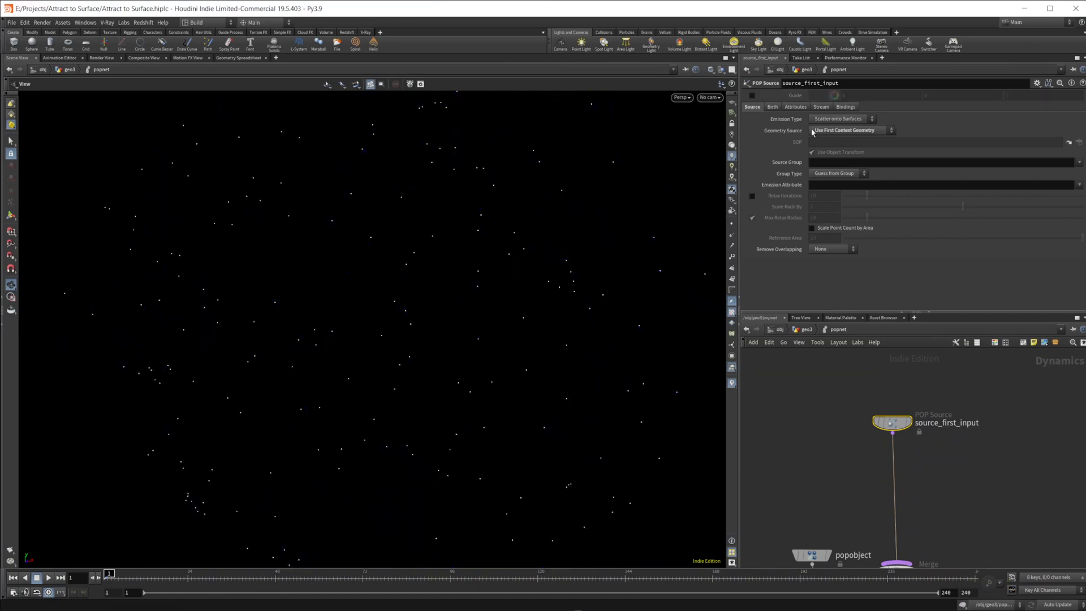
pyautogui.click(773, 107)
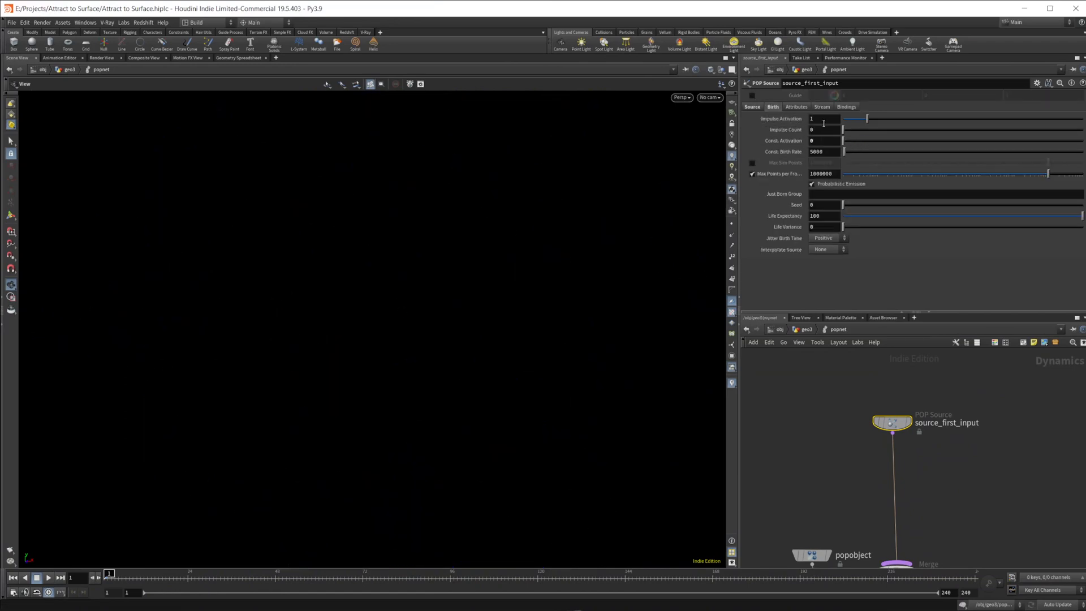
pyautogui.moveTo(776, 119)
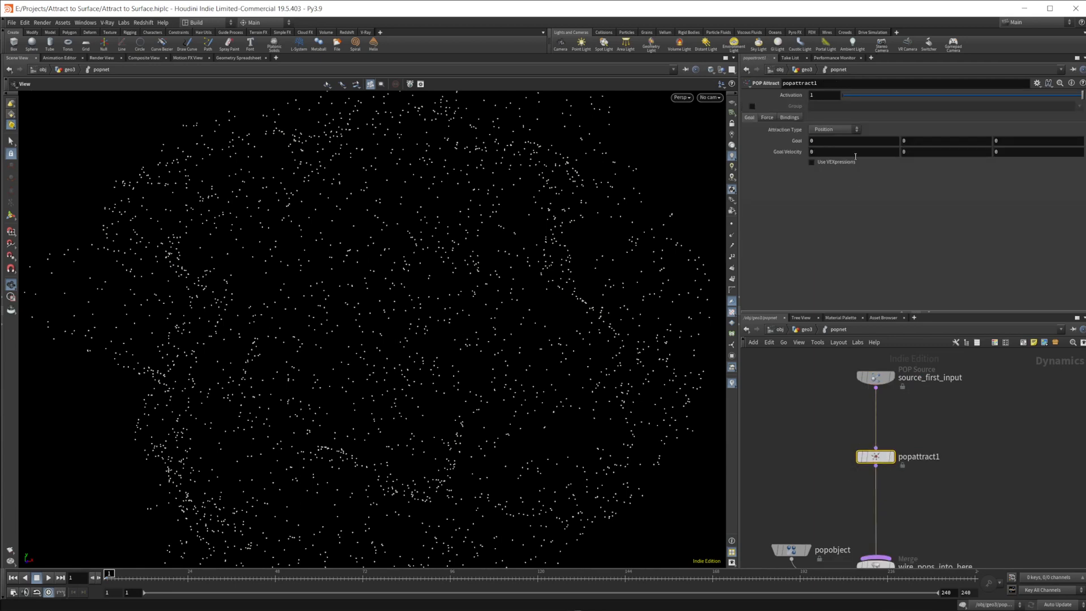
# Set POP Attract to Surface Points using the second context geometry as goal source.
pyautogui.click(835, 129)
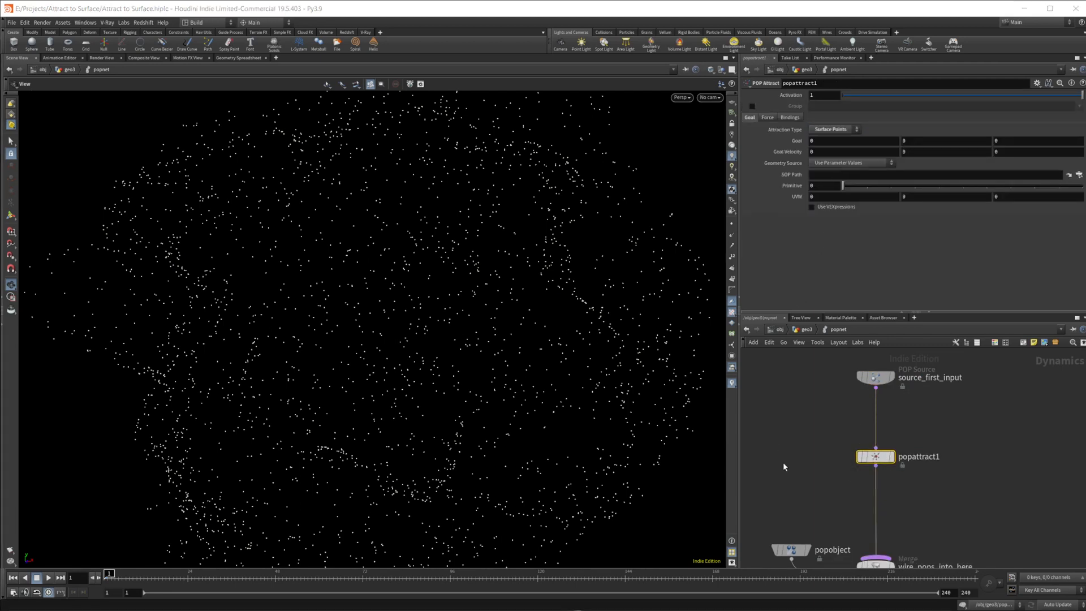
pyautogui.click(849, 163)
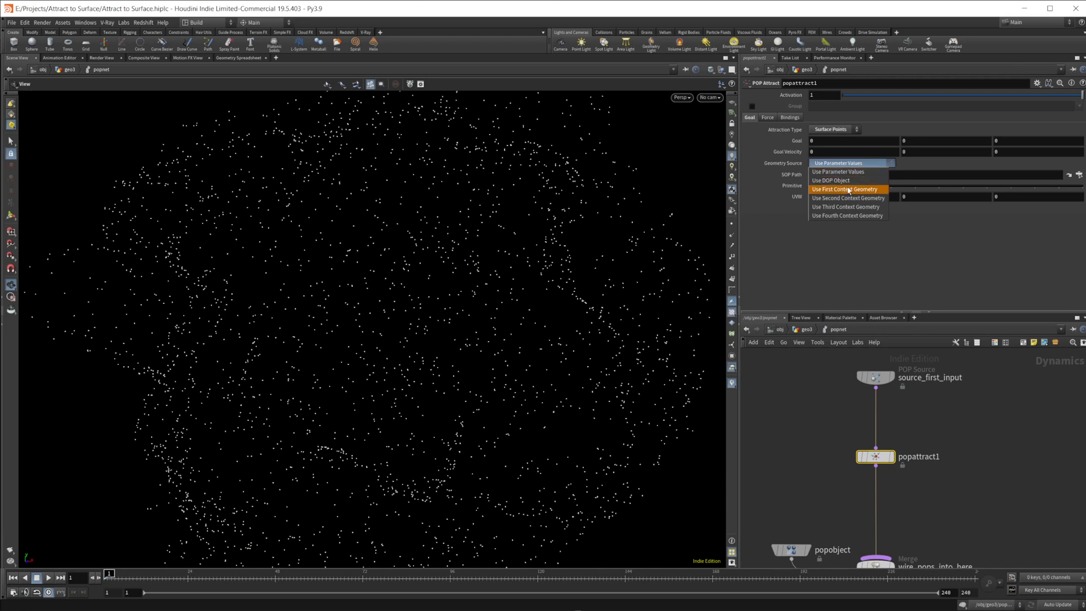
pyautogui.click(846, 196)
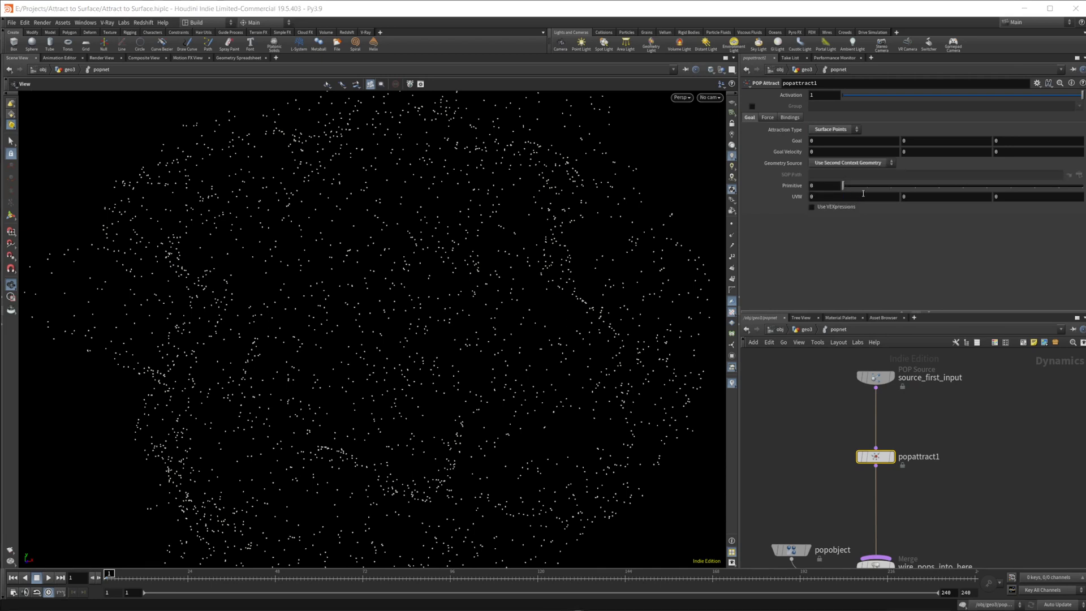
pyautogui.moveTo(651, 418)
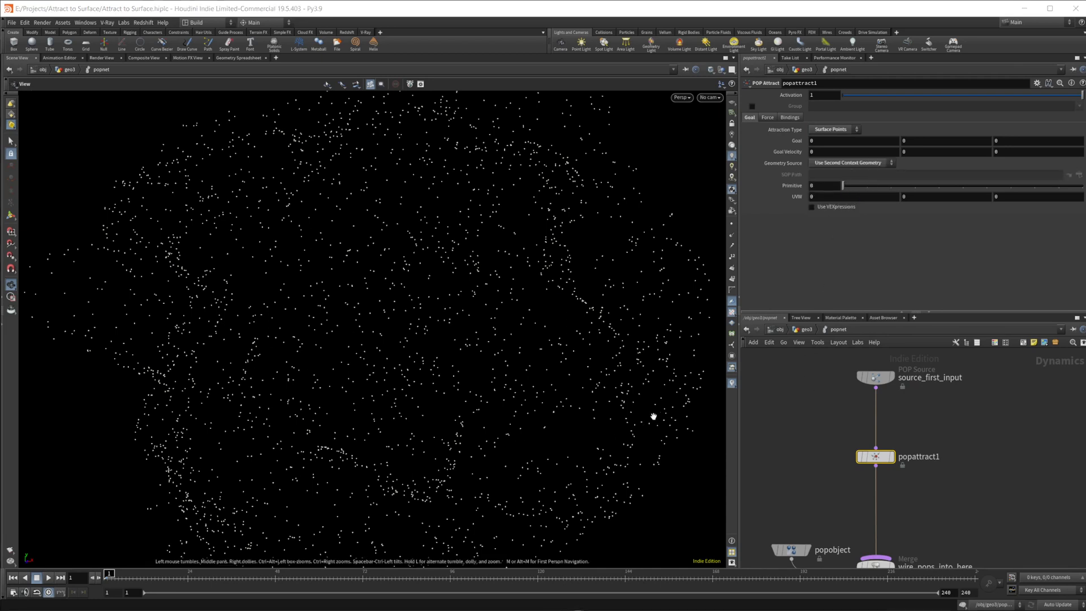
pyautogui.moveTo(625, 312)
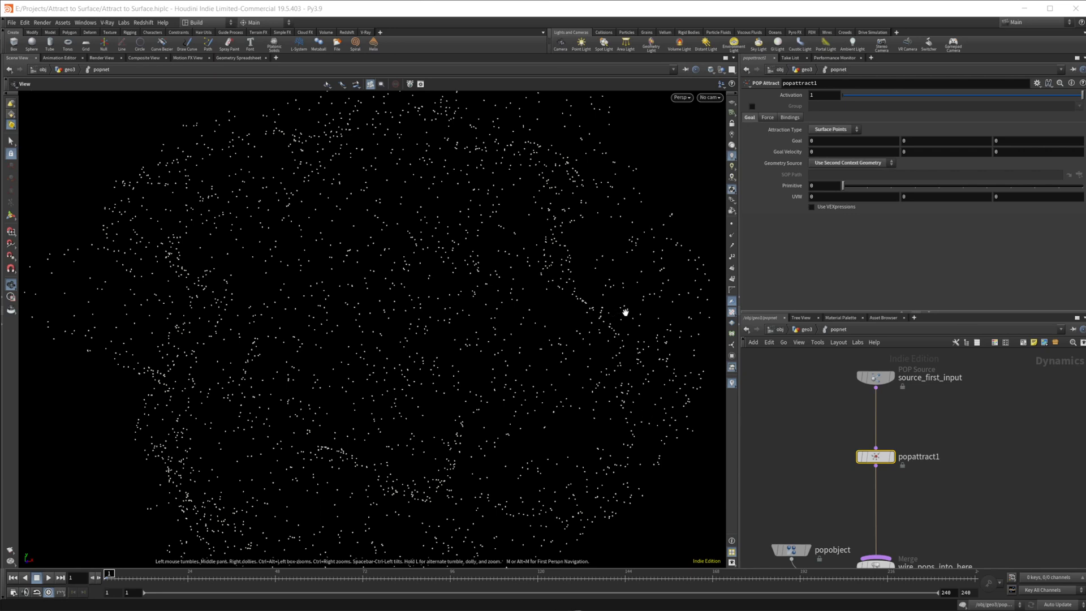
pyautogui.moveTo(812, 264)
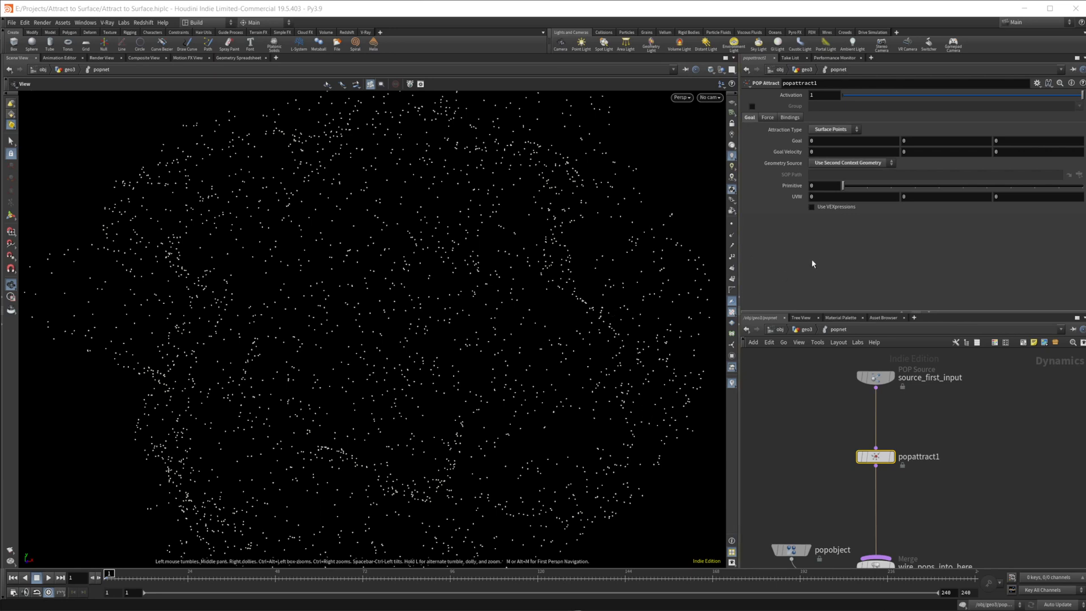
pyautogui.moveTo(864, 199)
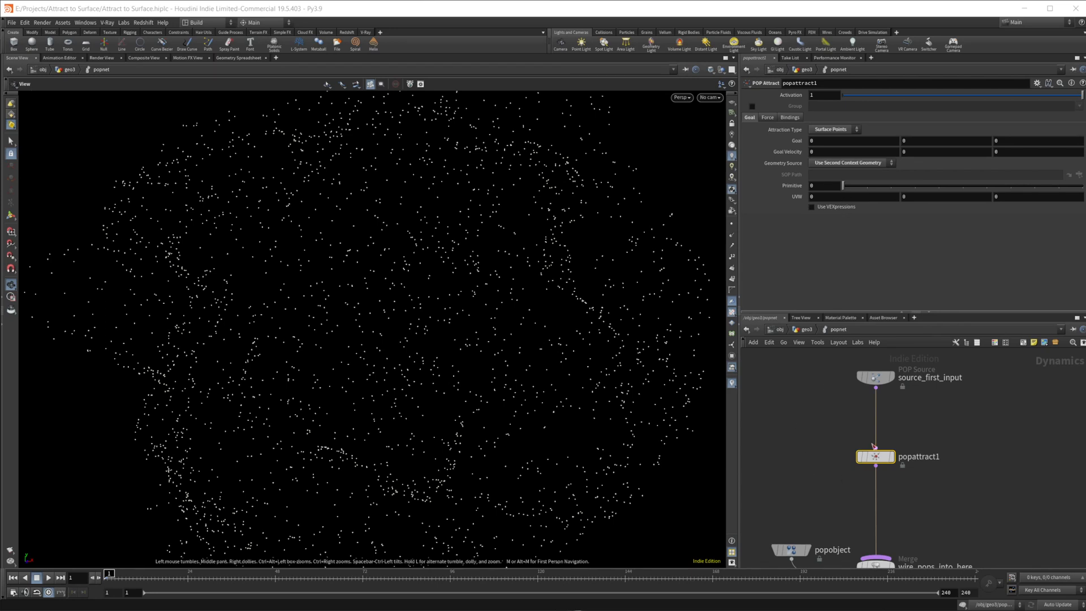
pyautogui.moveTo(795, 442)
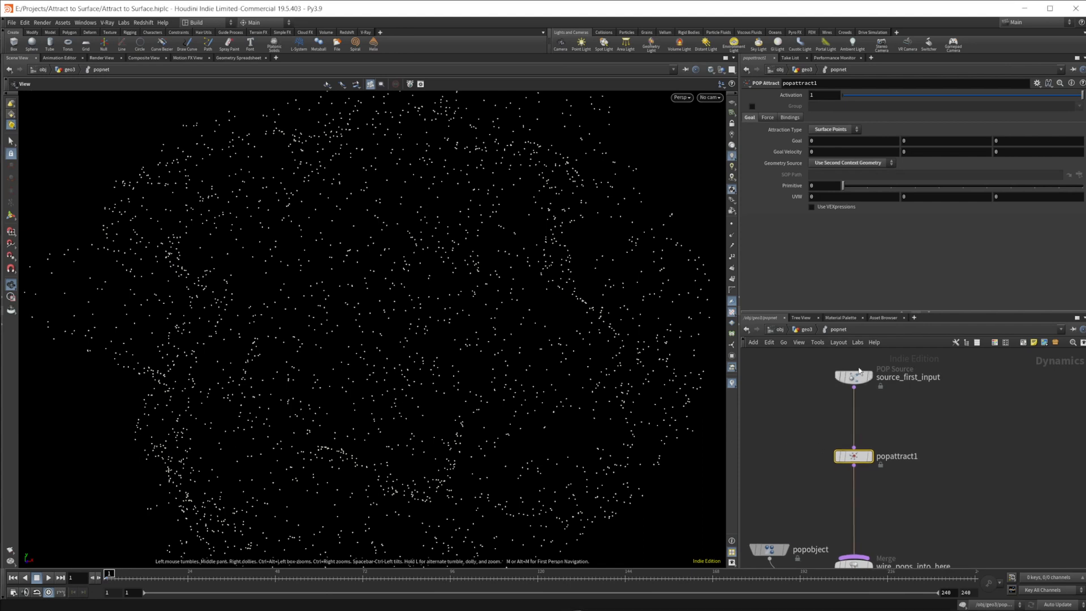
pyautogui.moveTo(832, 206)
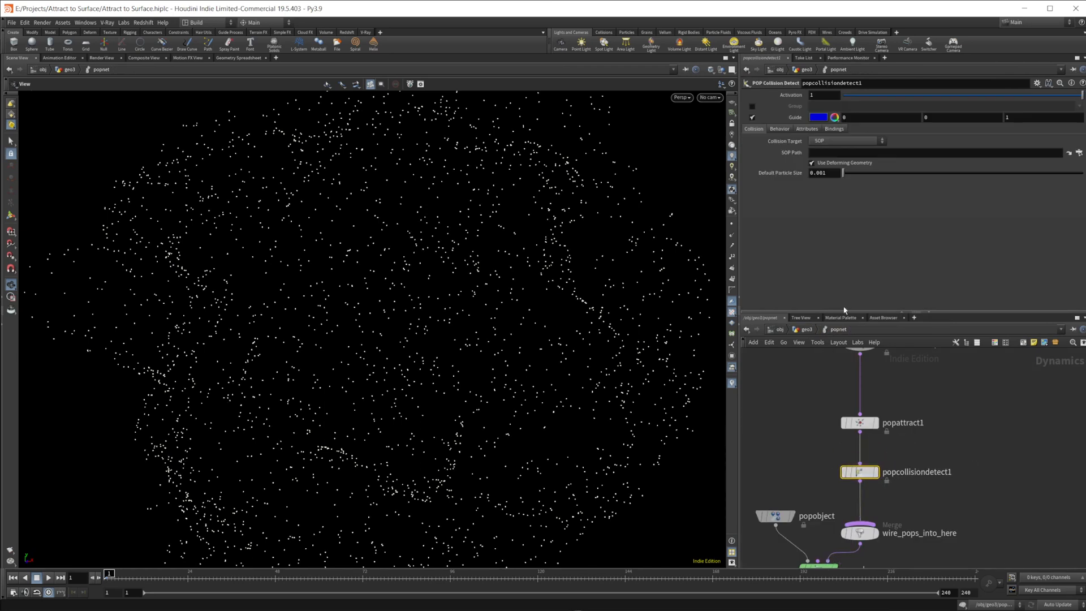
# Set POP Collision Detect's response to Stop and play the simulation.
pyautogui.click(844, 141)
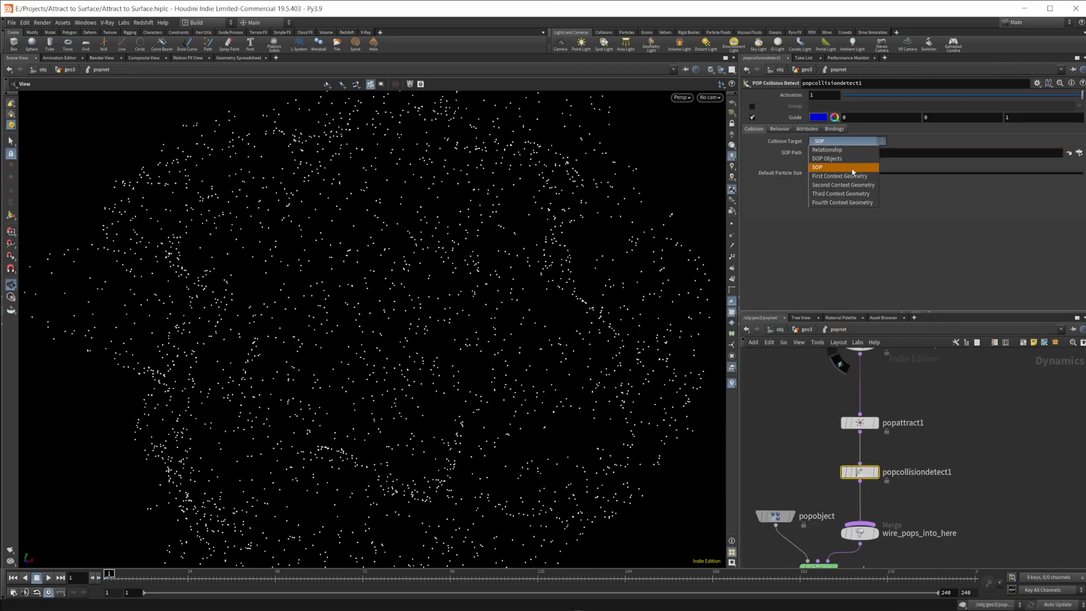
pyautogui.click(778, 129)
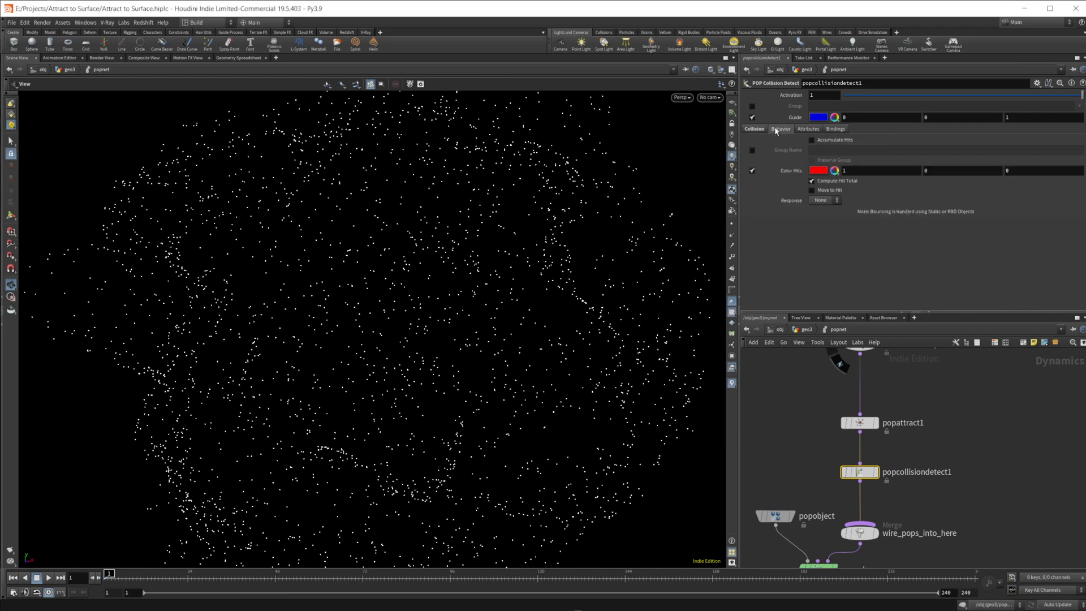
pyautogui.click(824, 200)
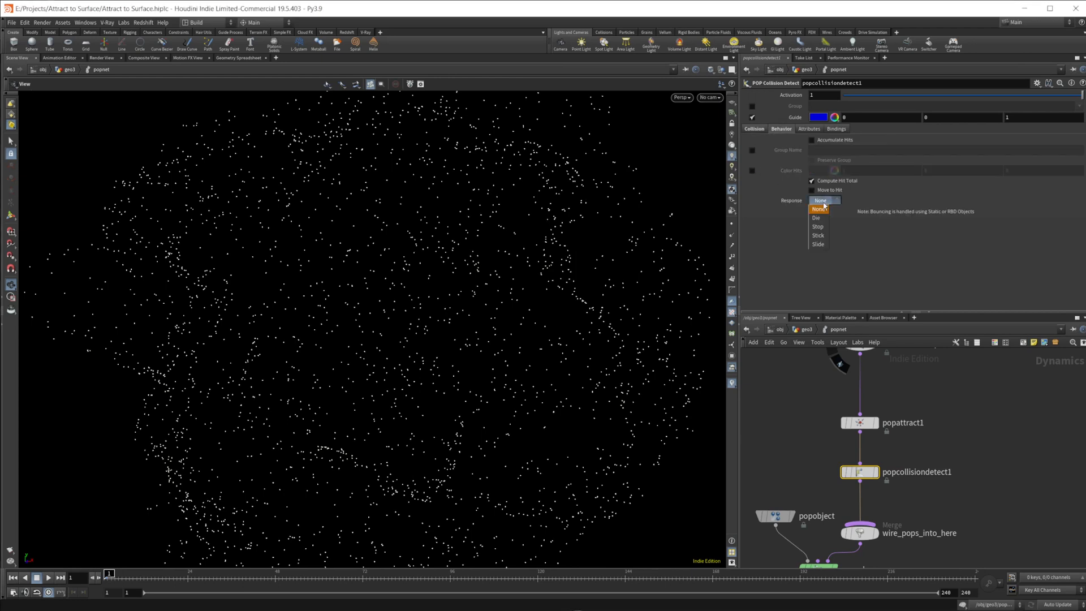
pyautogui.click(817, 227)
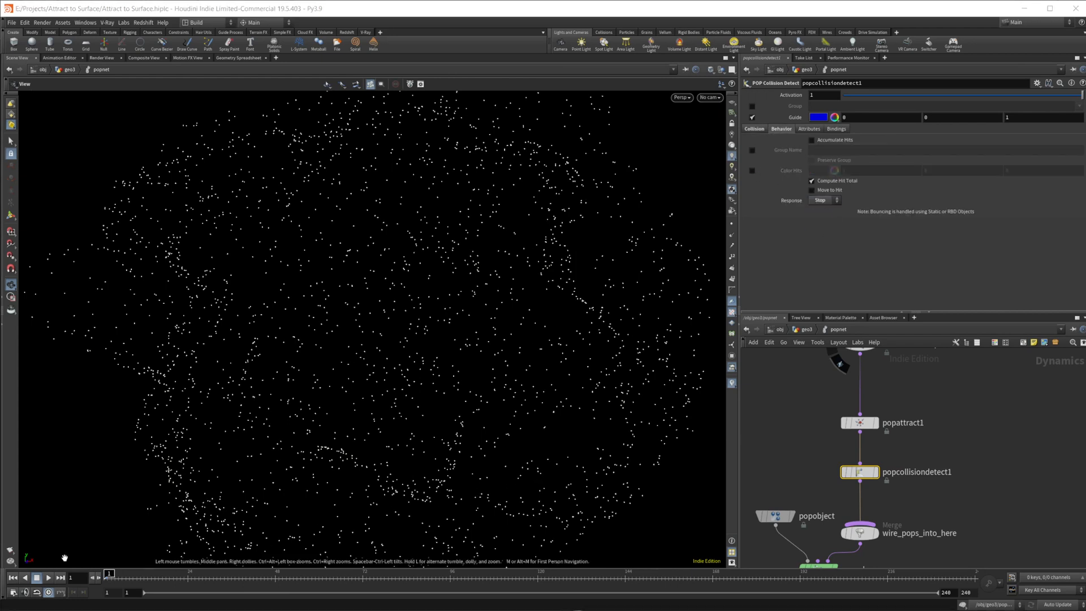
pyautogui.click(49, 578)
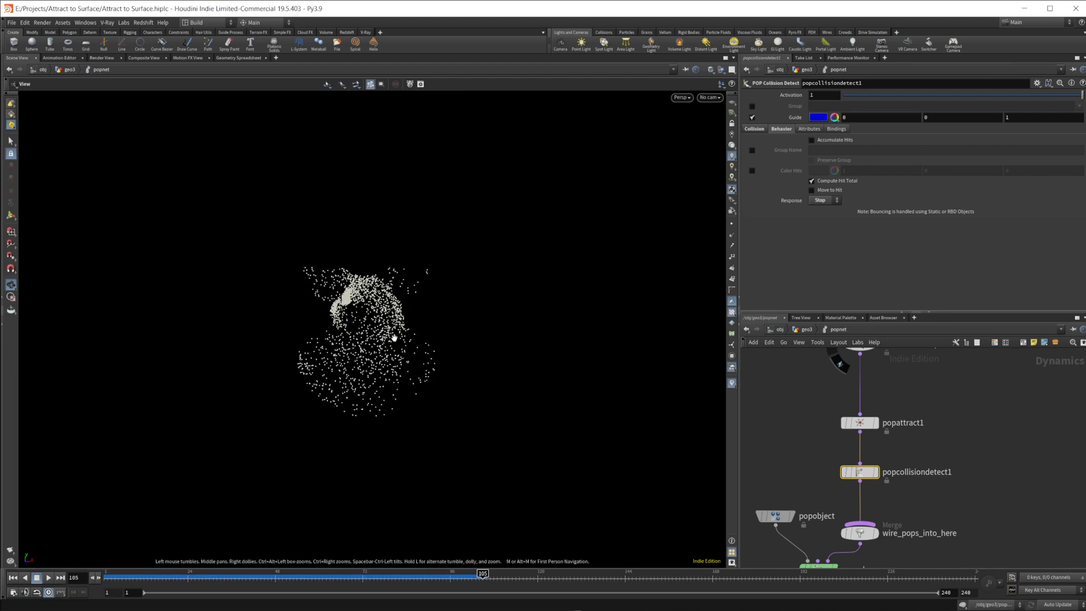
pyautogui.moveTo(328, 313)
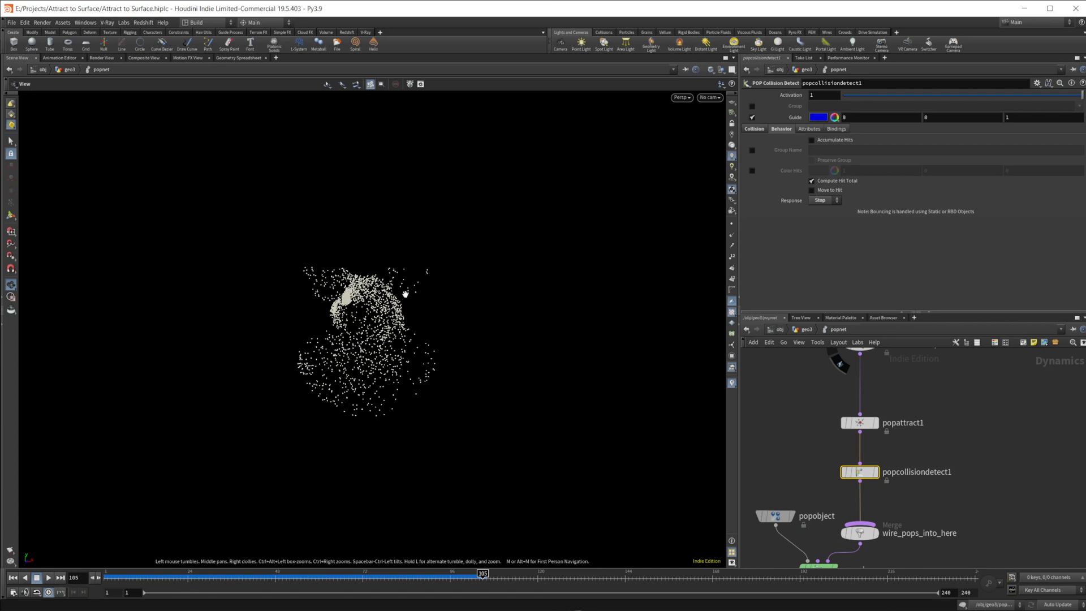
pyautogui.moveTo(849, 495)
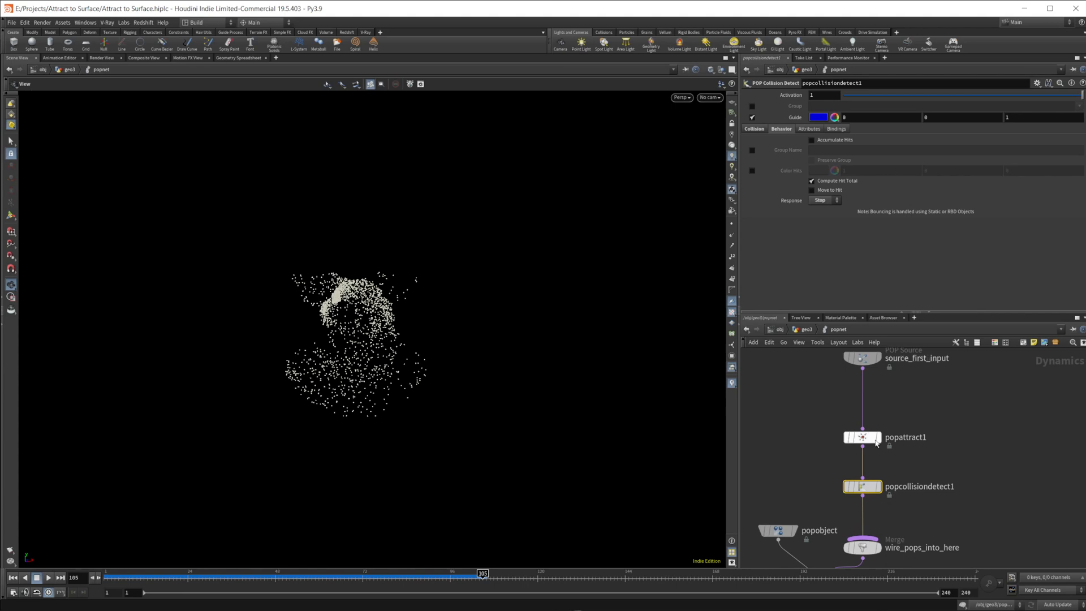
# Enable popattract1's VEXpression and start goalprim with the floor function.
pyautogui.click(862, 436)
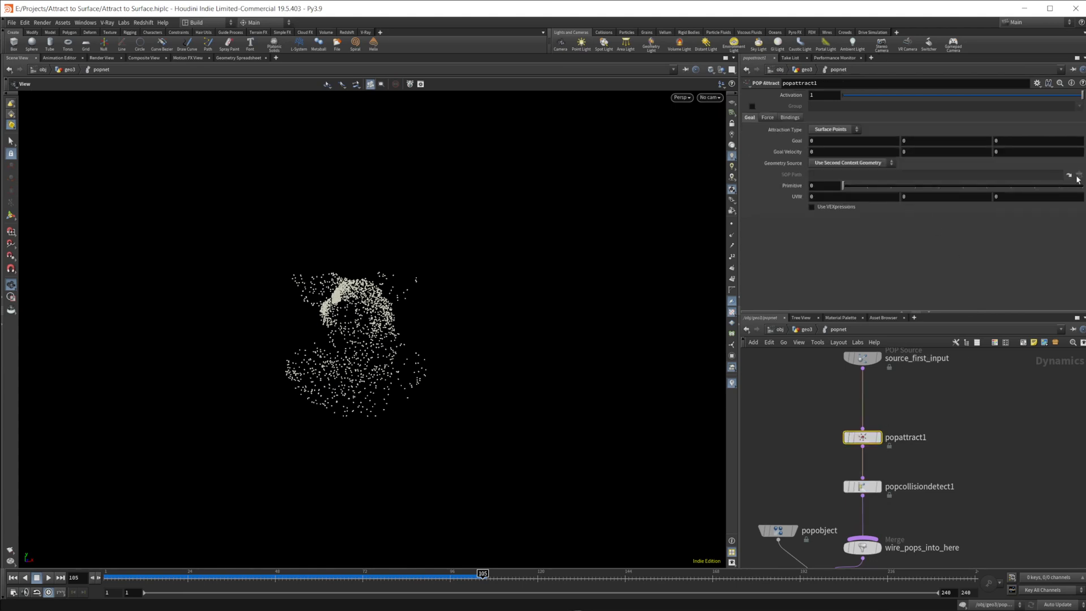
pyautogui.click(813, 205)
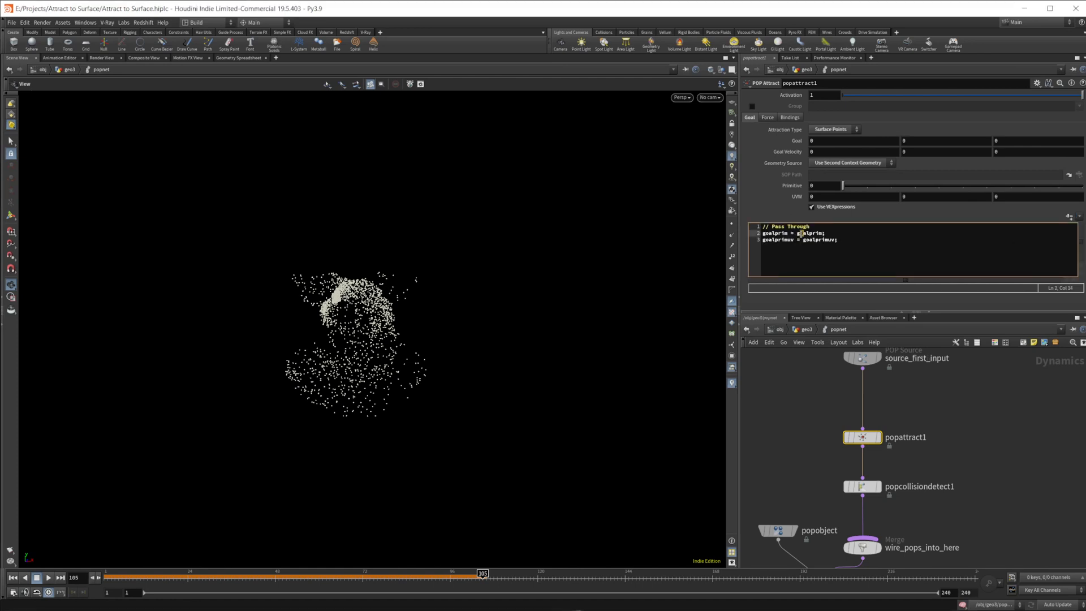
pyautogui.doubleClick(806, 233)
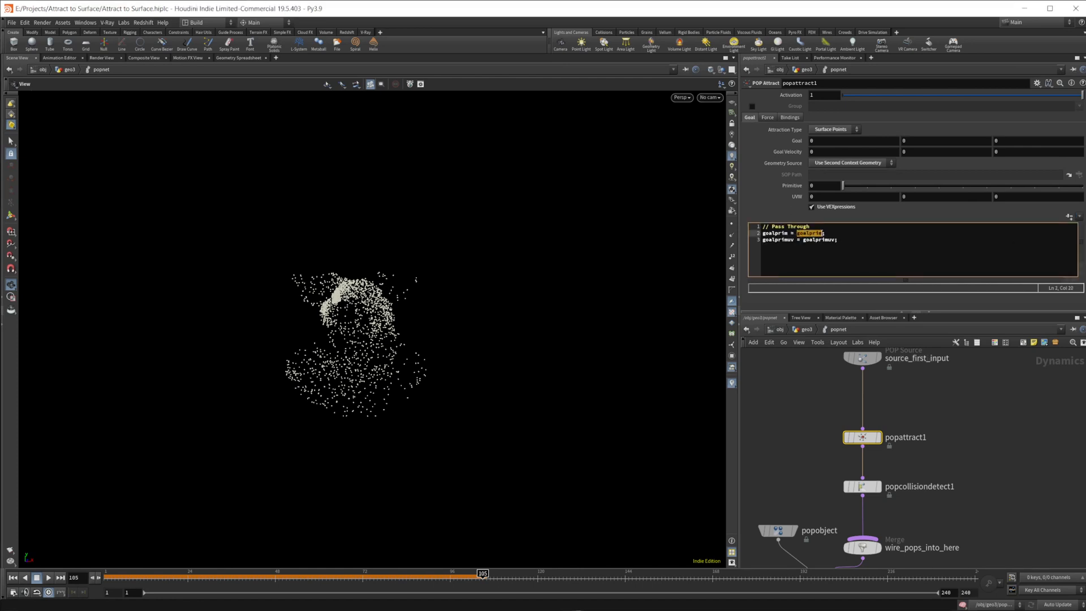
pyautogui.write('fl')
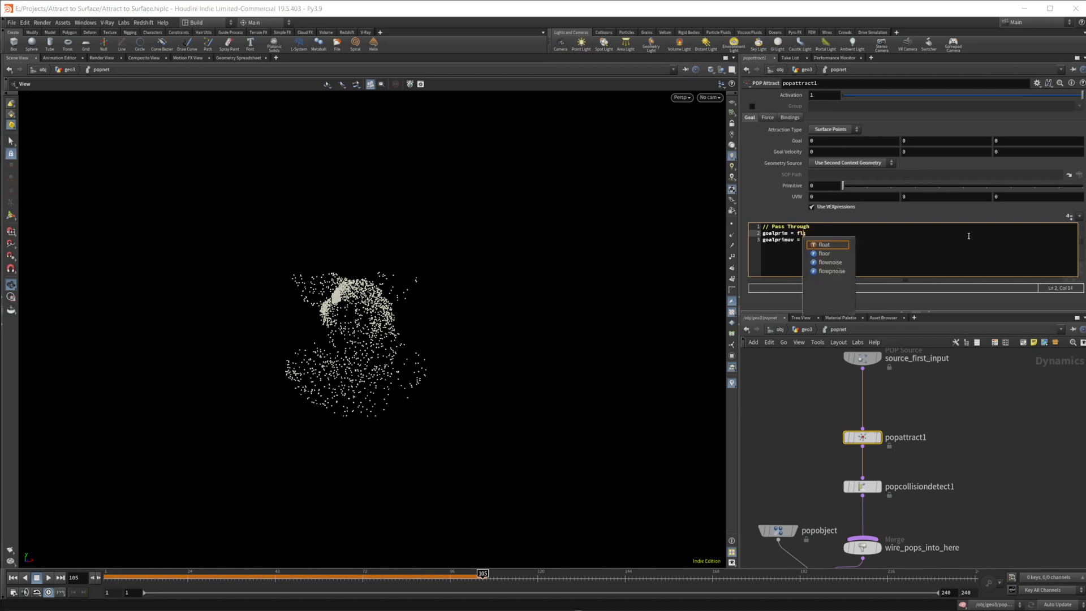
pyautogui.click(825, 252)
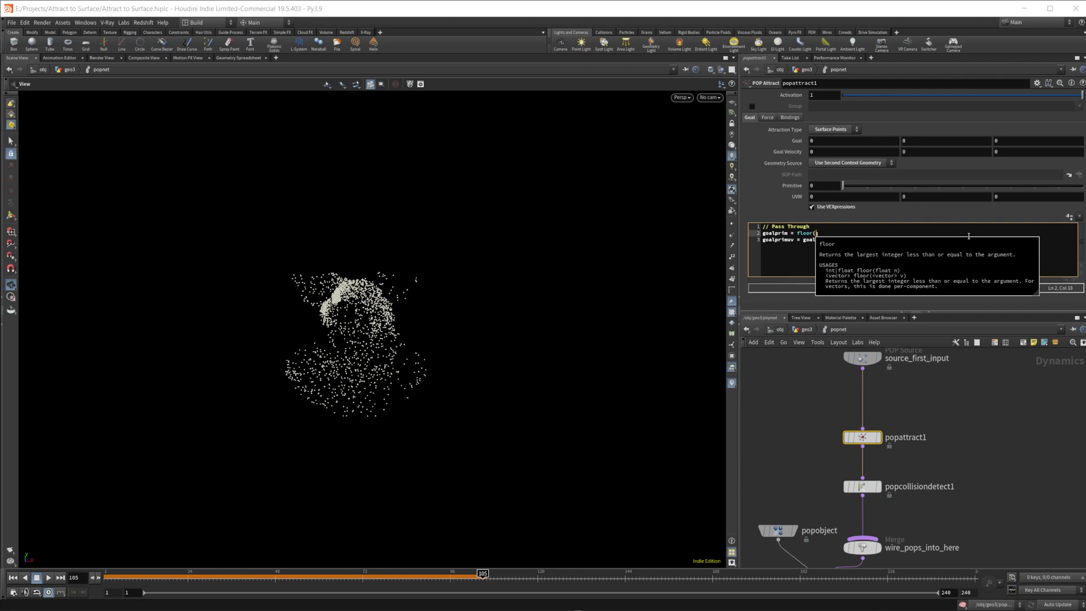
pyautogui.write('ram')
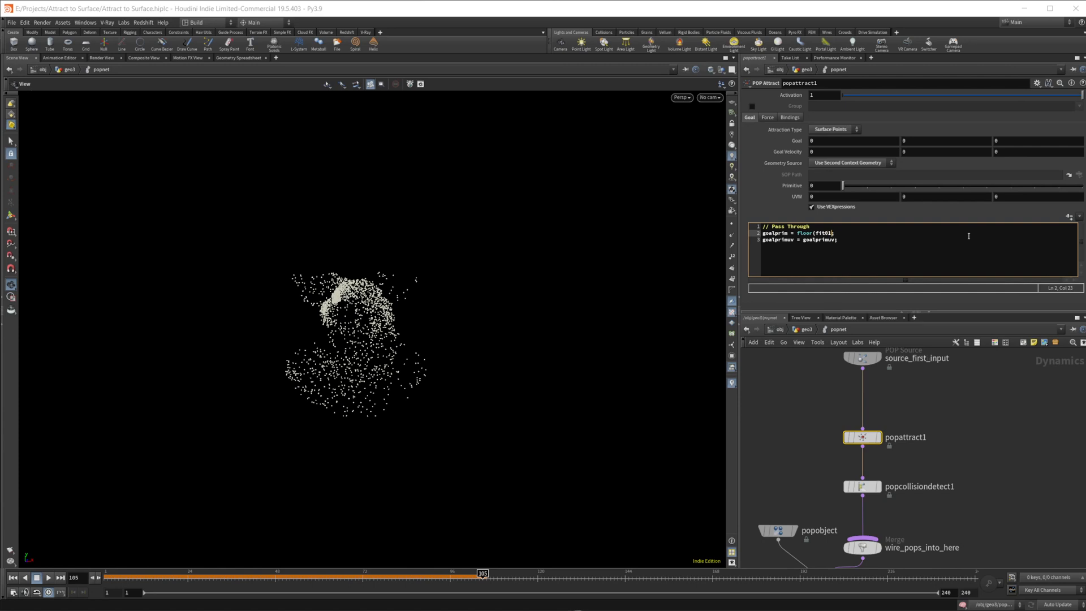
pyautogui.write('rand')
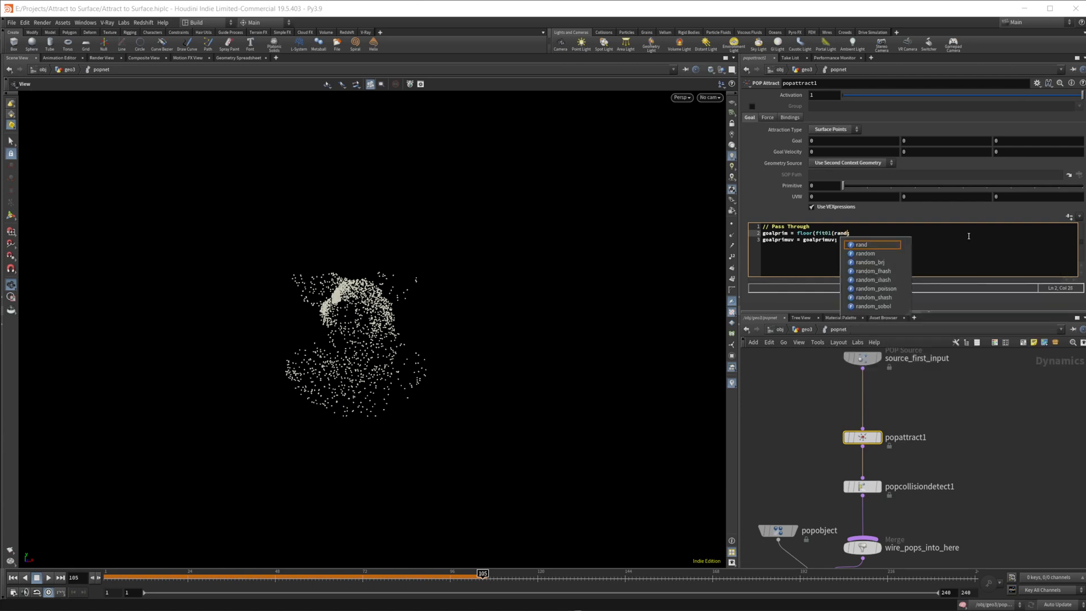
pyautogui.click(861, 244)
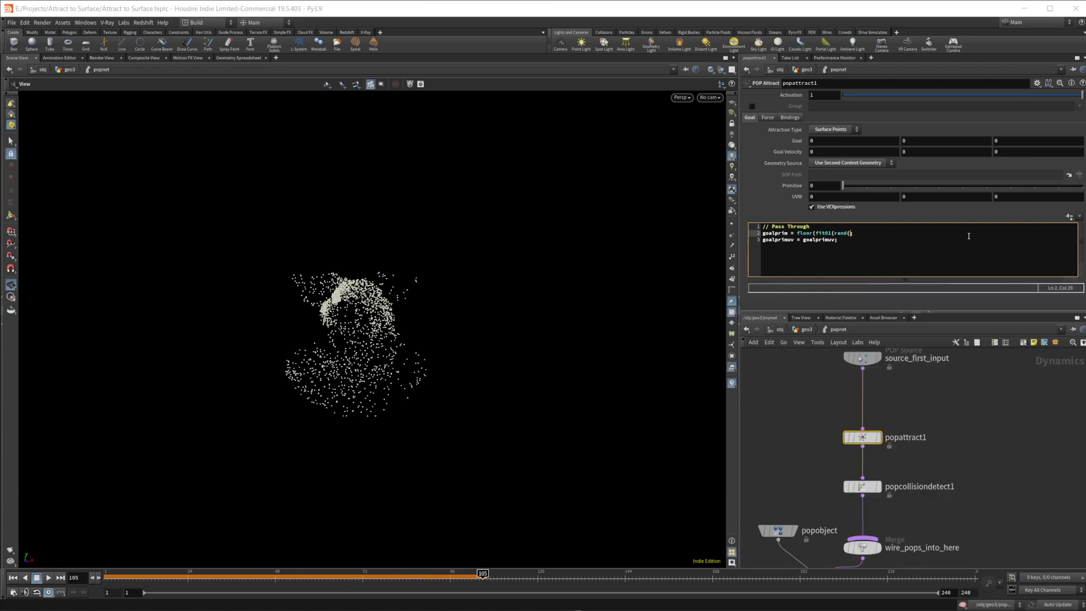
pyautogui.write('@ptnum')
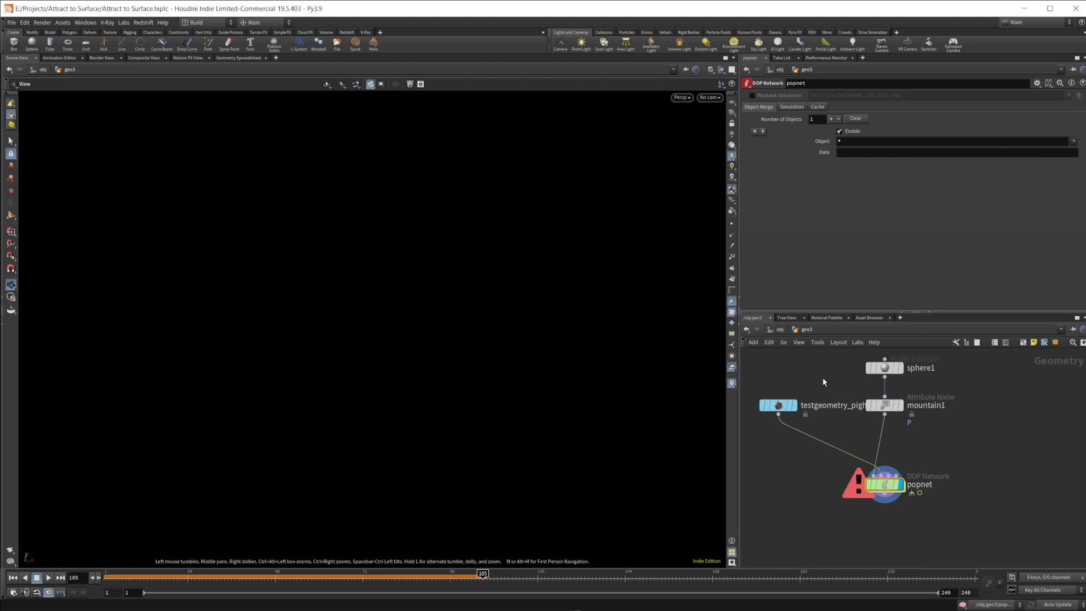
pyautogui.click(777, 405)
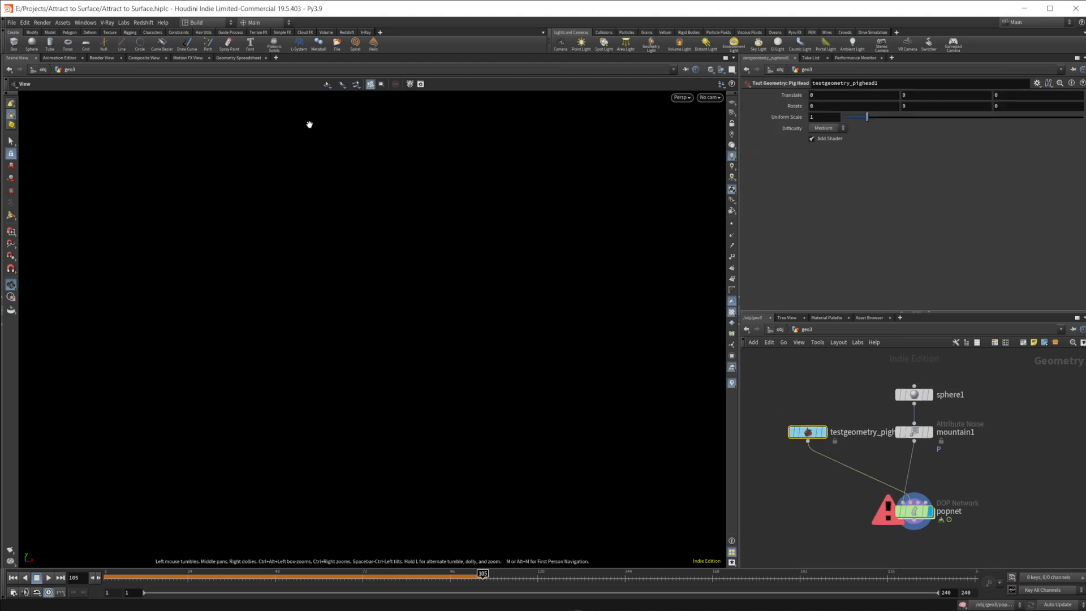
pyautogui.click(238, 58)
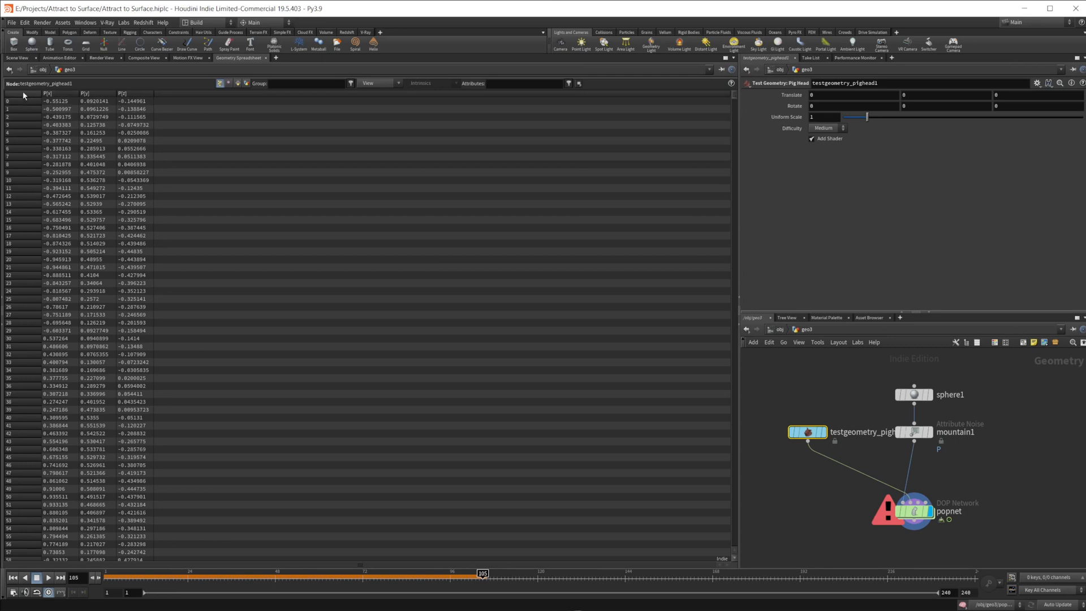
pyautogui.scroll(-3)
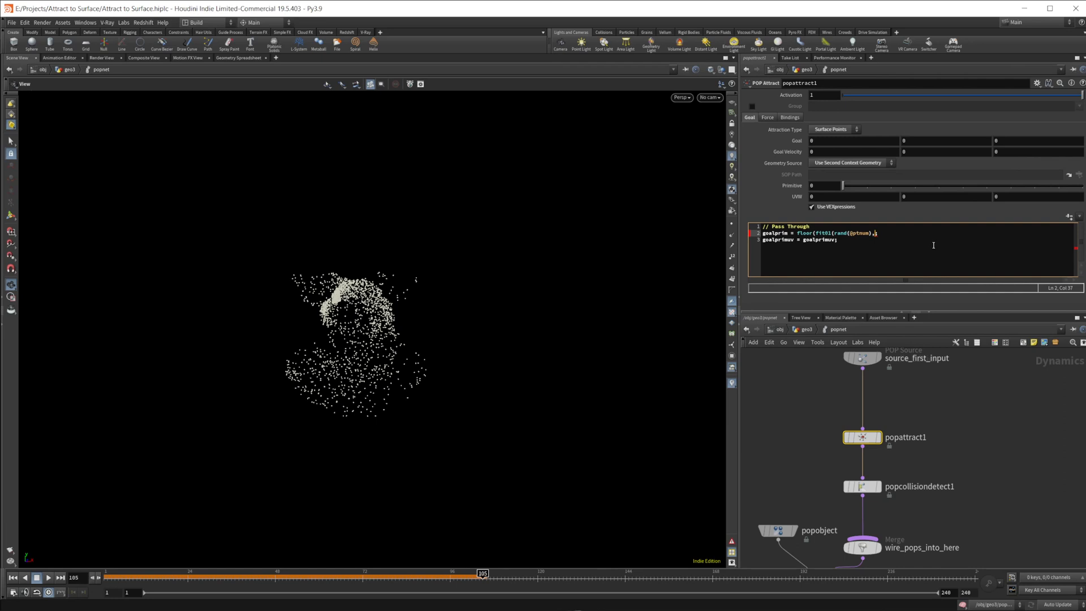
pyautogui.write(',0,2888))')
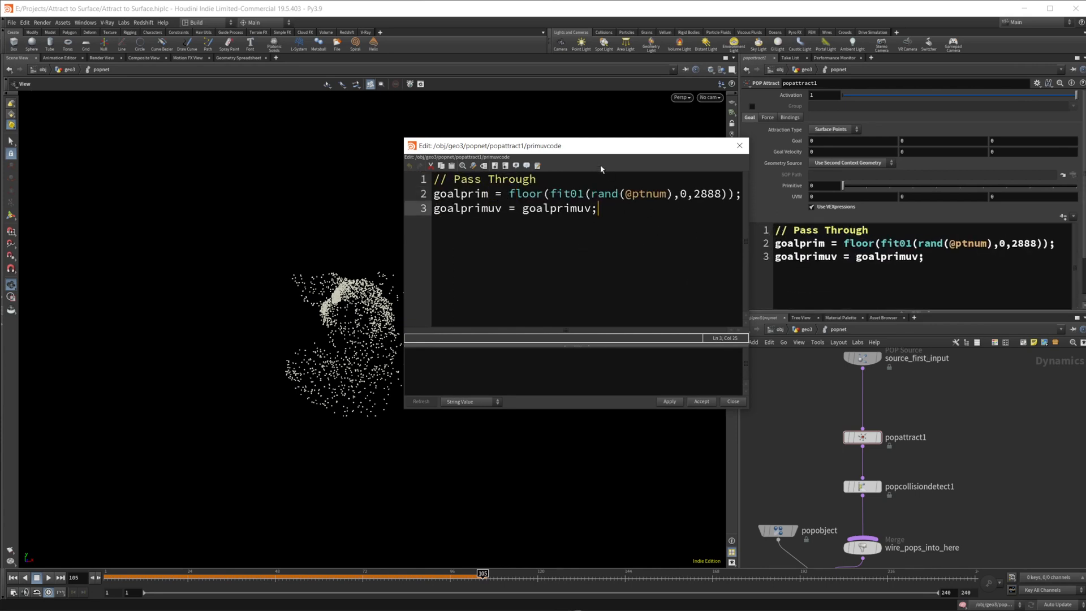
pyautogui.moveTo(723, 153)
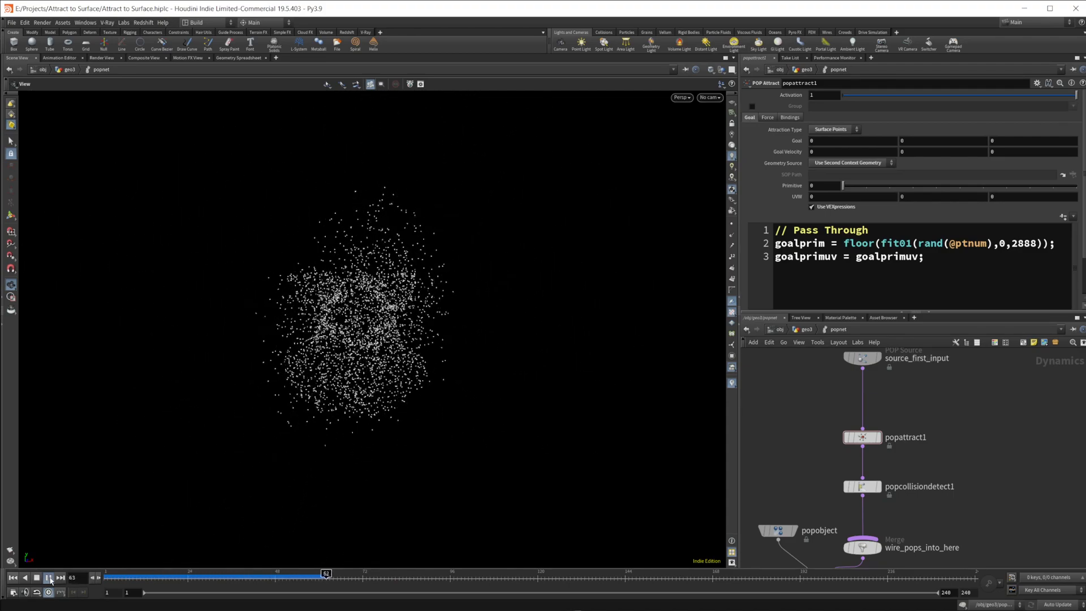
# Play the simulation so particles gather into the pig head, then add a POP Wrangle.
pyautogui.click(48, 578)
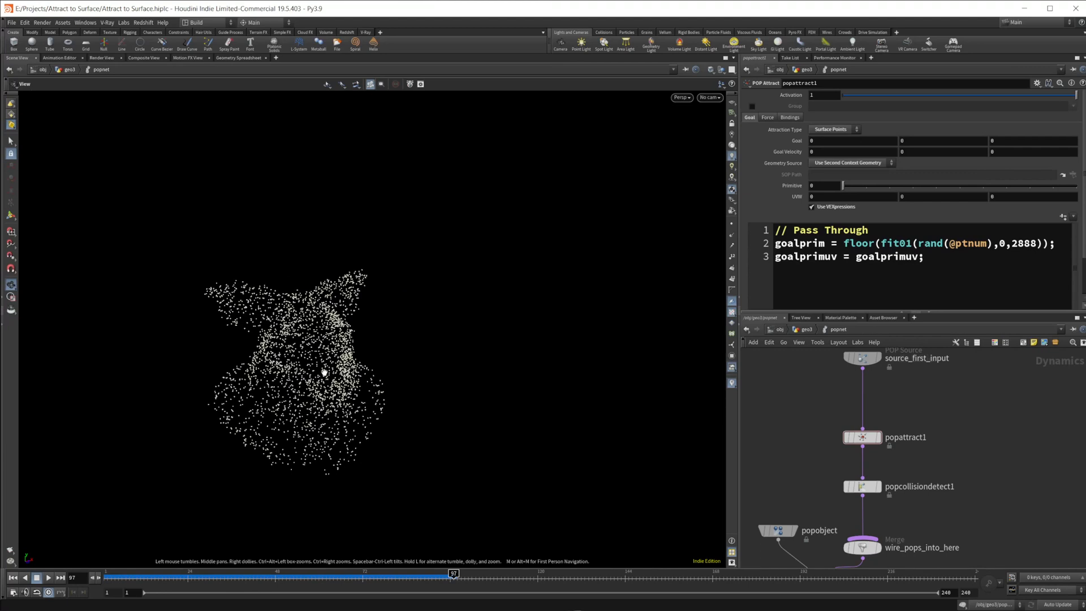
pyautogui.moveTo(647, 315)
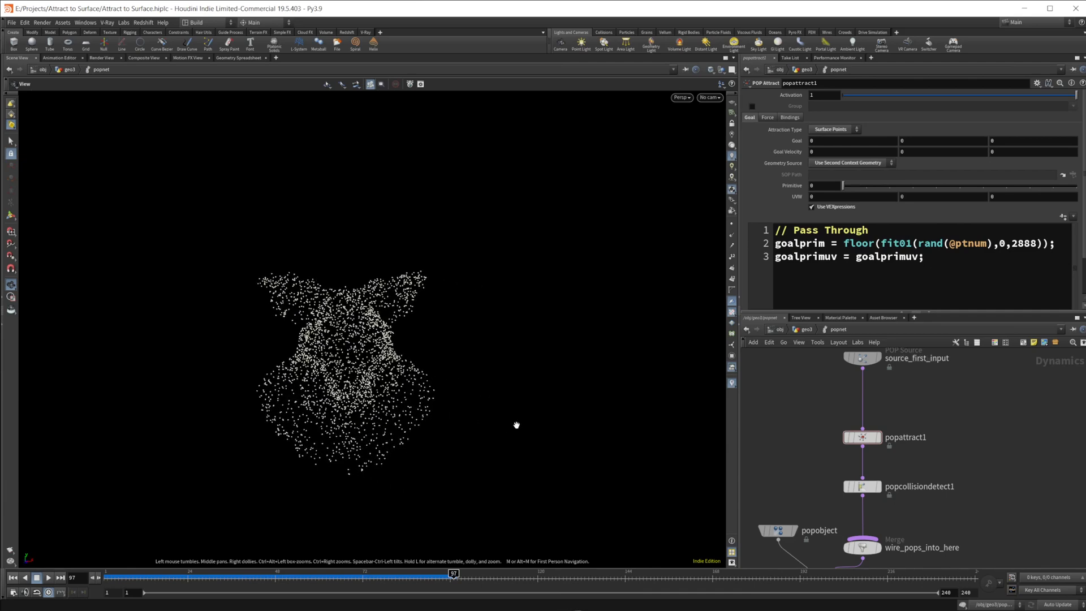
pyautogui.moveTo(530, 434)
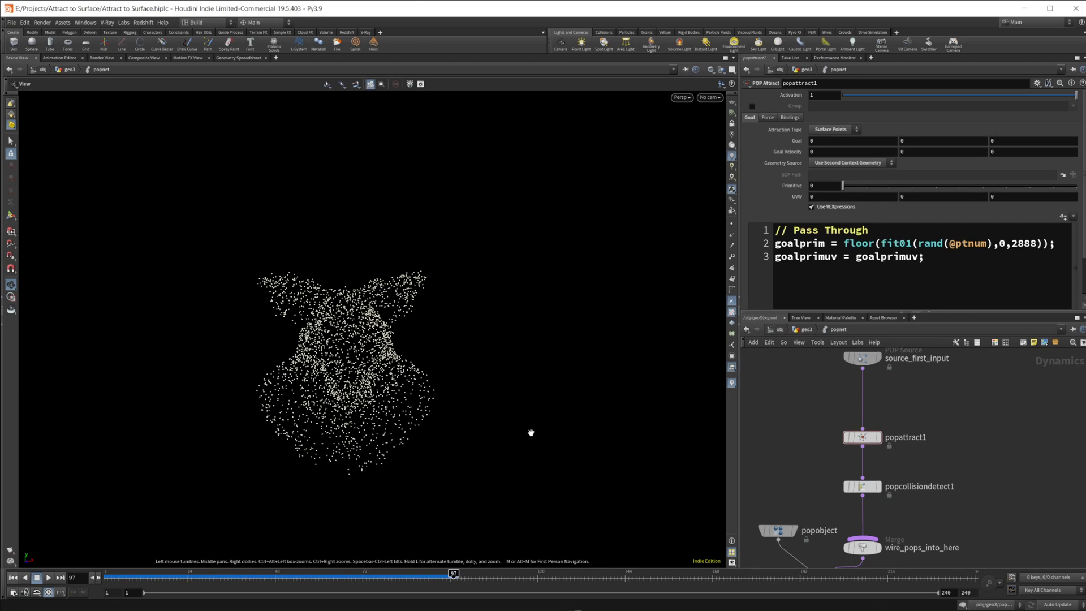
pyautogui.moveTo(818, 414)
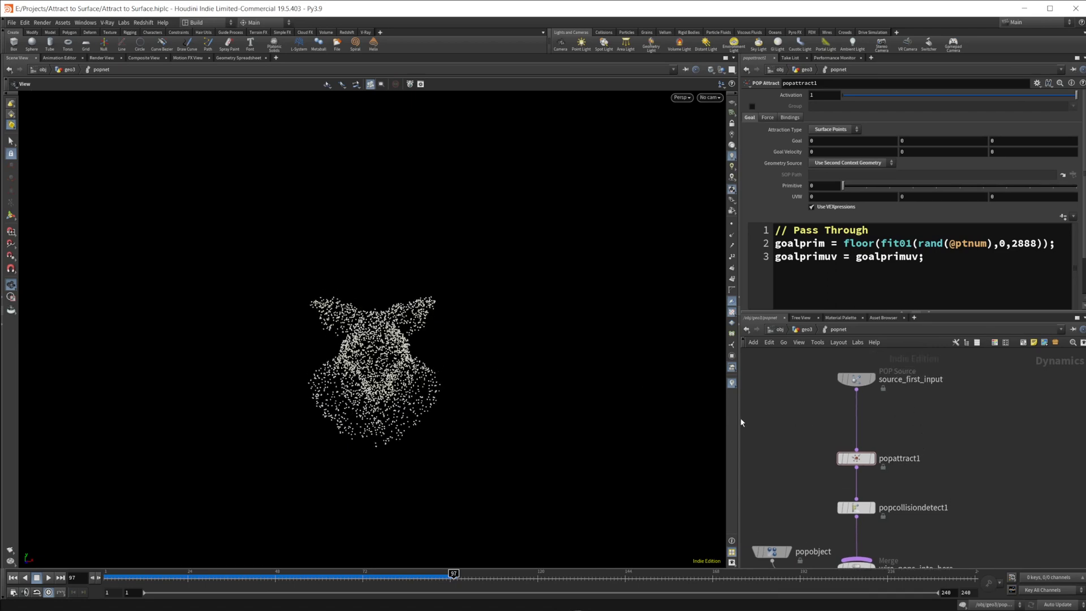
pyautogui.moveTo(415, 402)
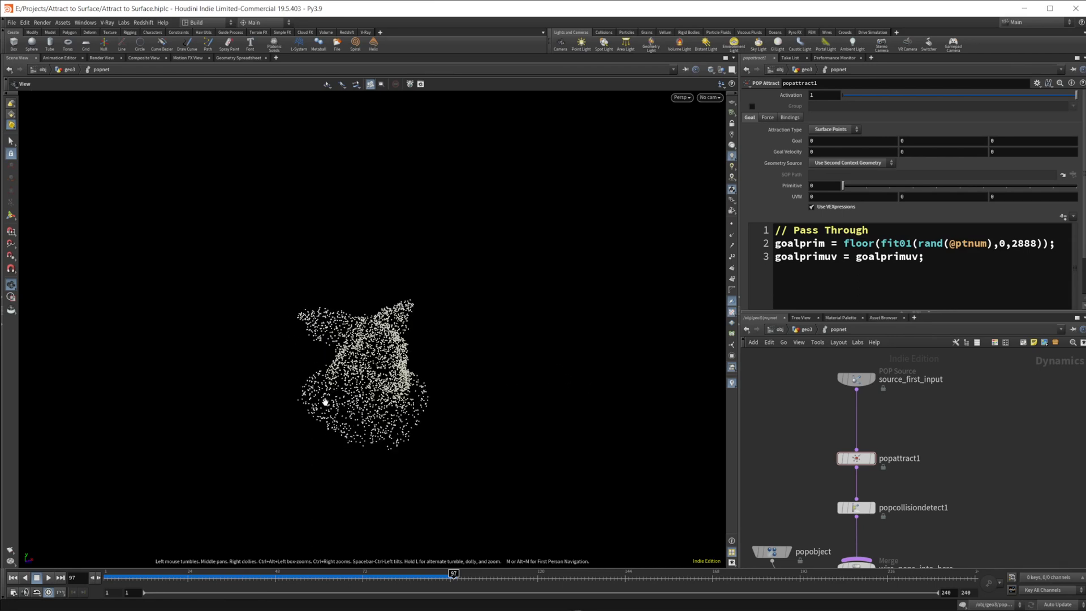
pyautogui.moveTo(374, 409)
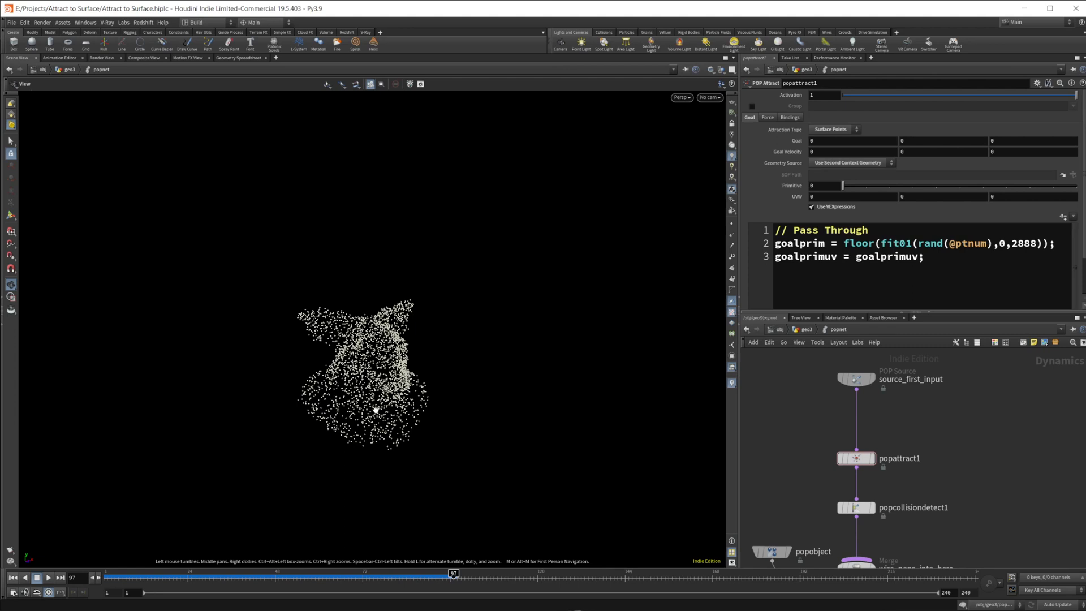
pyautogui.moveTo(428, 337)
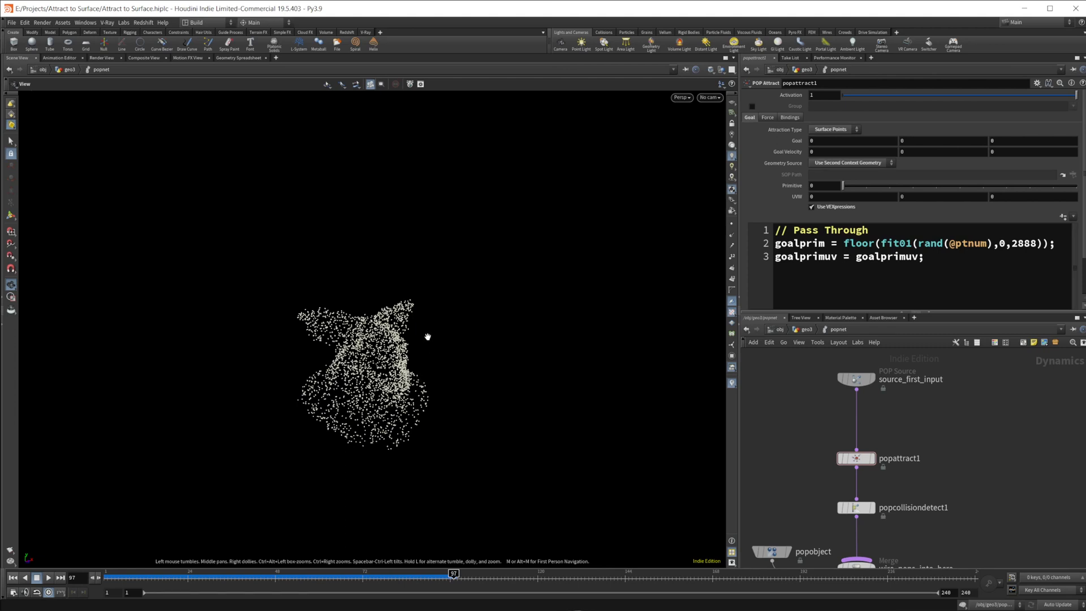
pyautogui.moveTo(553, 424)
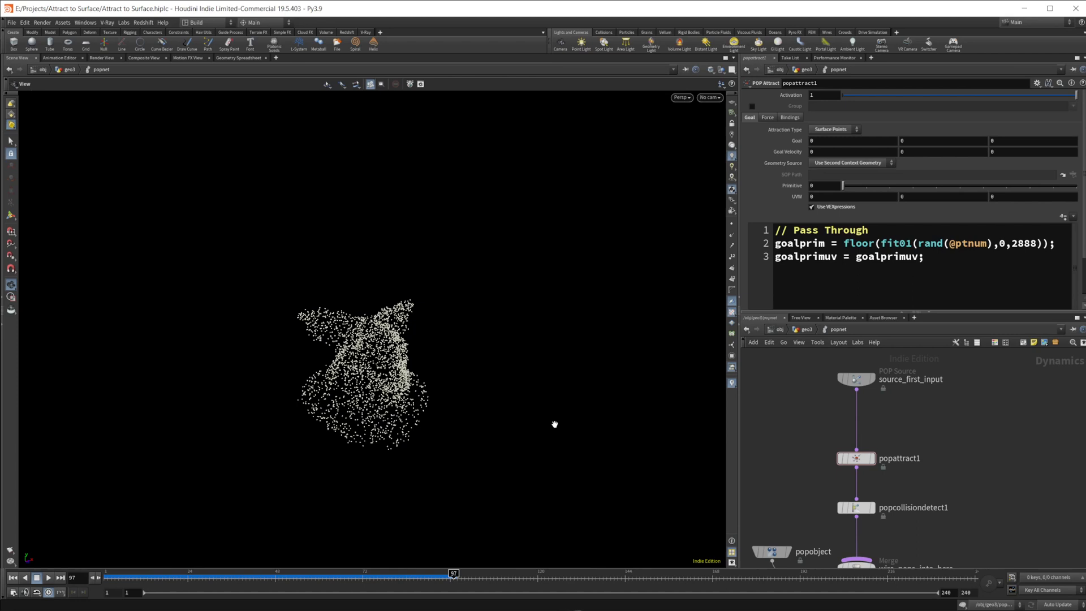
pyautogui.moveTo(525, 431)
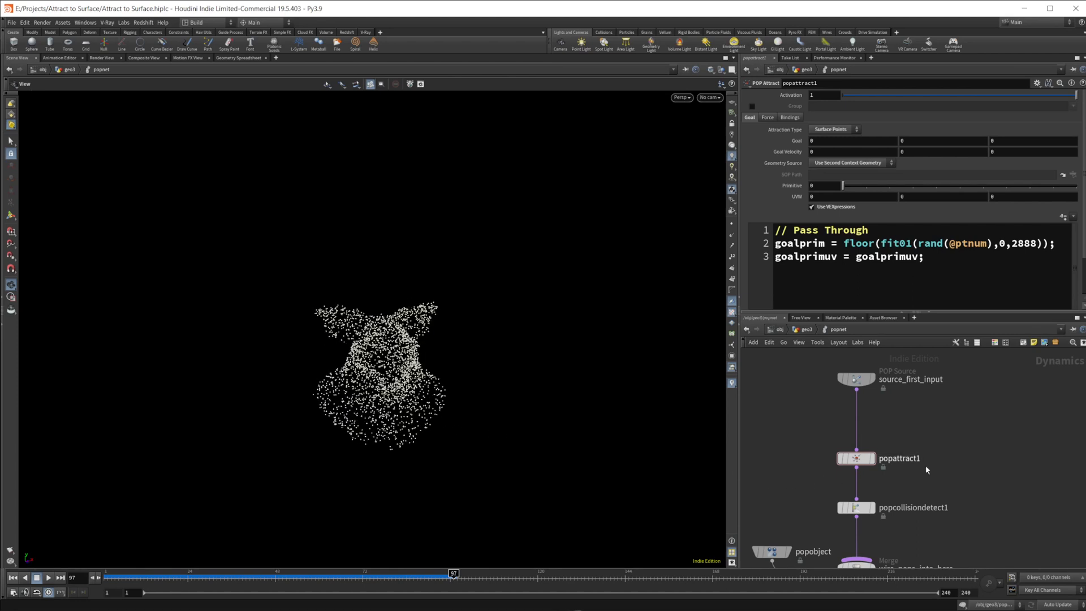
pyautogui.moveTo(921, 430)
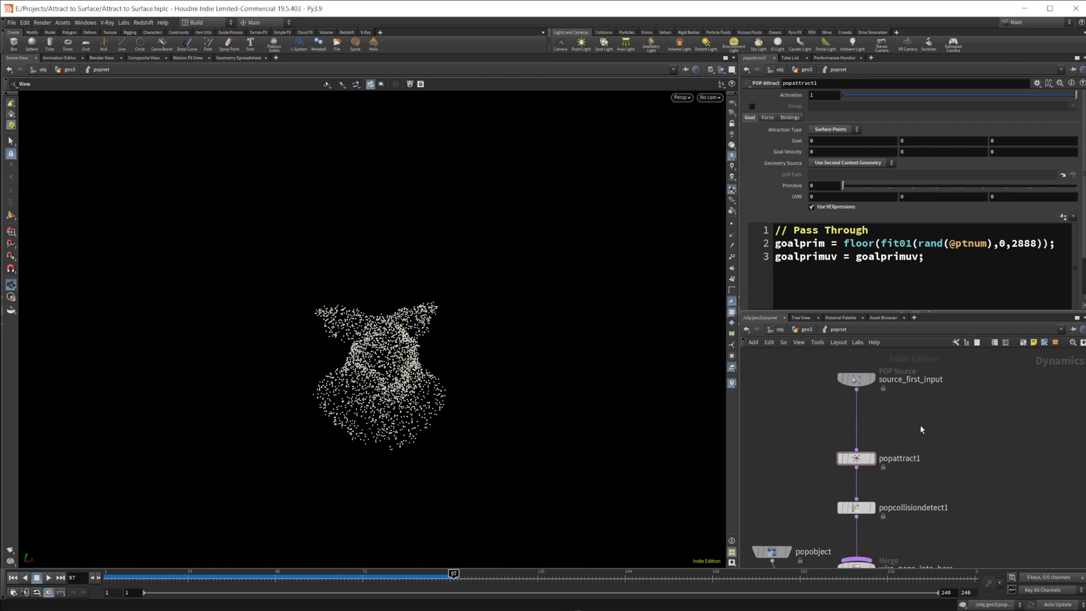
pyautogui.click(855, 379)
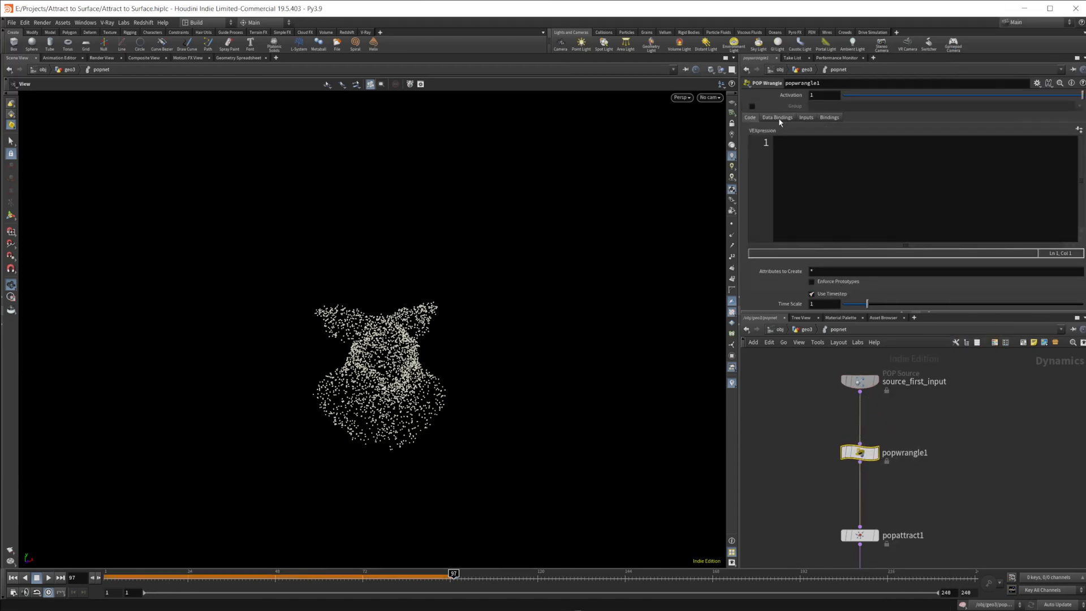
# Set popwrangle1's Input 2 to Second Context Geometry and return to its code.
pyautogui.click(805, 117)
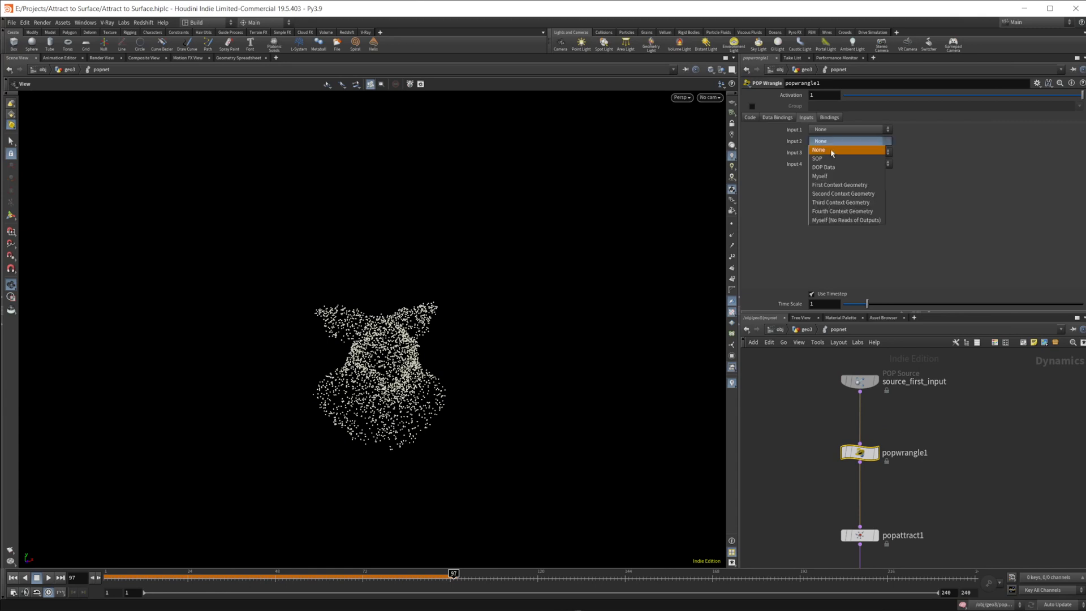
pyautogui.click(843, 193)
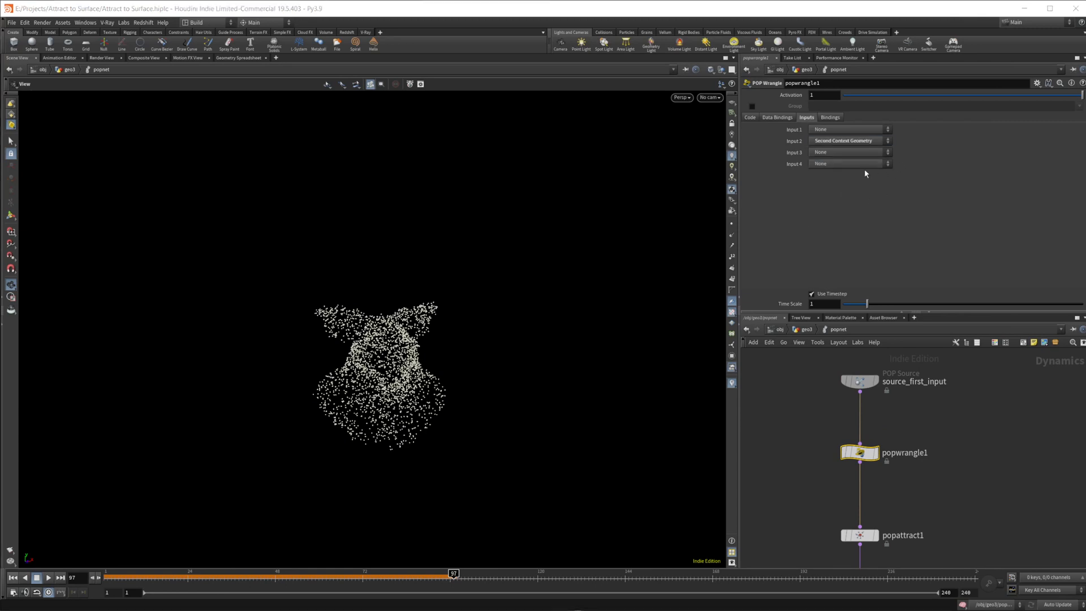
pyautogui.click(749, 117)
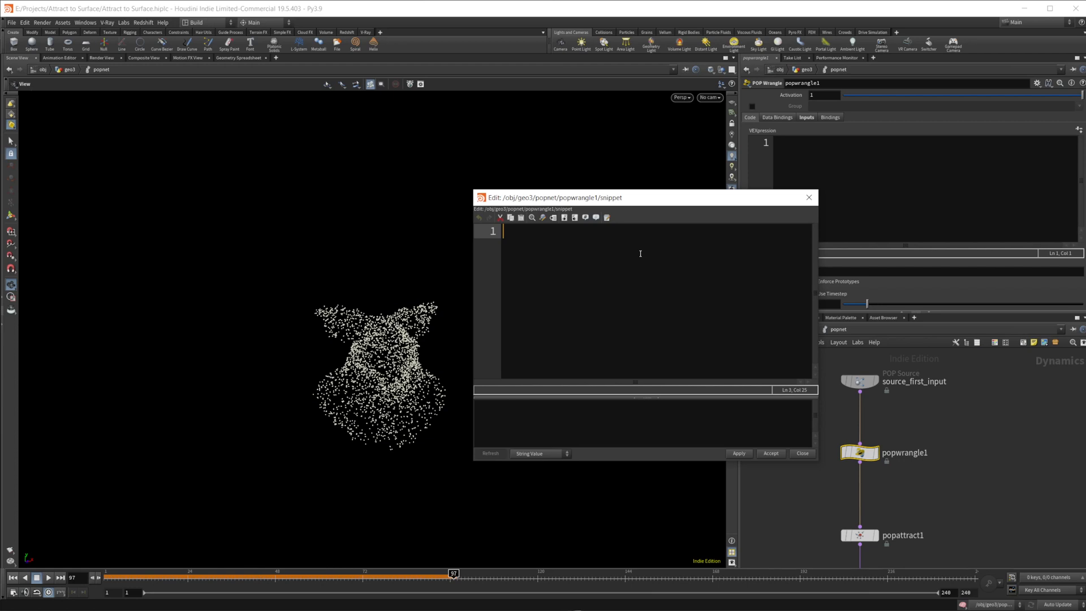
# Declare i@mygoalprim; and f@goaldist; in the wrangle snippet.
pyautogui.write('i@')
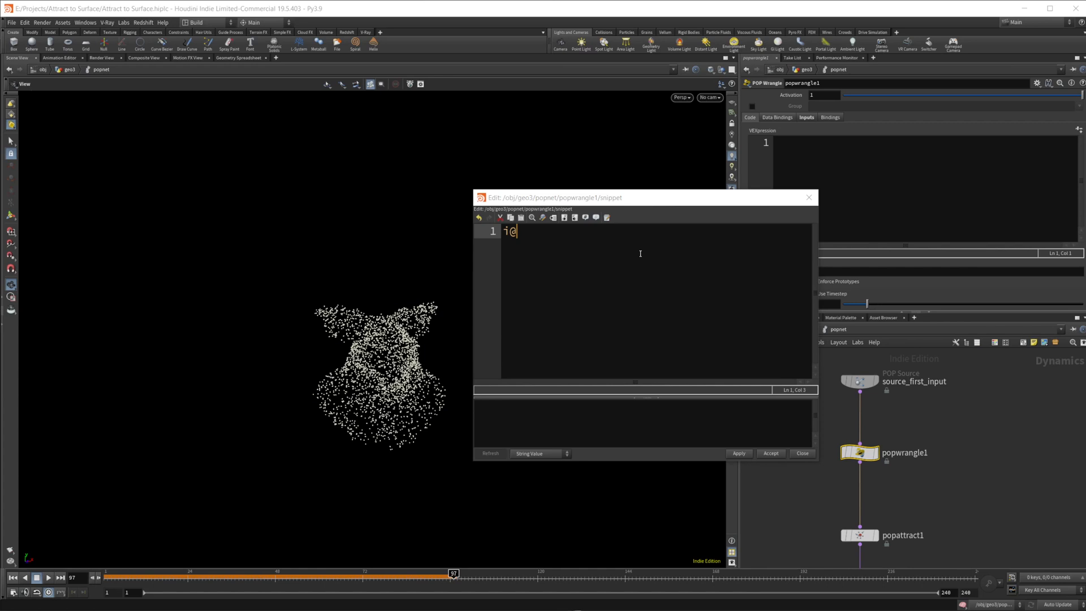
pyautogui.write('mu')
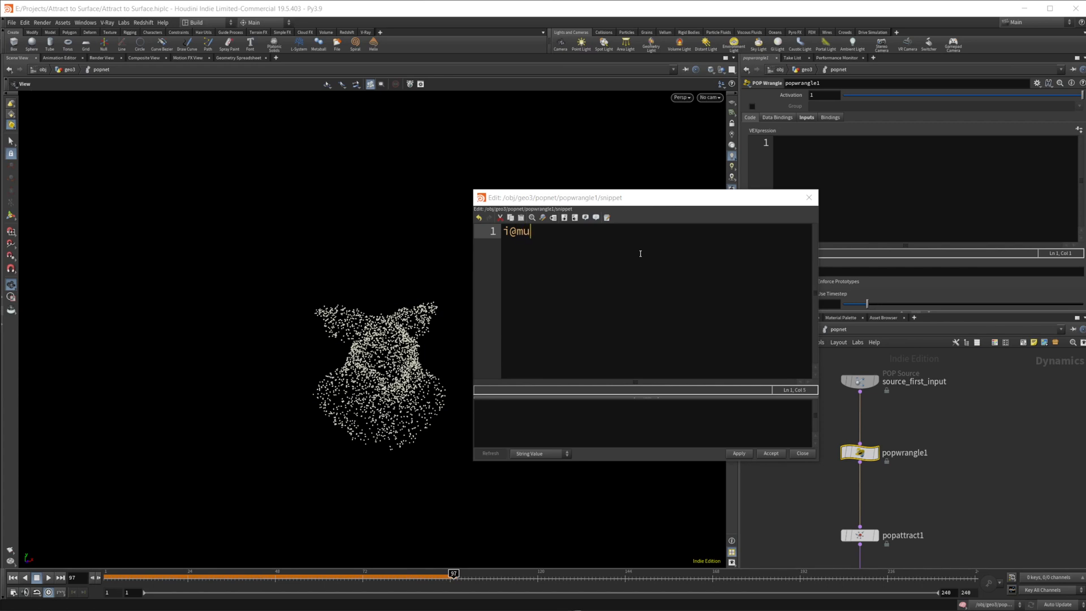
pyautogui.write('ygoalprim')
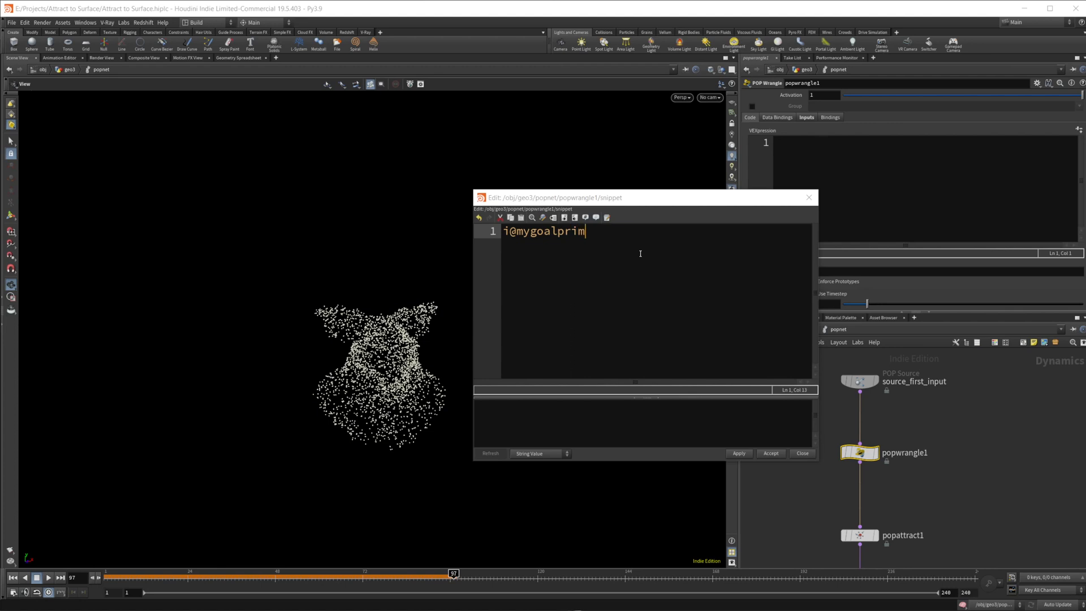
pyautogui.write(';')
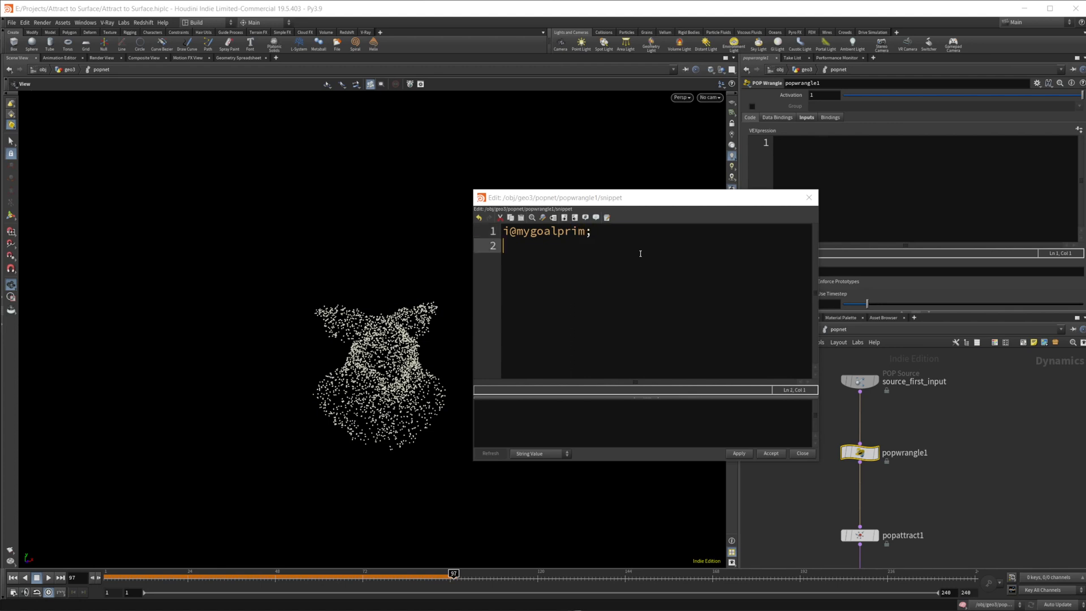
pyautogui.write('f@')
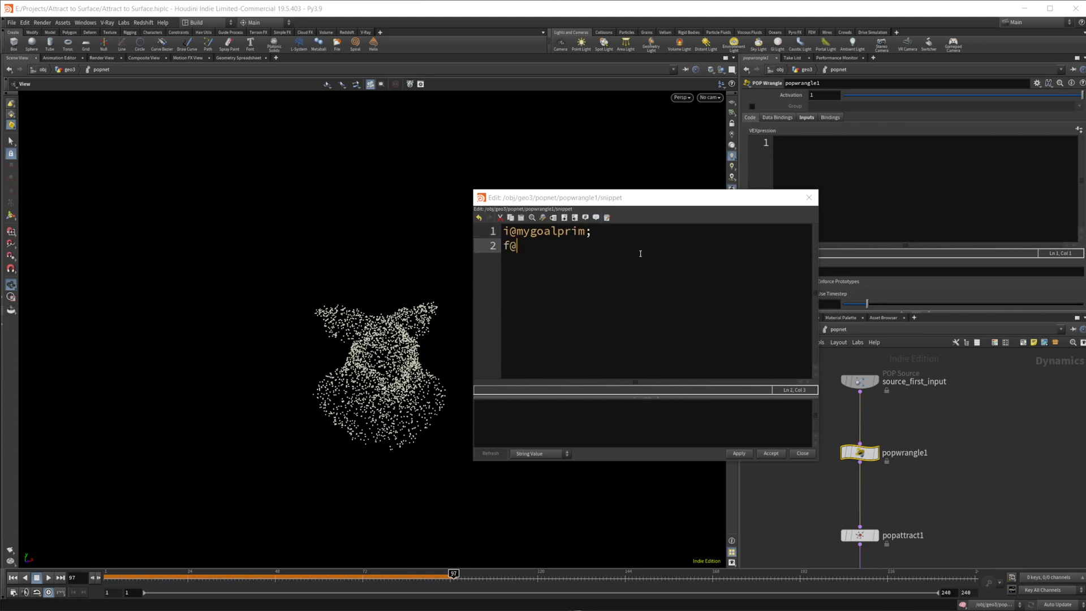
pyautogui.write('goaldist;')
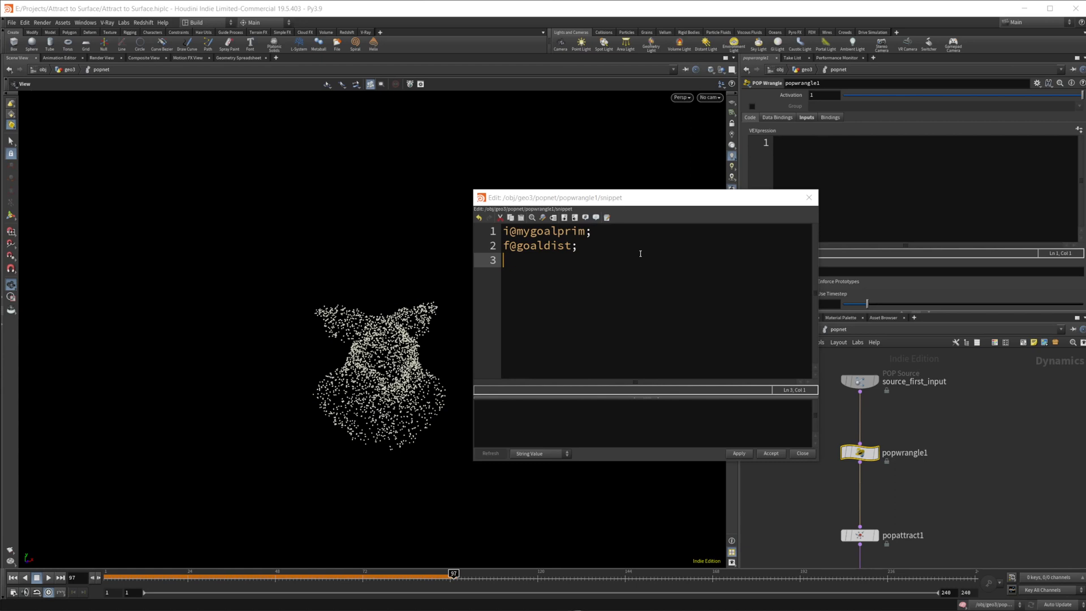
# Declare v@mygoalprimuv; and begin an int declaration on a new line.
pyautogui.write('v')
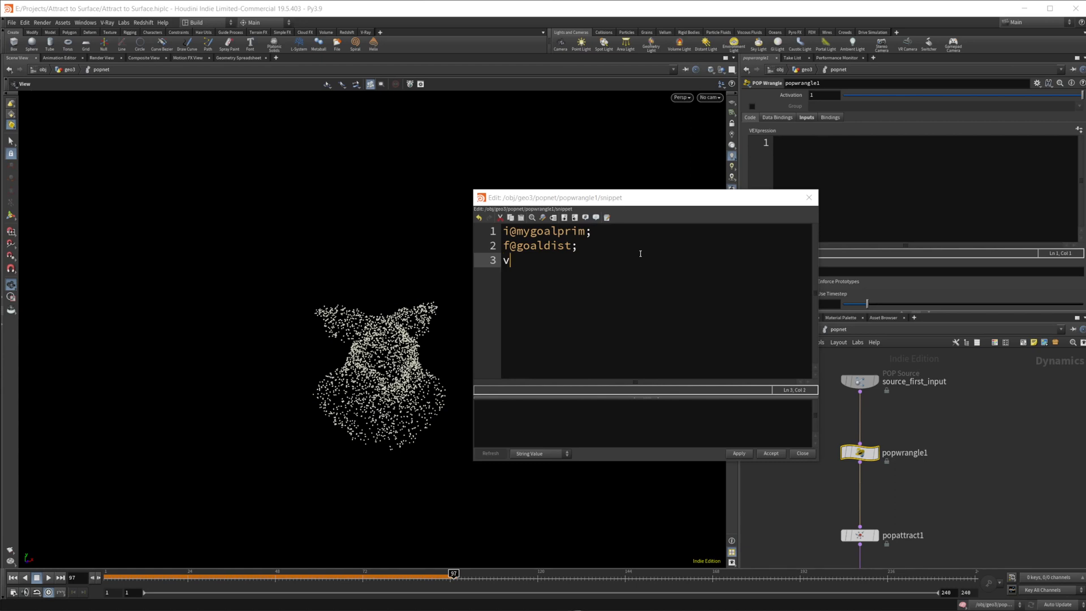
pyautogui.write('@')
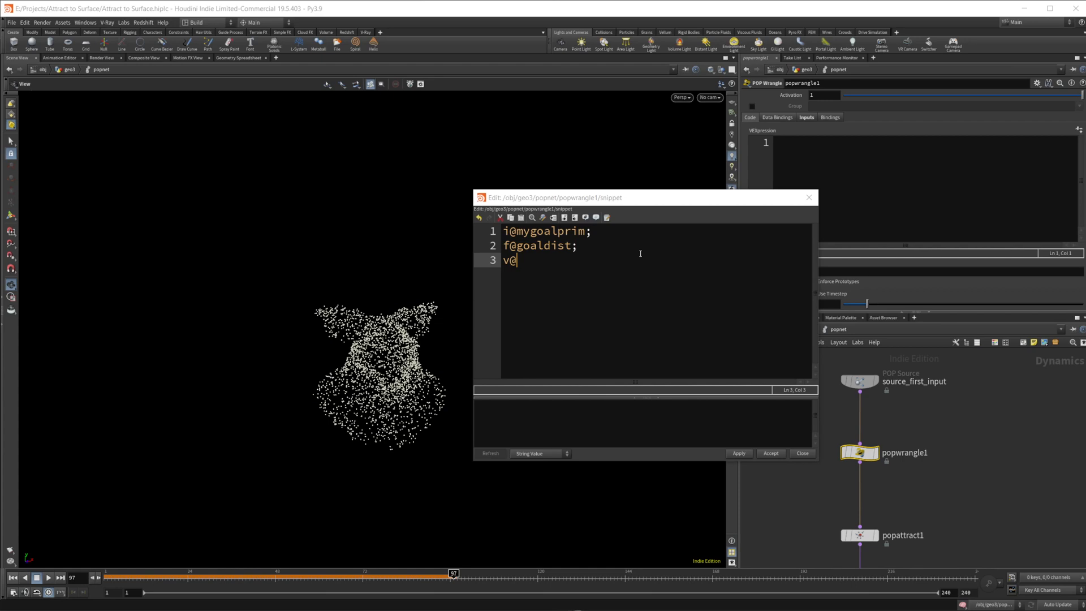
pyautogui.write('mygoalpri')
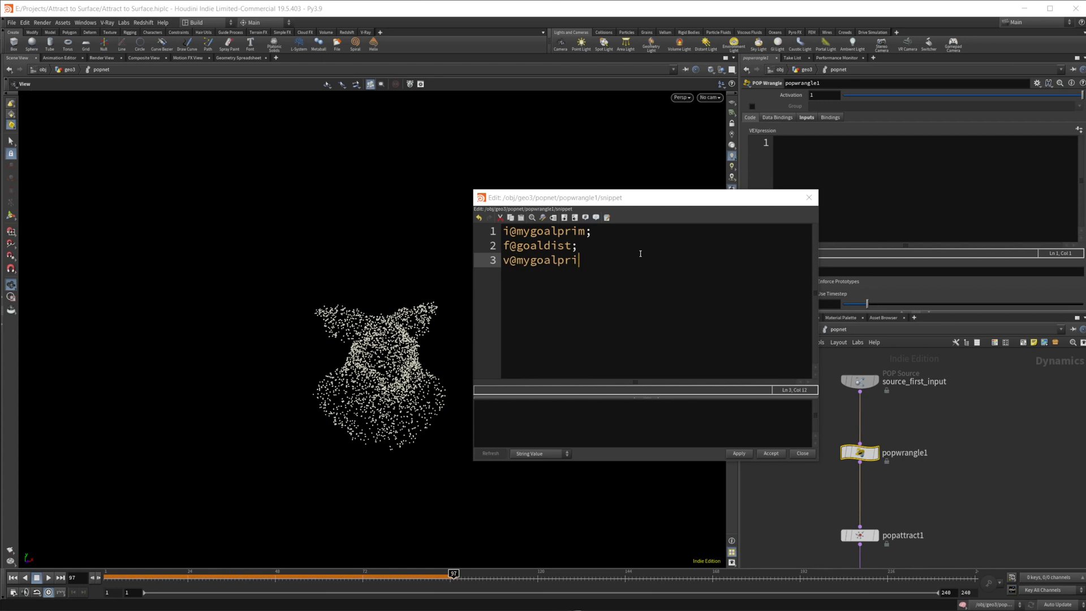
pyautogui.write('muv;')
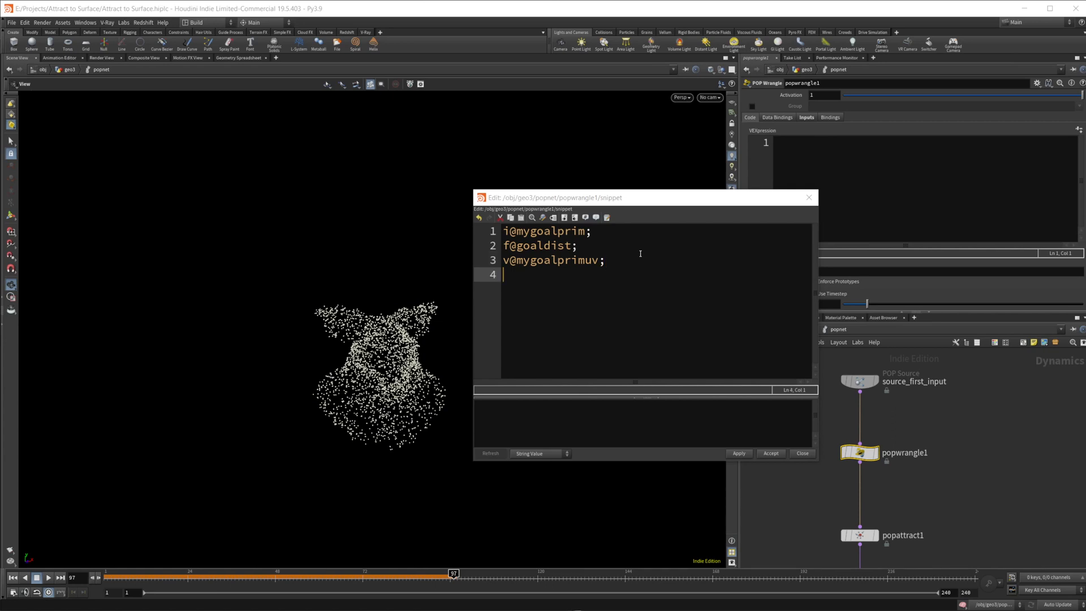
pyautogui.press('Return')
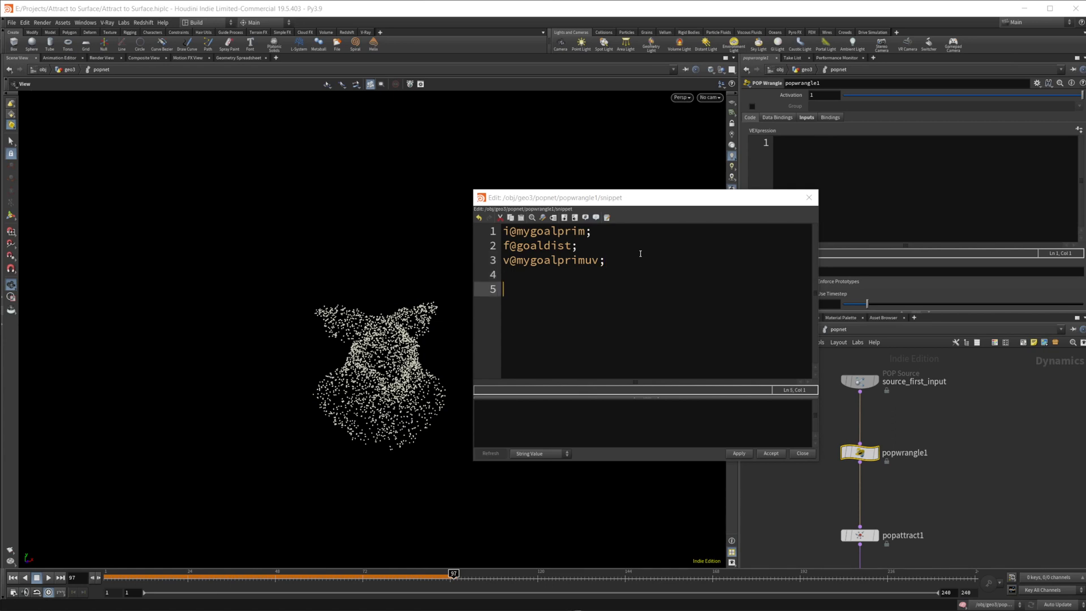
pyautogui.write('int')
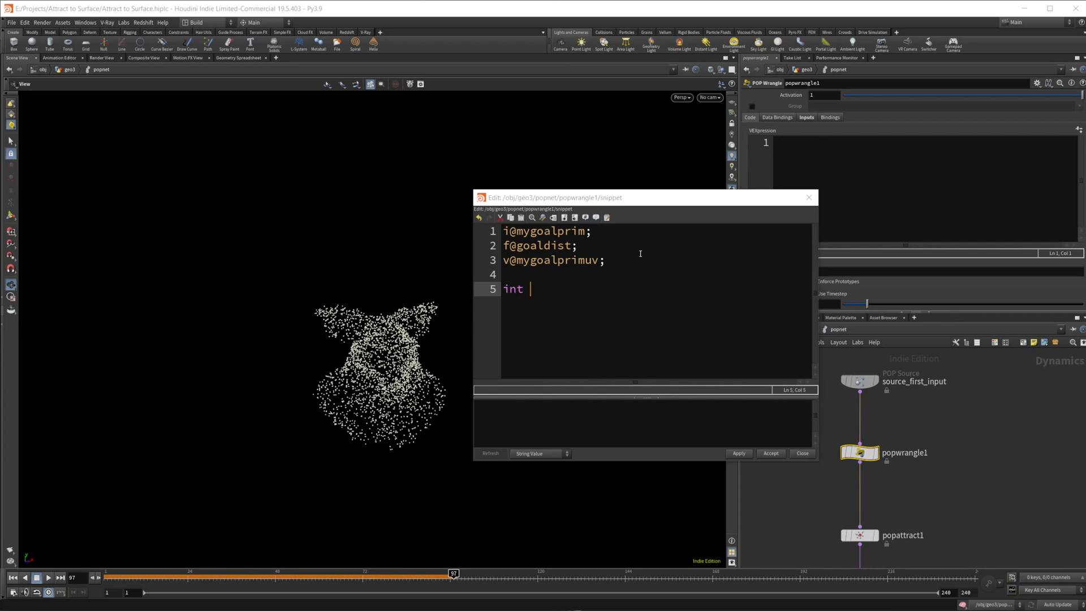
# Write int goalprim = floor(xyzdist(1, @P measuring distance to the second input.
pyautogui.write('goalprim =')
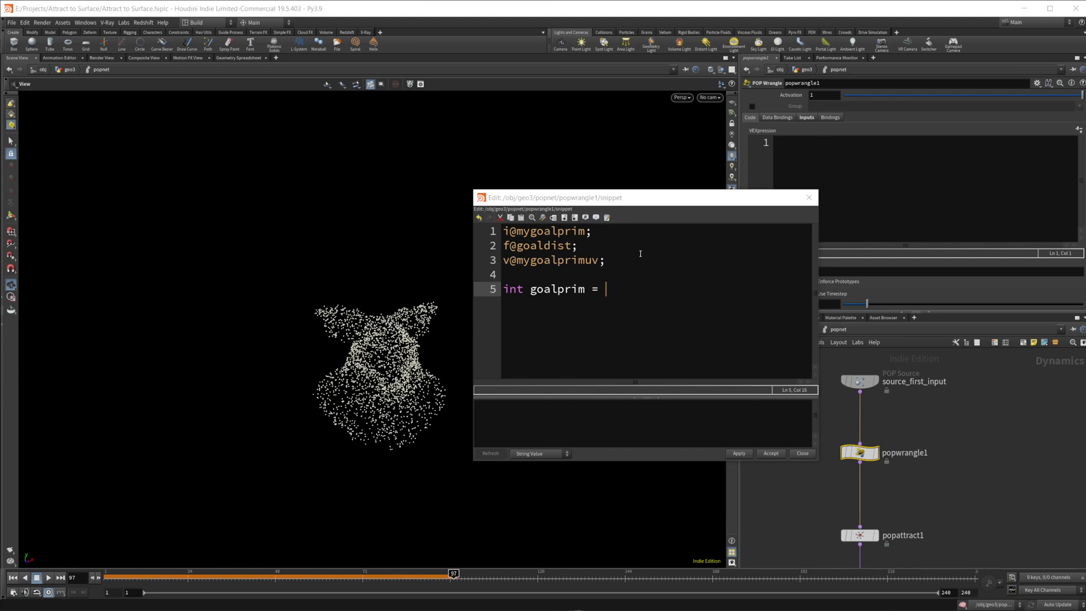
pyautogui.write('floor')
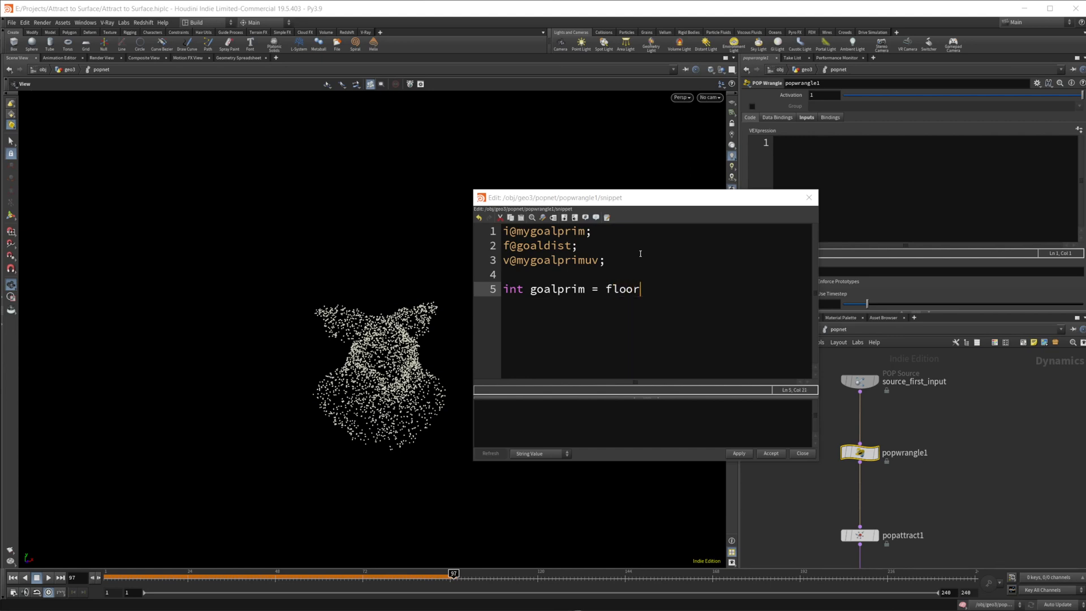
pyautogui.write('(')
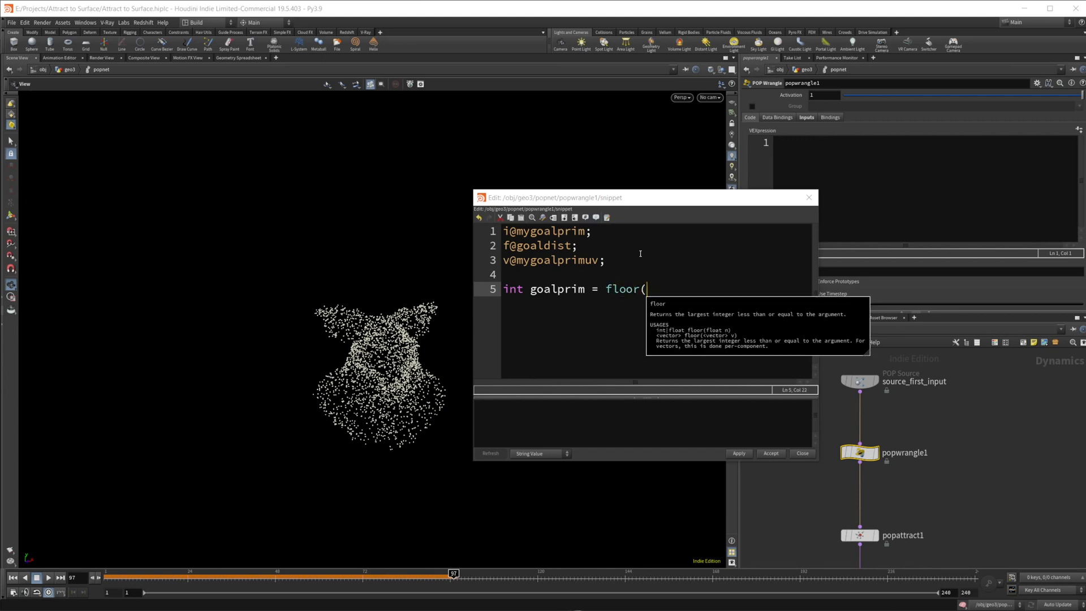
pyautogui.write('xyzdist')
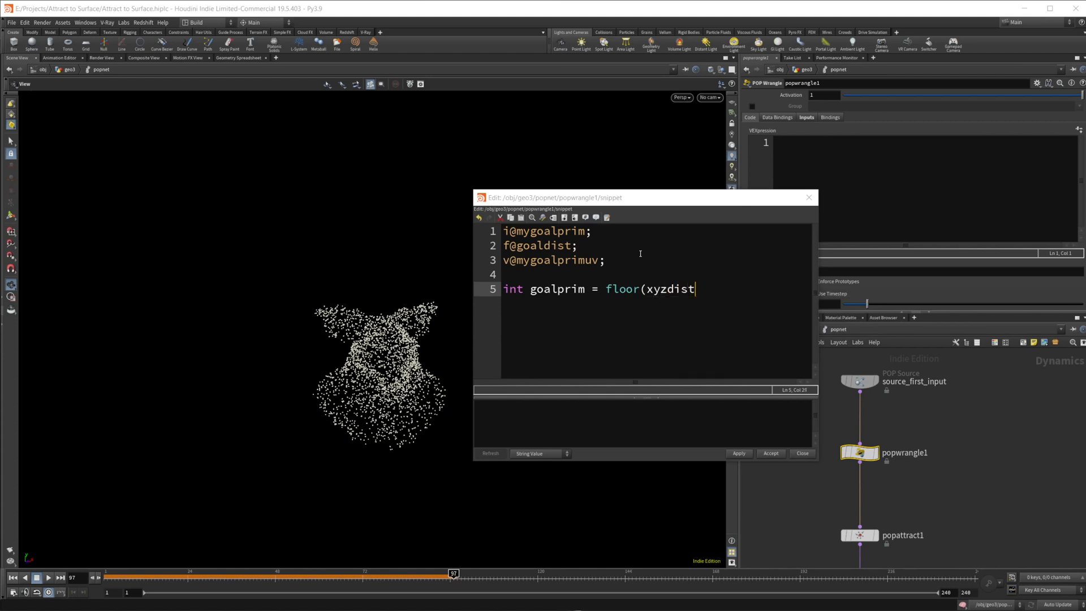
pyautogui.write('(')
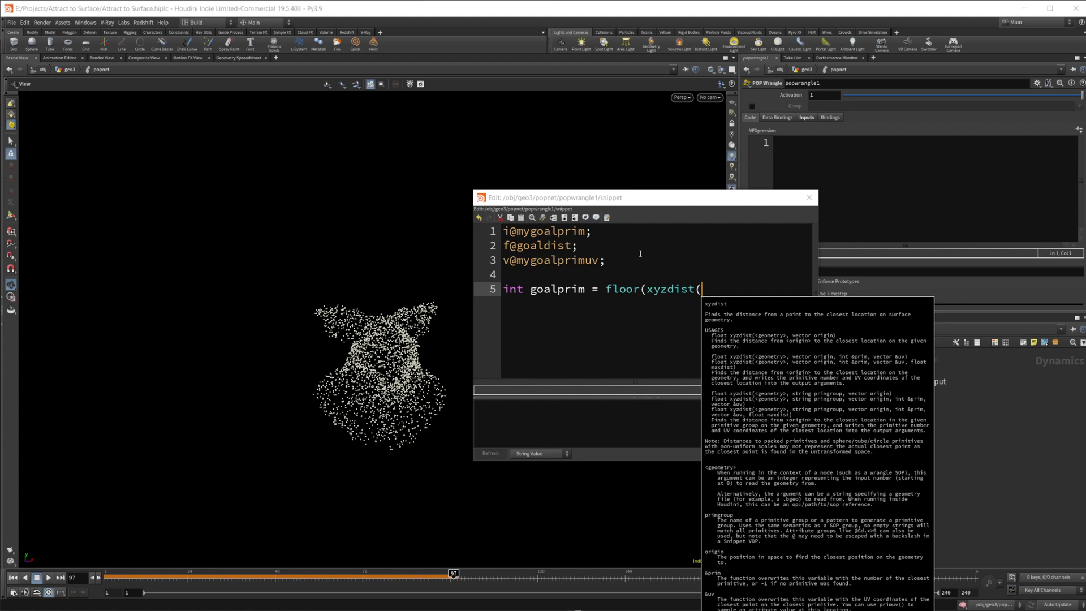
pyautogui.write('1')
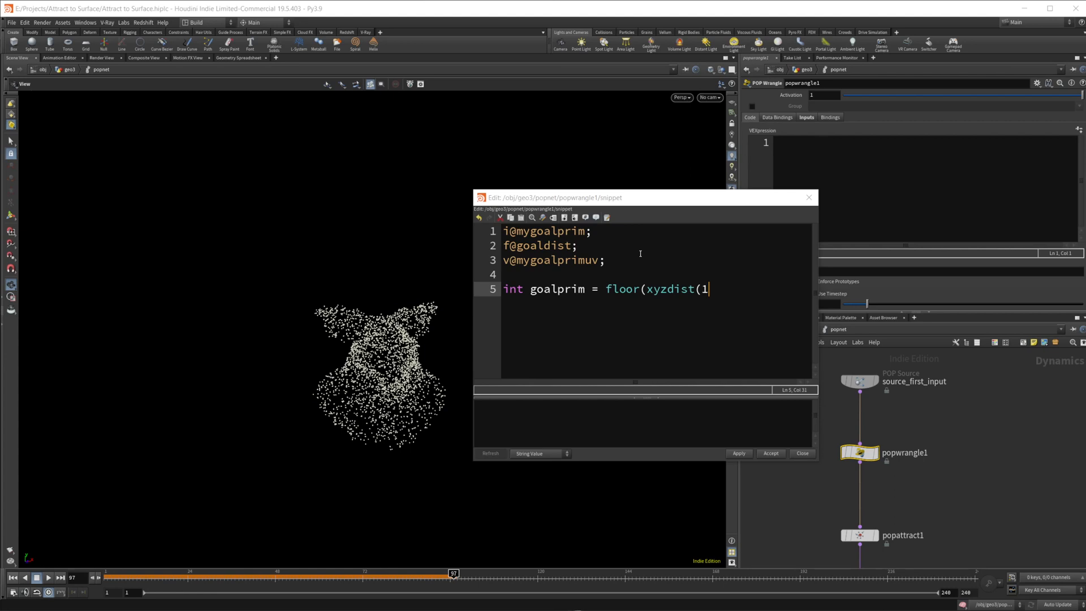
pyautogui.write(',')
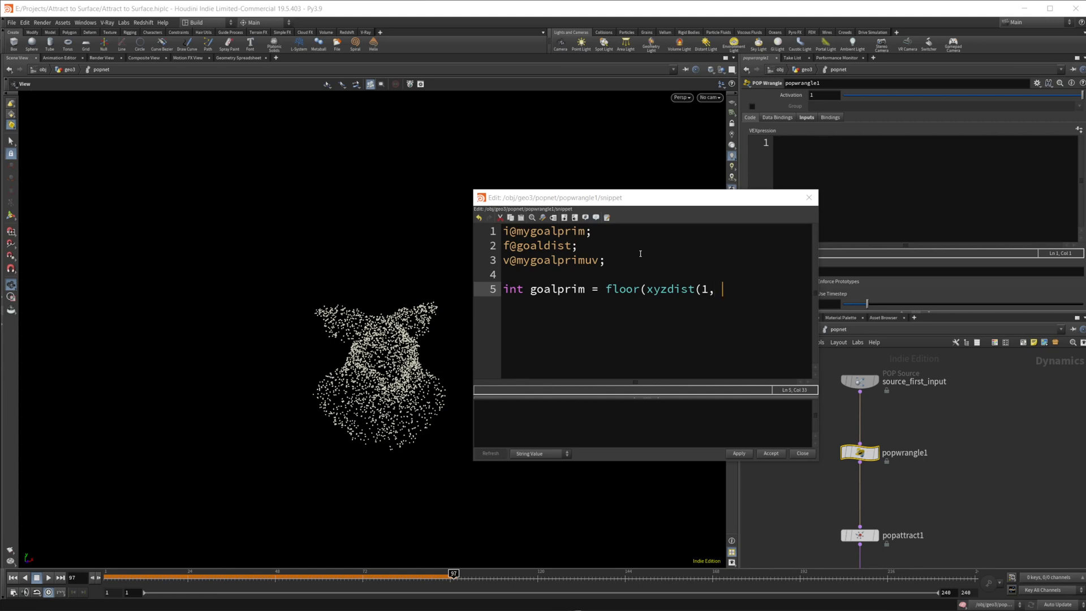
pyautogui.write('@P')
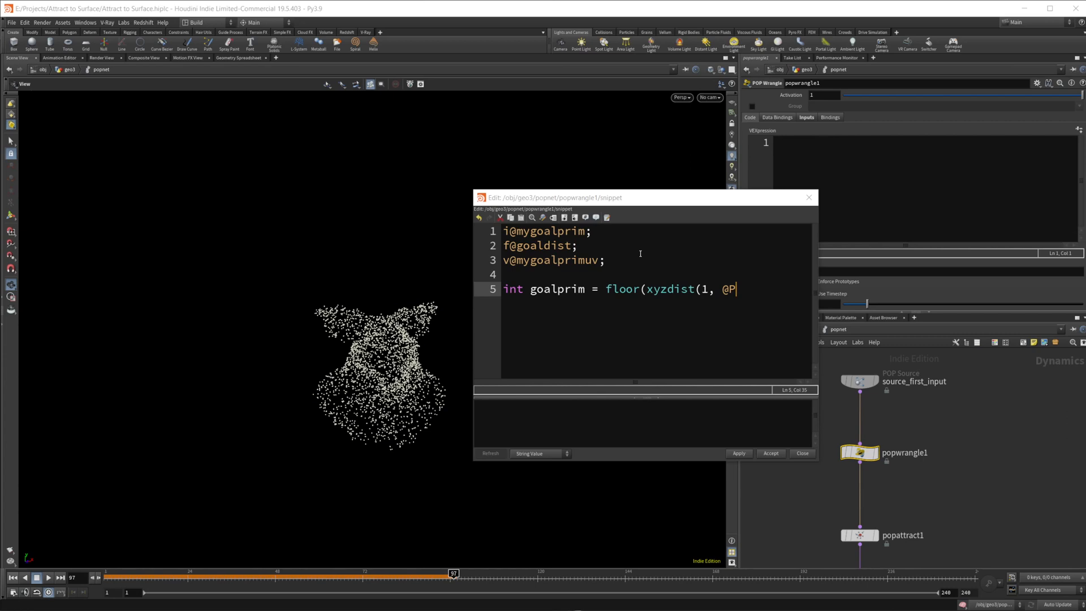
pyautogui.click(805, 117)
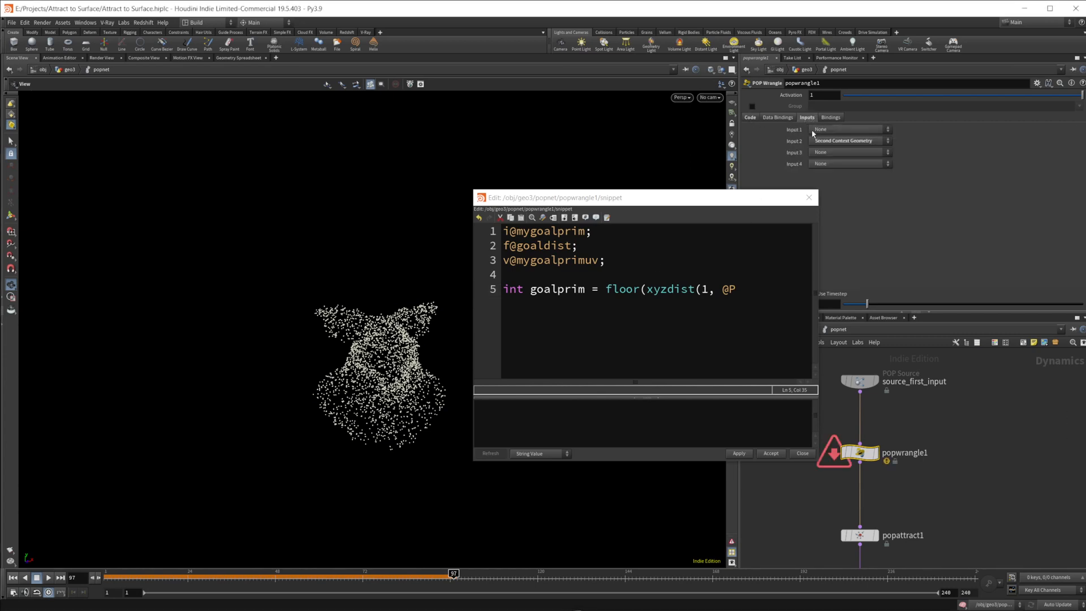
pyautogui.click(749, 117)
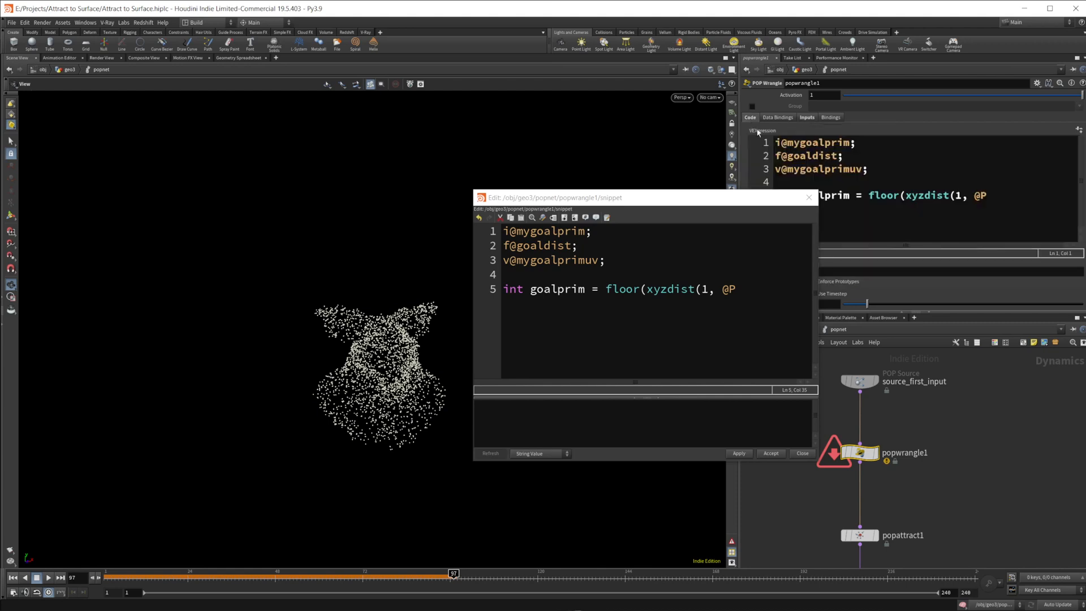
pyautogui.click(738, 289)
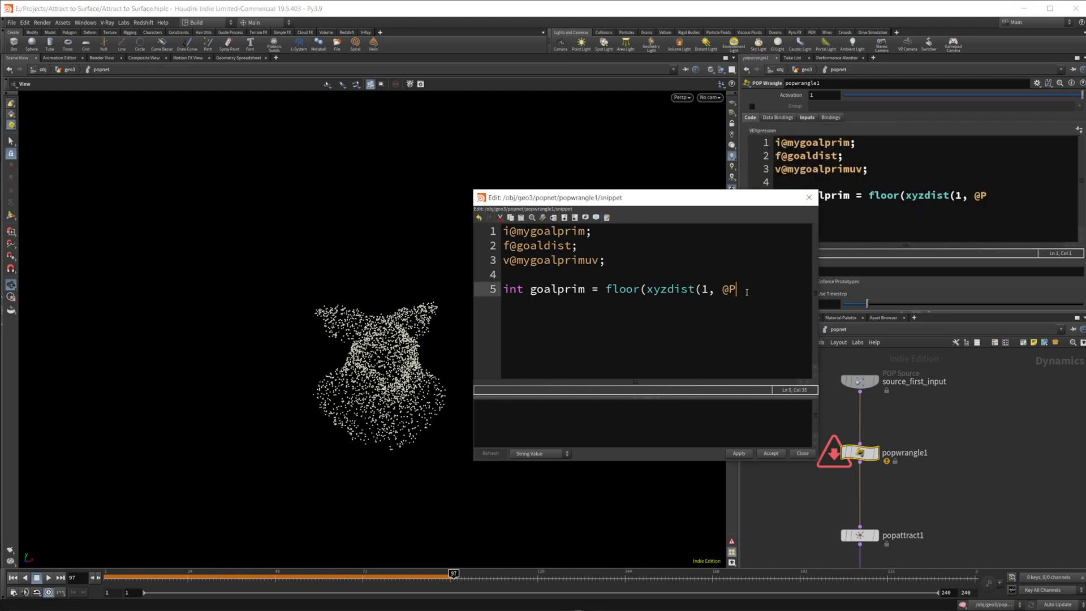
pyautogui.write(',')
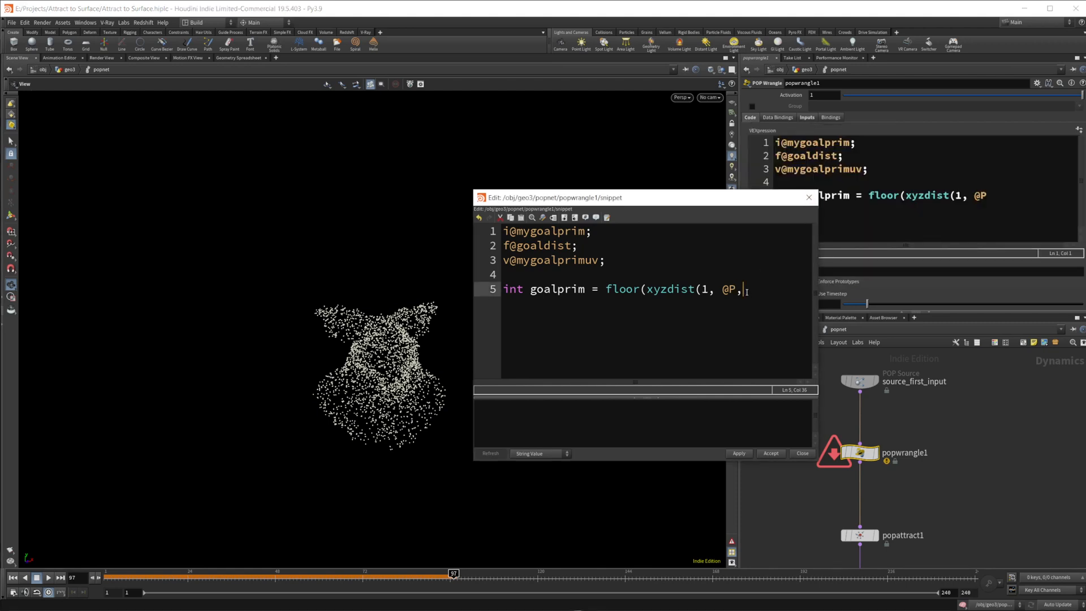
pyautogui.moveTo(742, 270)
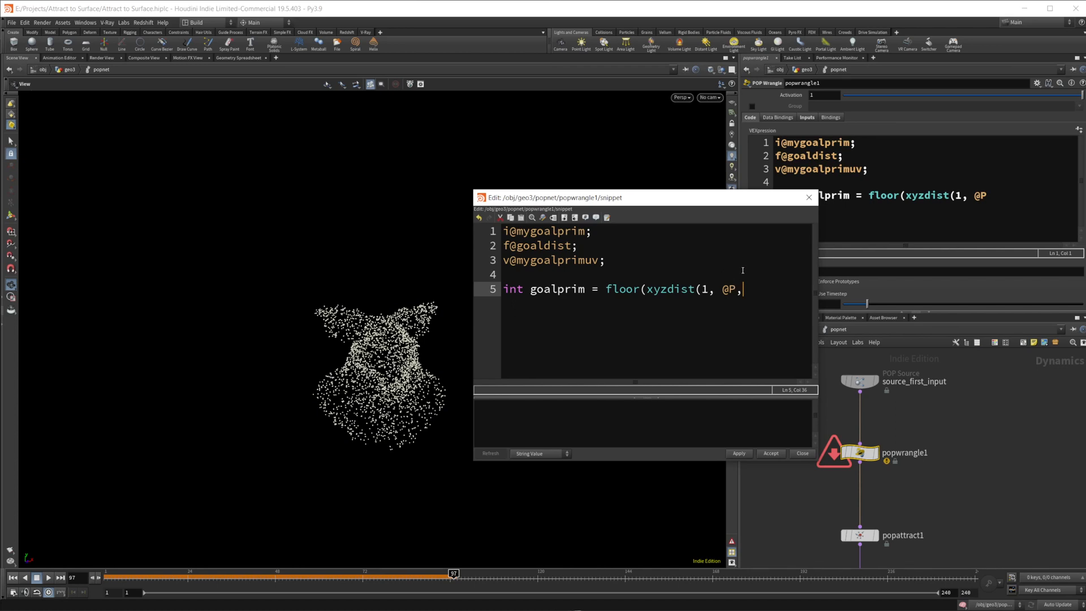
pyautogui.moveTo(797, 126)
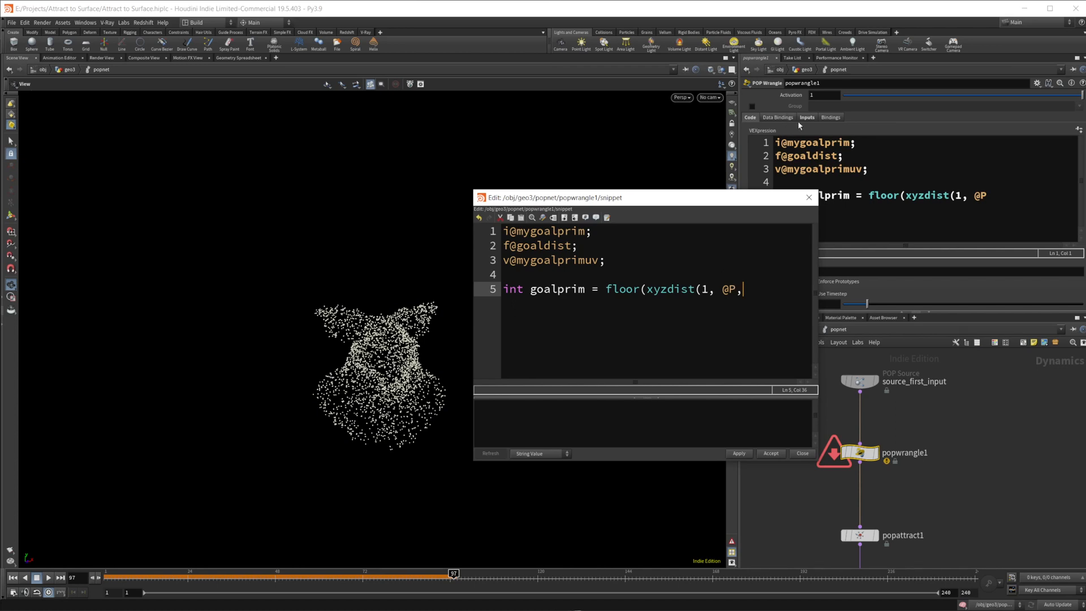
pyautogui.click(806, 117)
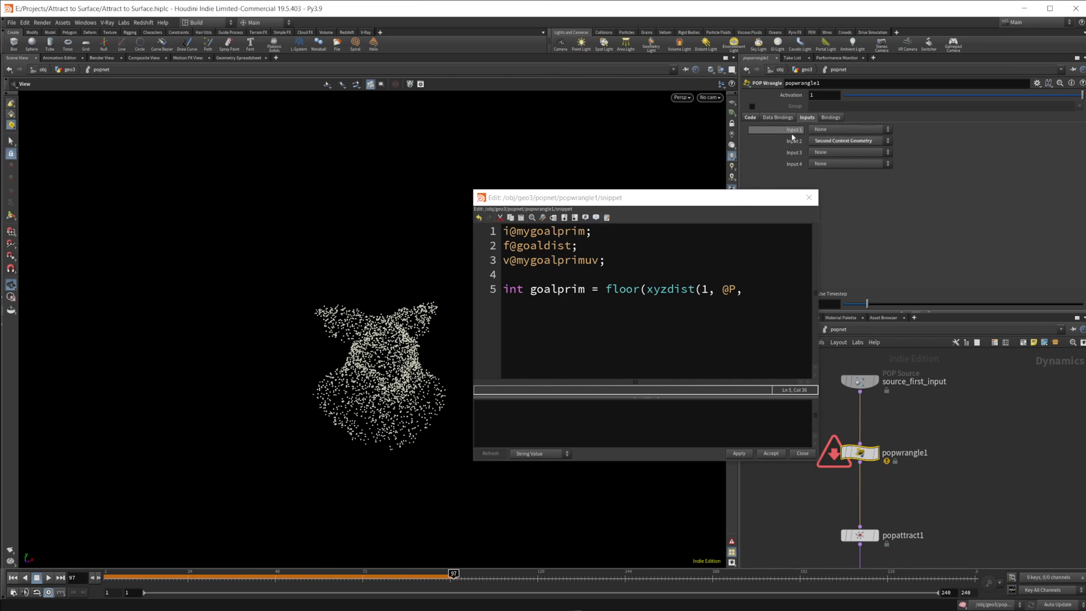
pyautogui.click(750, 116)
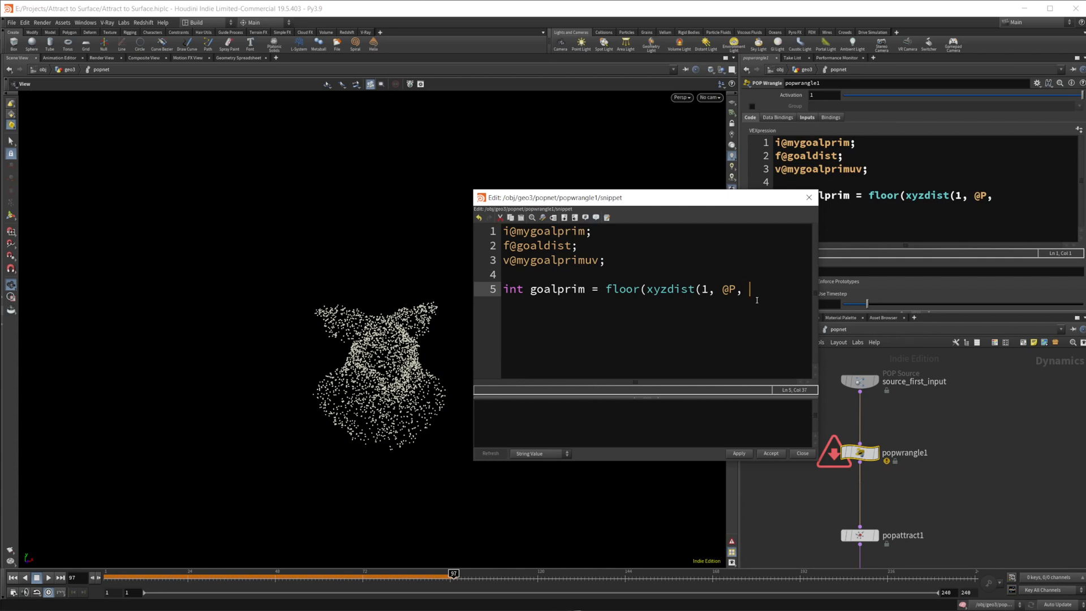
pyautogui.write('@mygoalprim, @mygoalprimuv));')
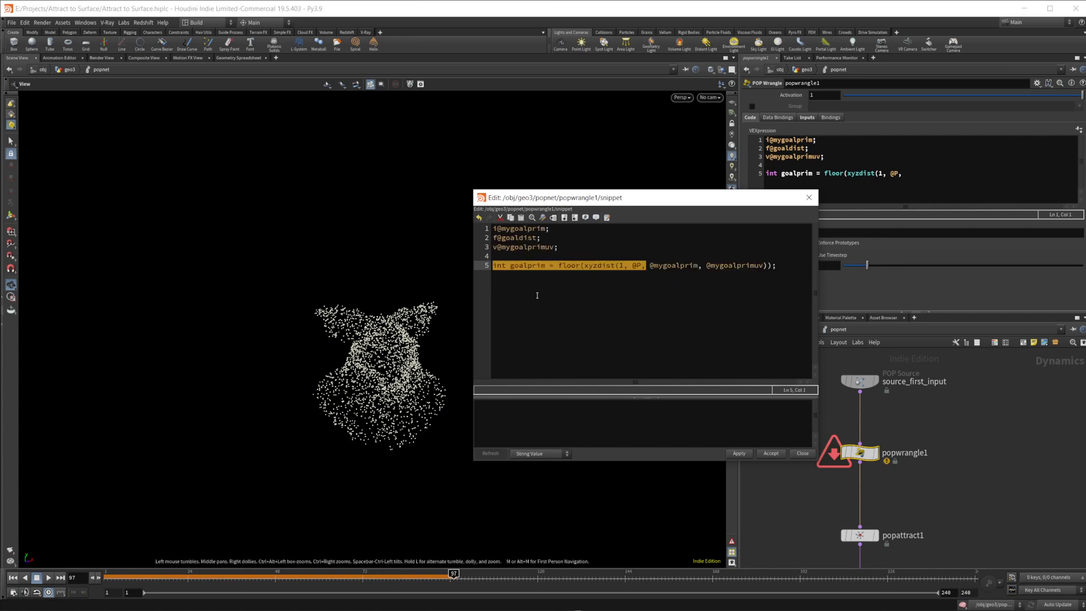
pyautogui.click(781, 265)
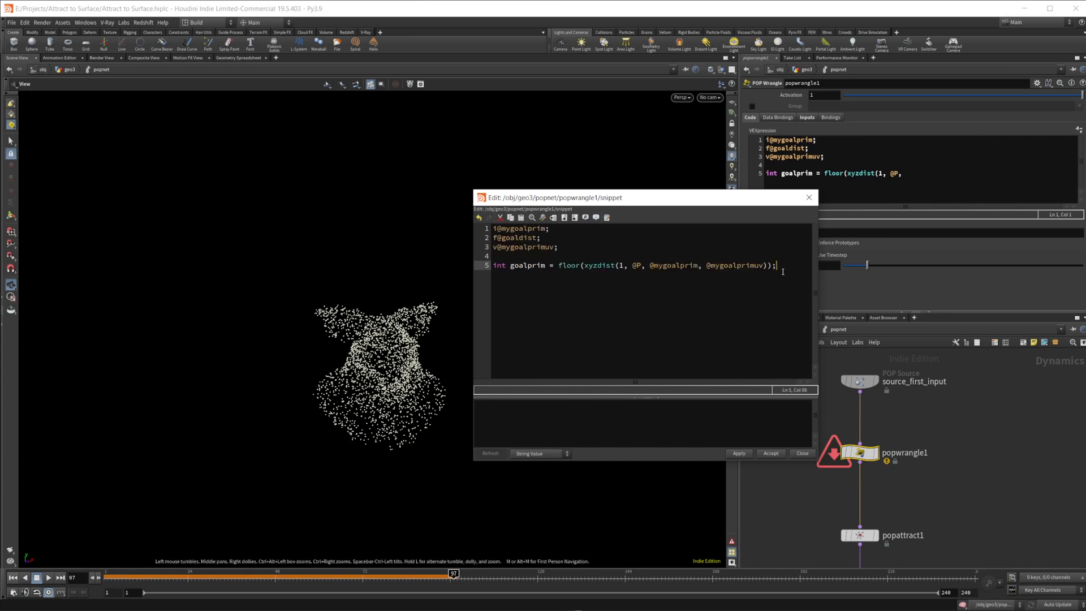
pyautogui.press('Return')
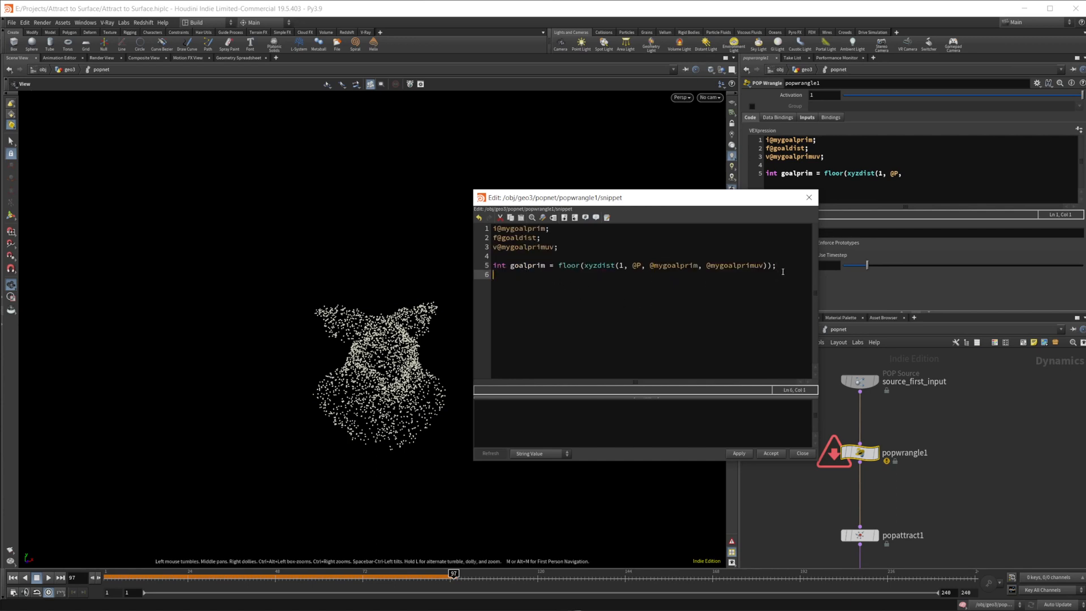
pyautogui.write('f@goaldist')
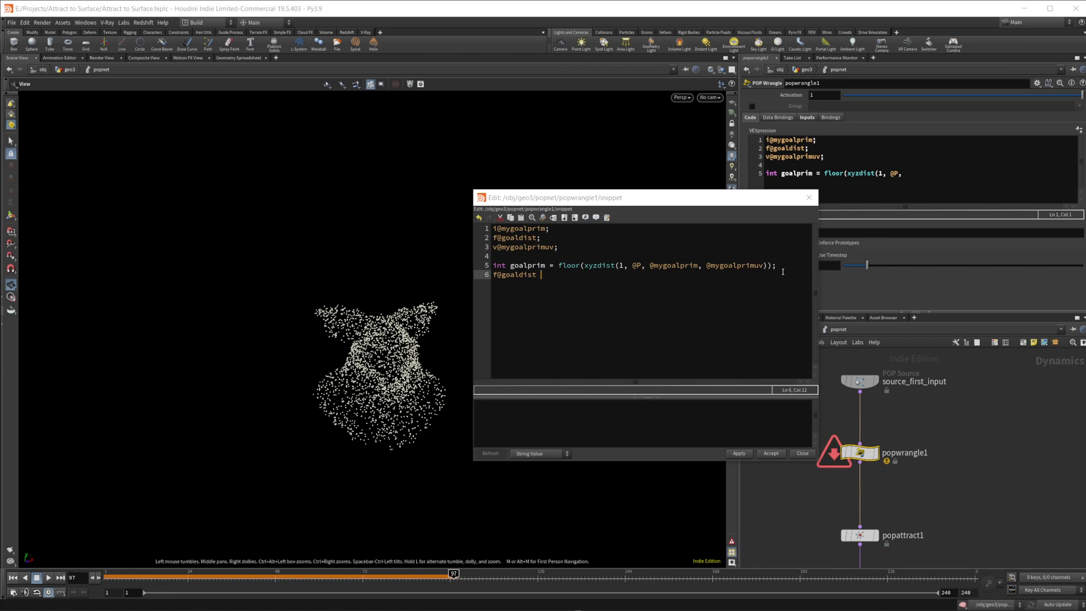
pyautogui.write('=')
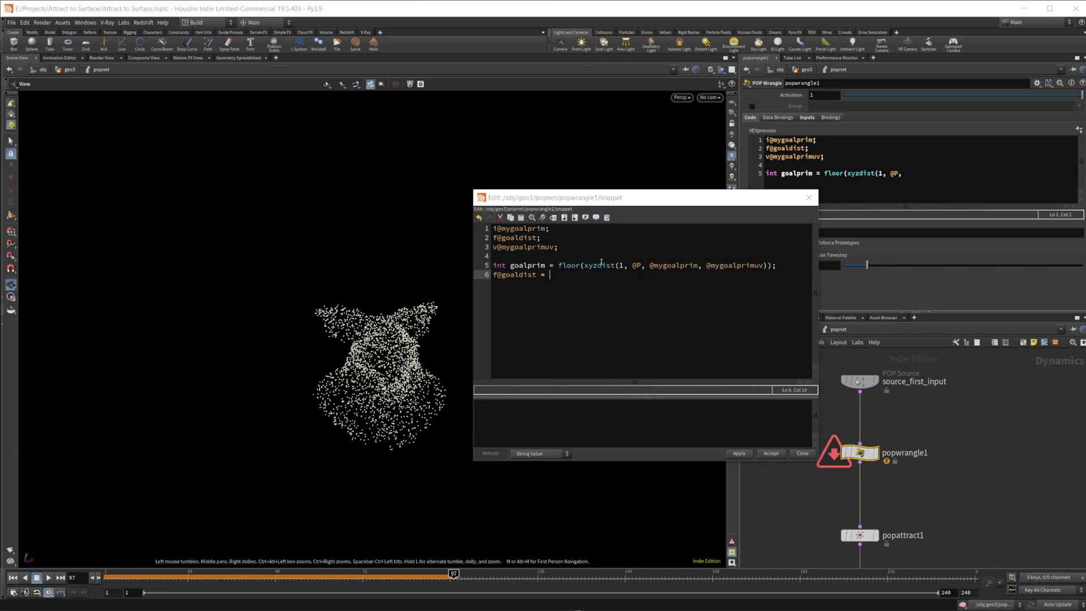
pyautogui.doubleClick(593, 265)
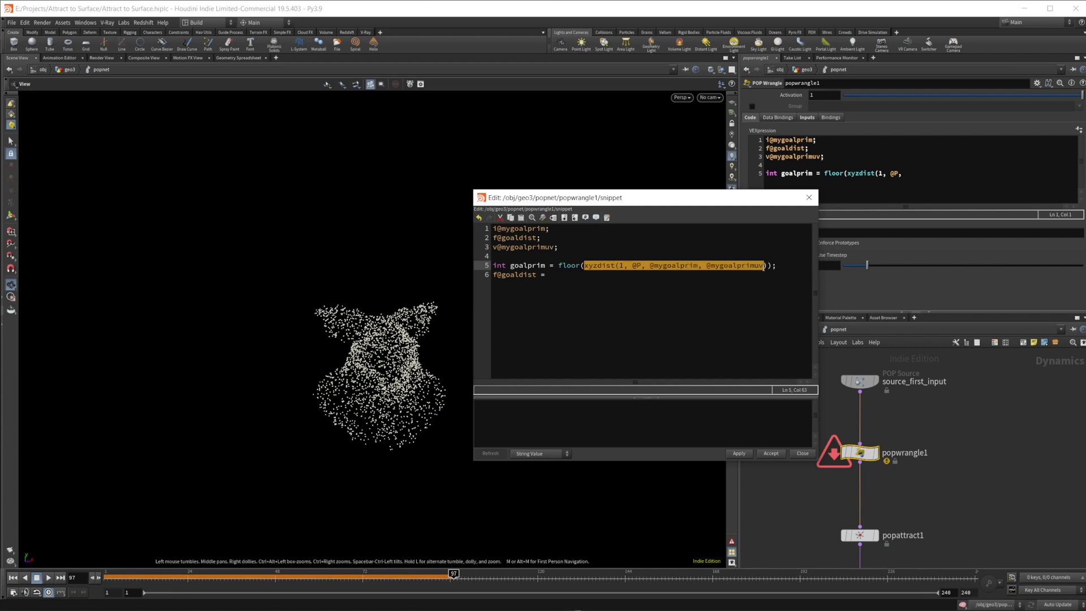
pyautogui.write('xyzdist(1, @P, @mygoalprim, @mygoalprimuv);')
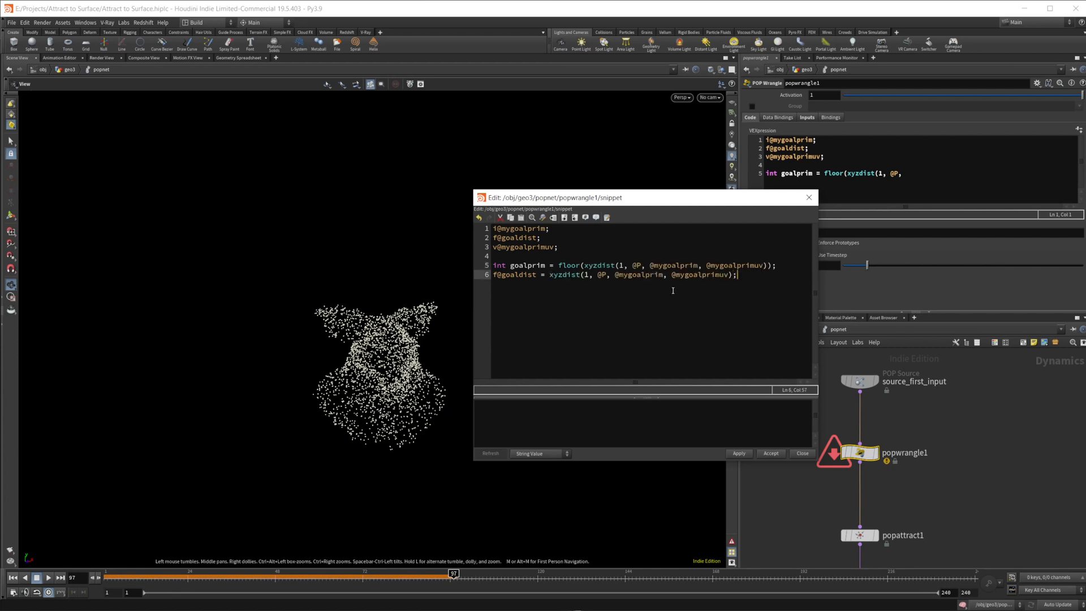
pyautogui.press('Return')
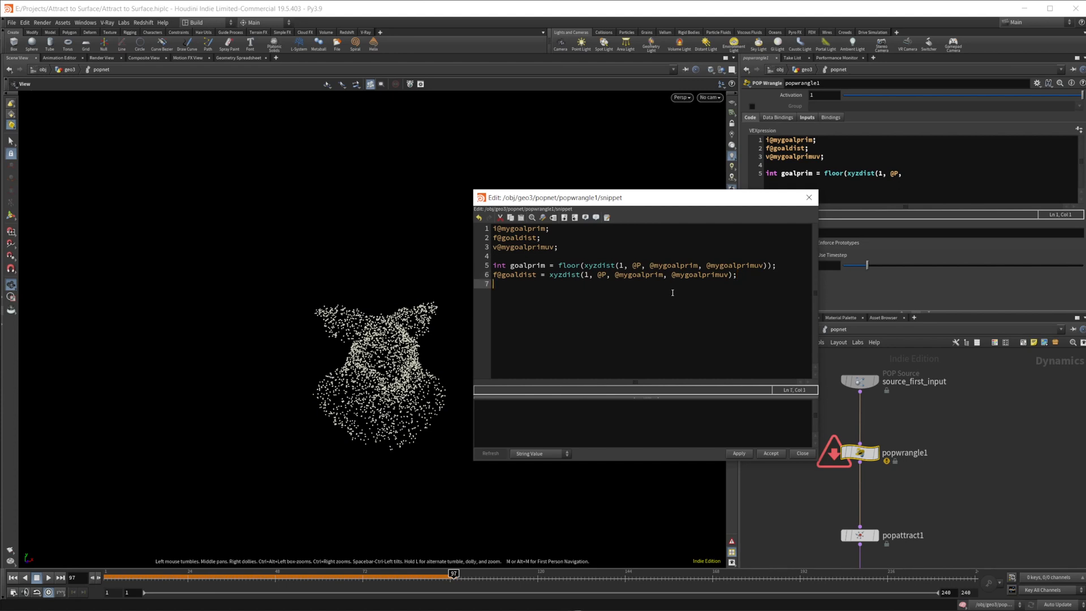
pyautogui.write('vector')
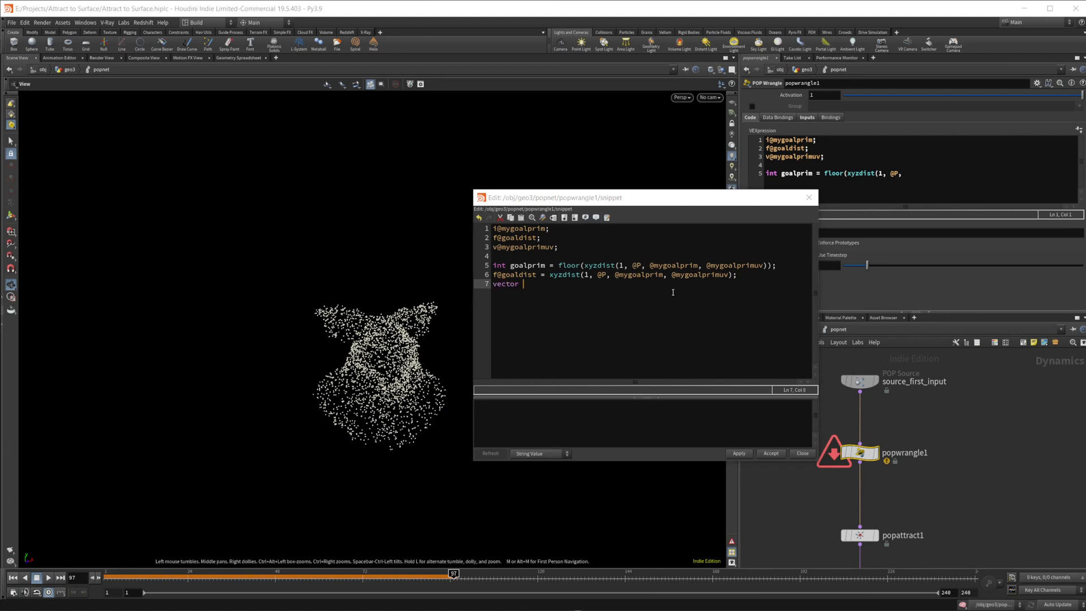
pyautogui.write('goal')
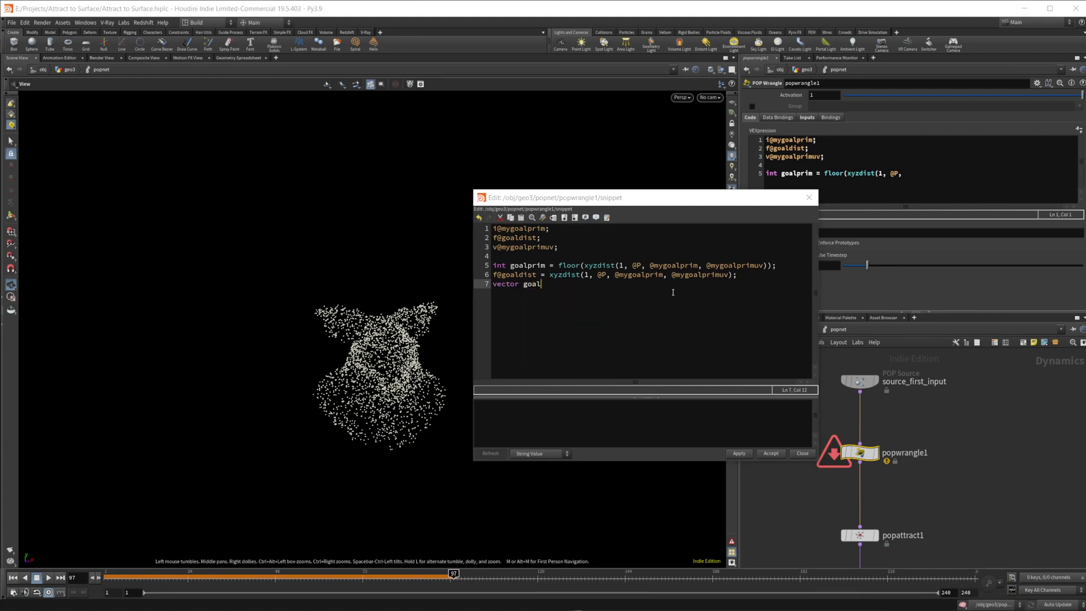
pyautogui.write('primuv')
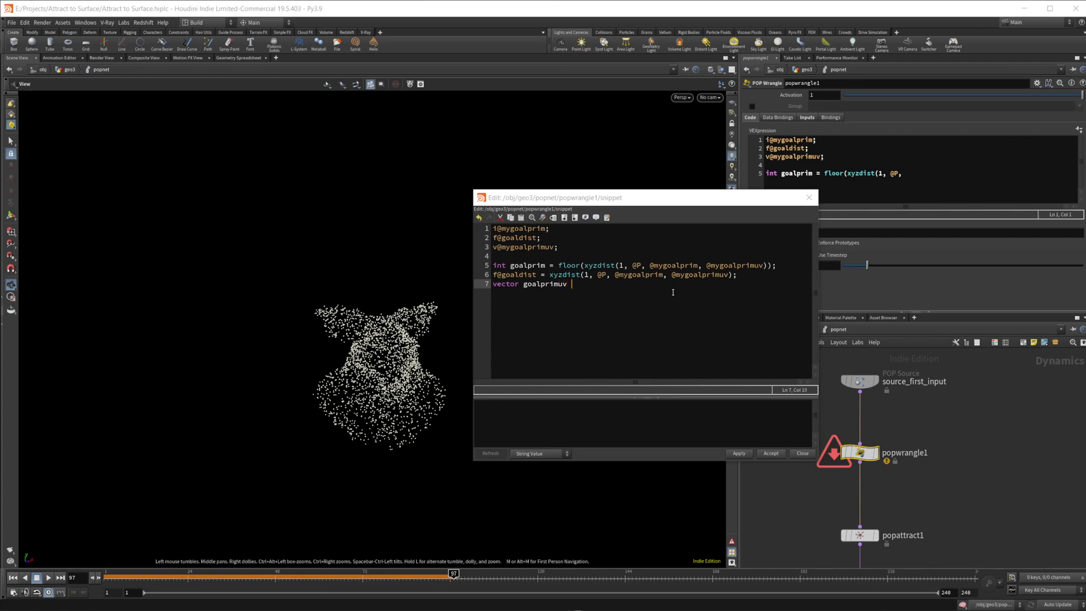
pyautogui.write('= p')
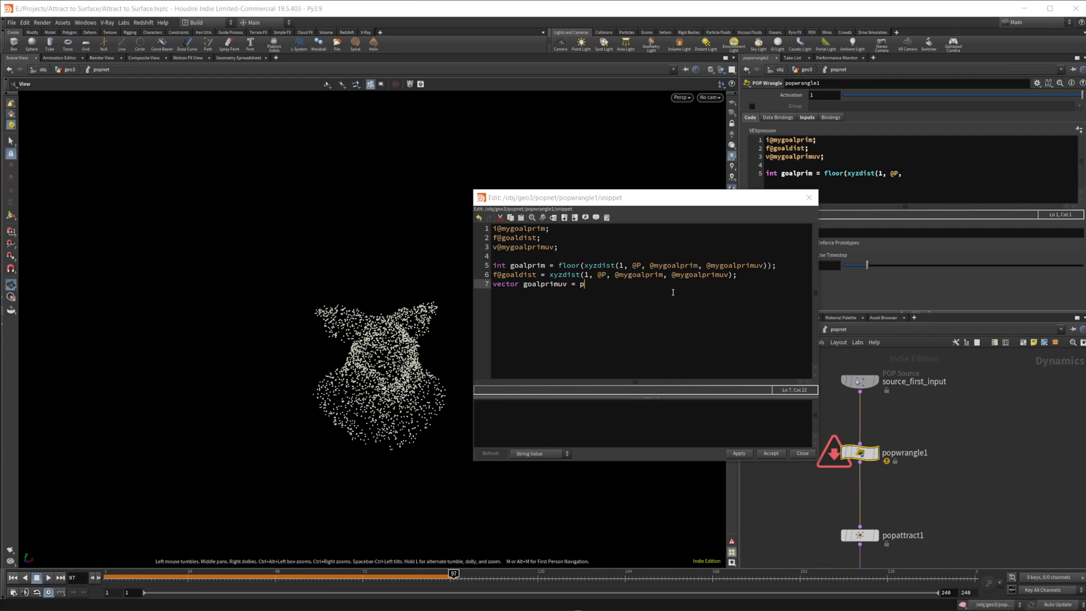
pyautogui.write('rimuv(1')
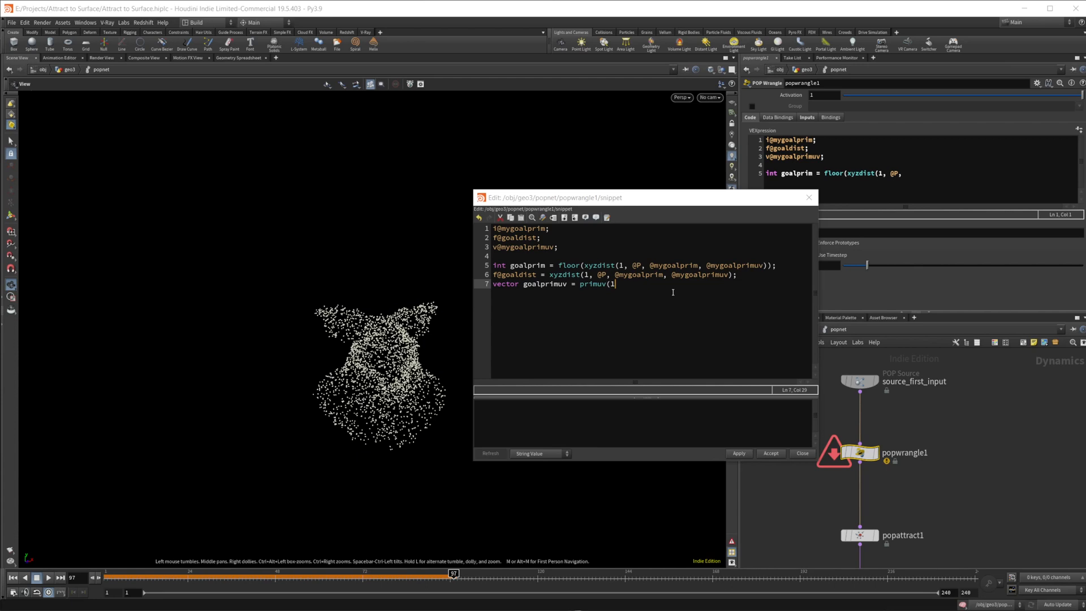
pyautogui.write(',')
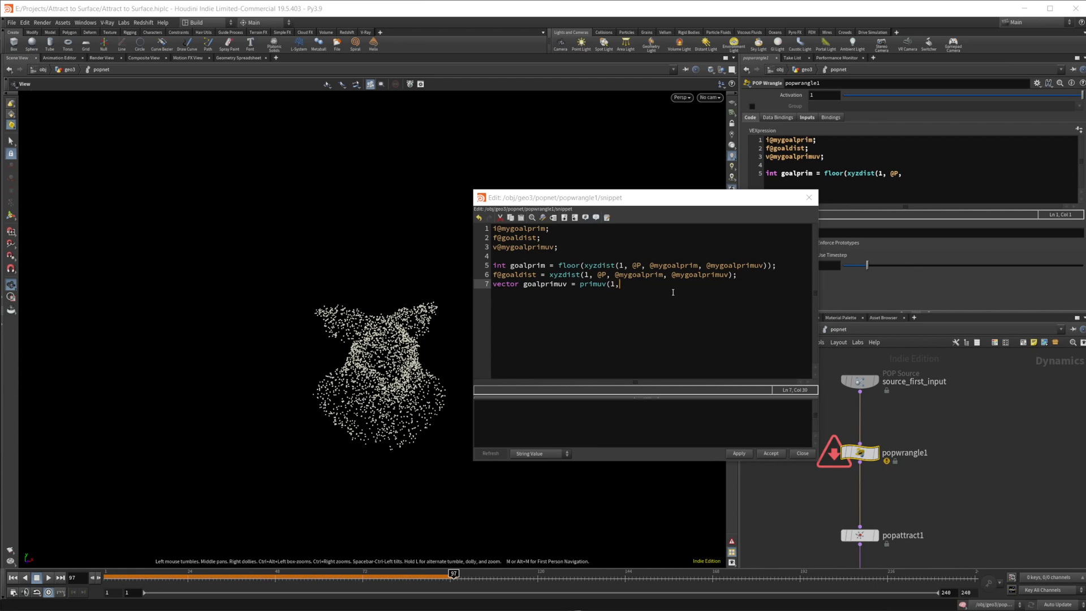
pyautogui.write('"P')
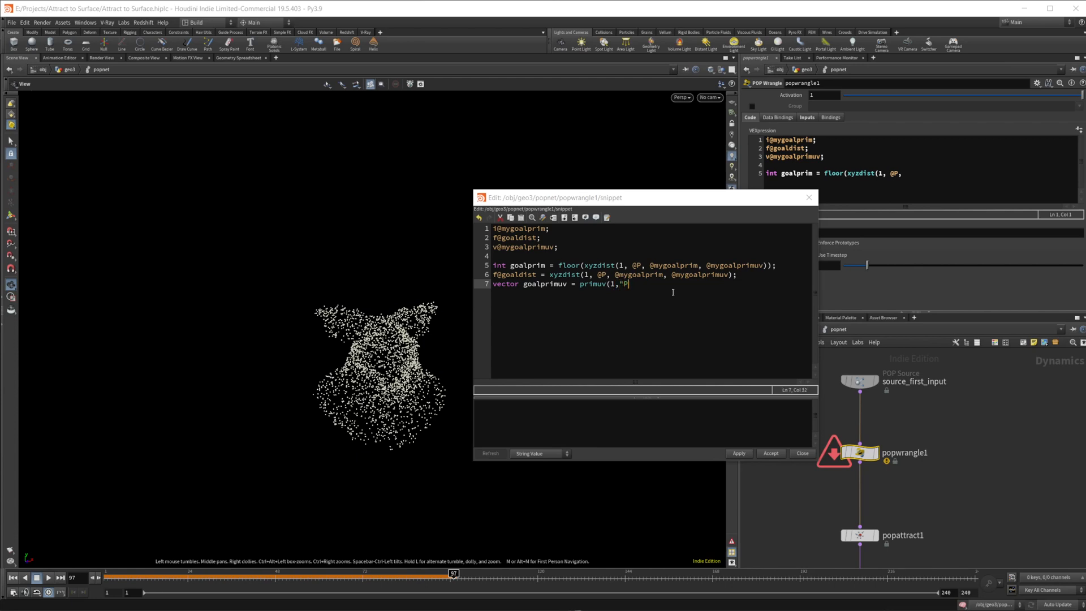
pyautogui.write(',')
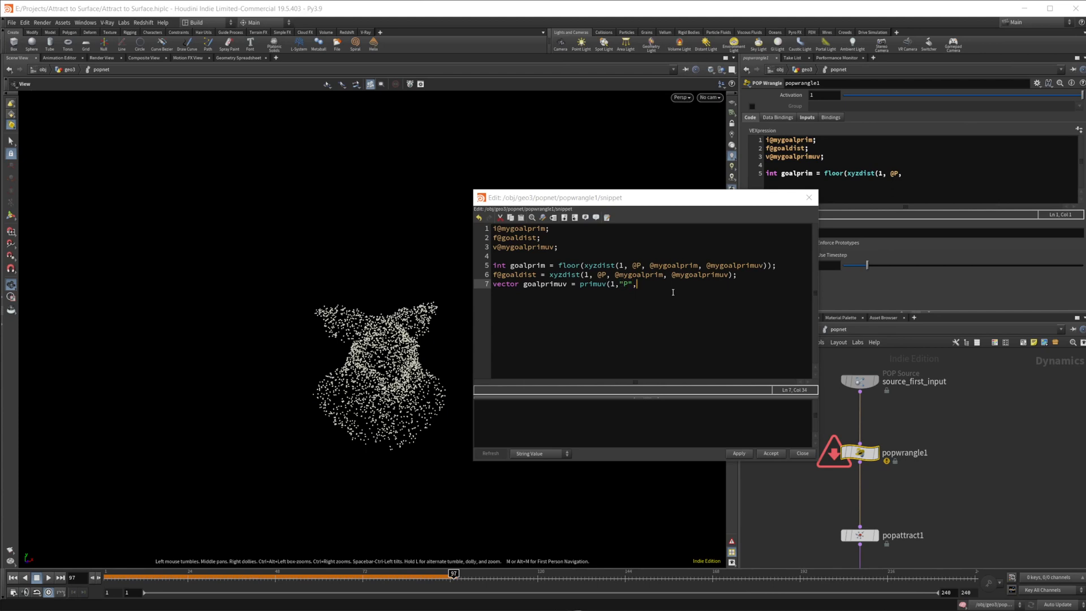
pyautogui.write(',@mygoalprim,')
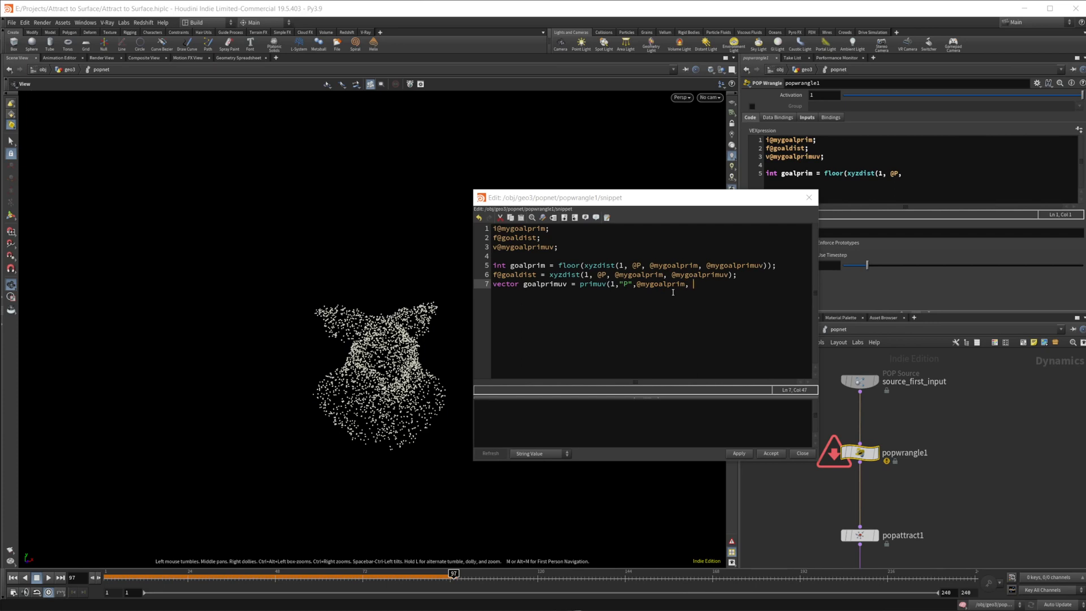
pyautogui.write('@my')
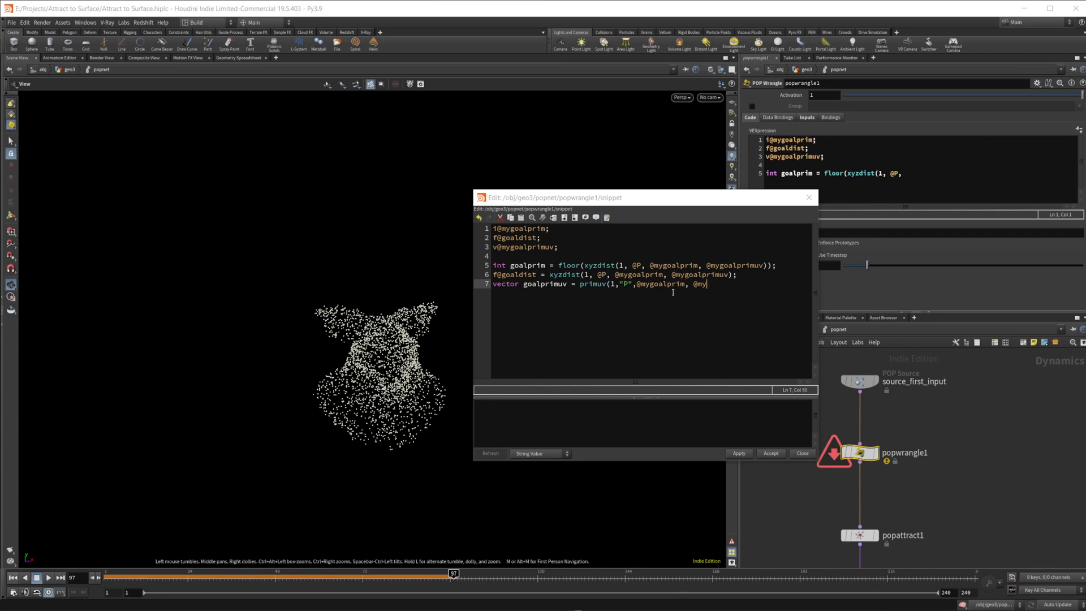
pyautogui.write('goalprim,')
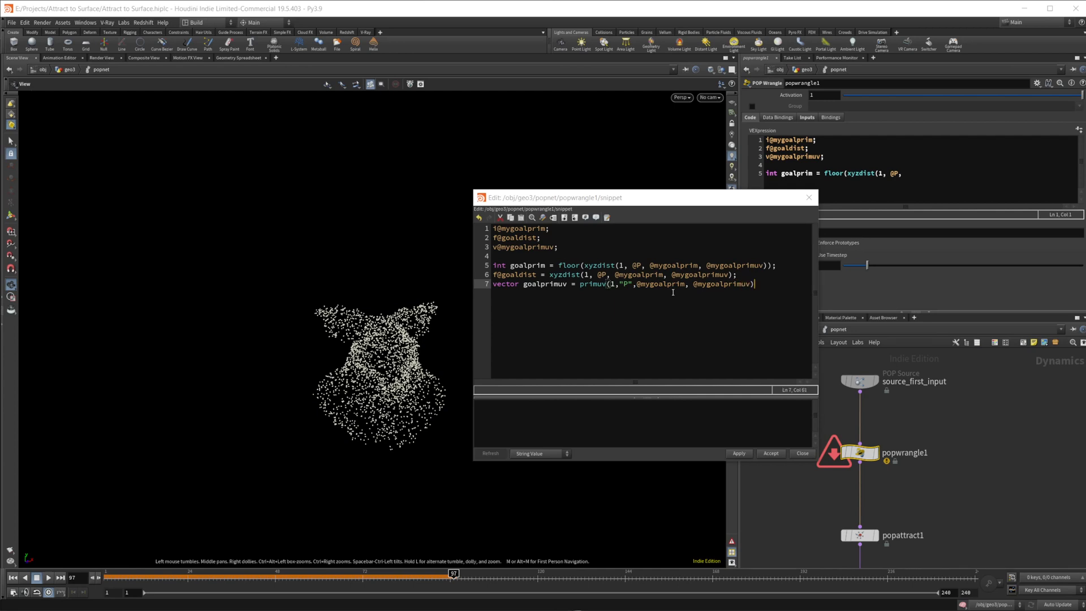
pyautogui.write(';')
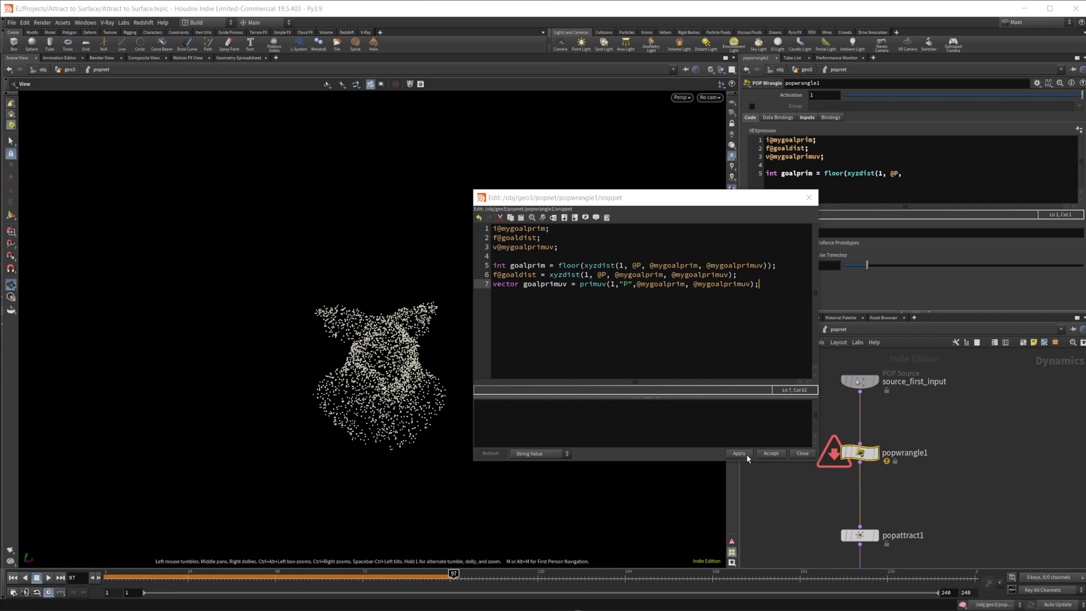
# Accept the three-line wrangle code and bring up the popattract1 parameters.
pyautogui.click(737, 453)
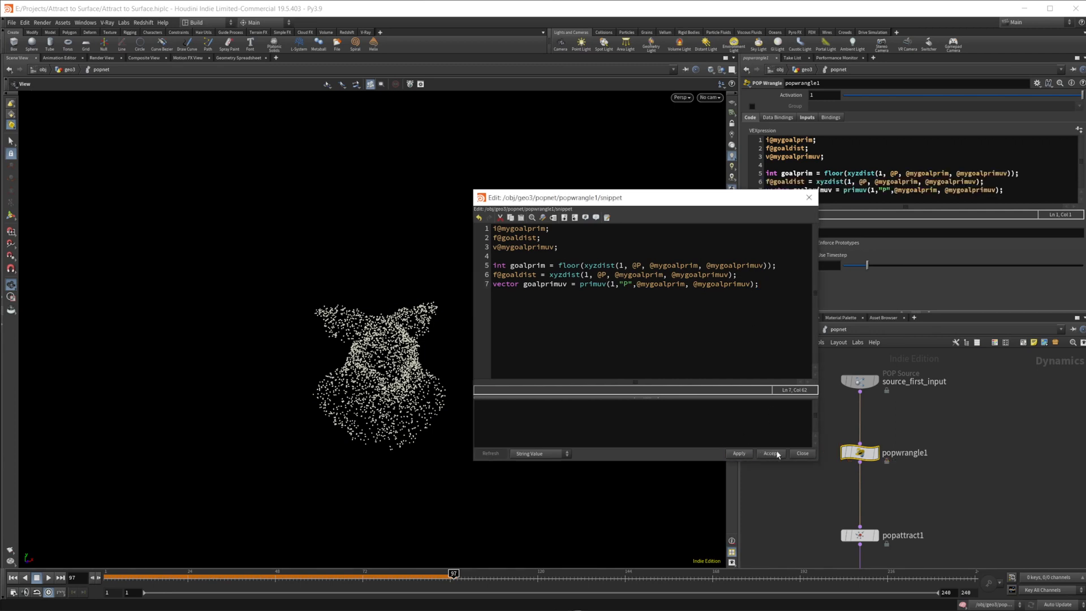
pyautogui.click(769, 453)
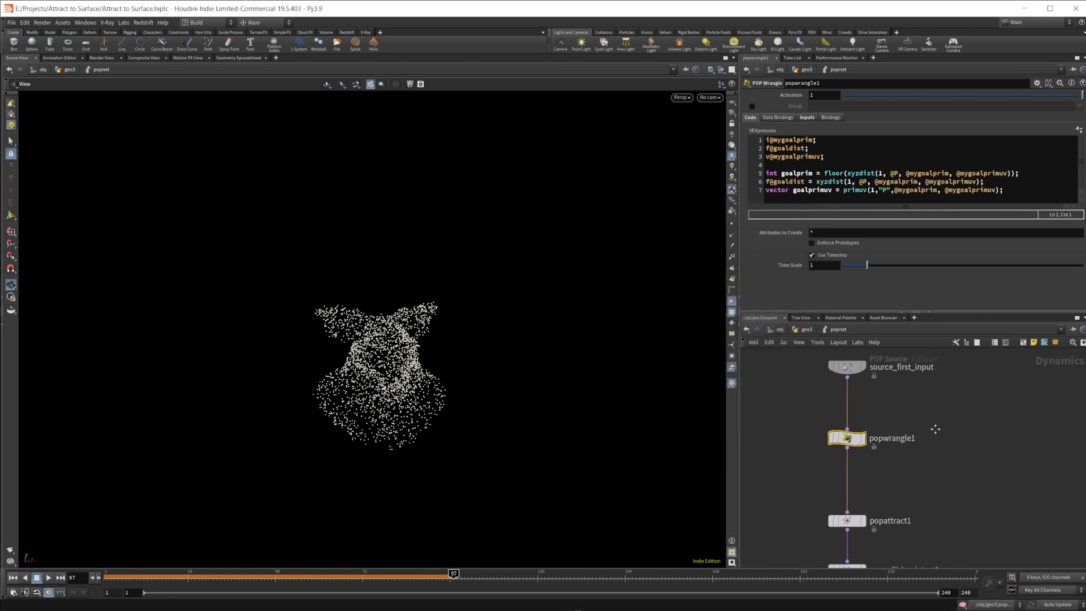
pyautogui.scroll(-3)
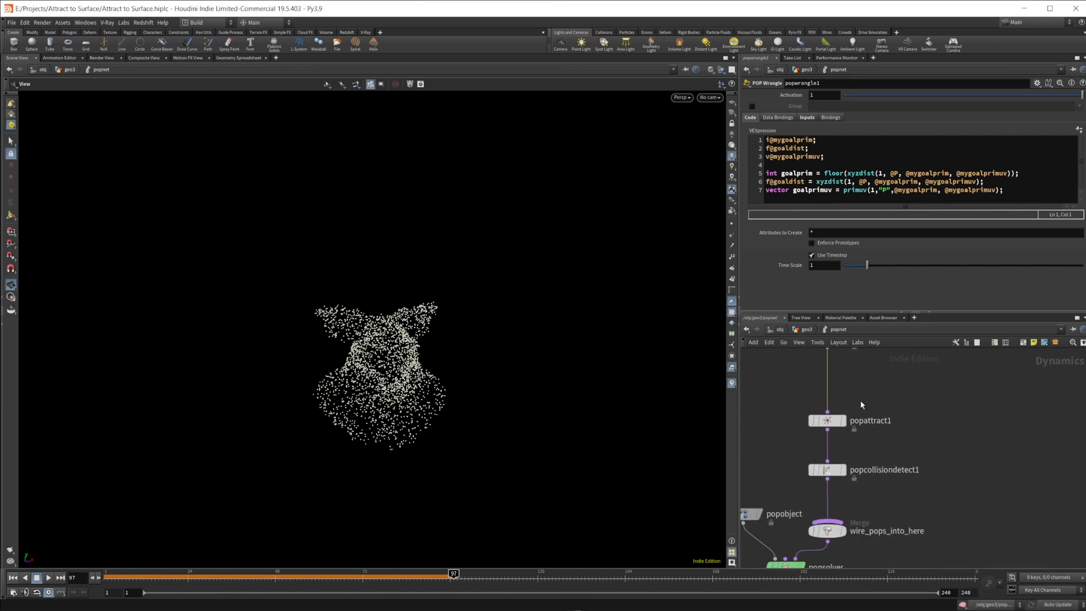
pyautogui.click(826, 420)
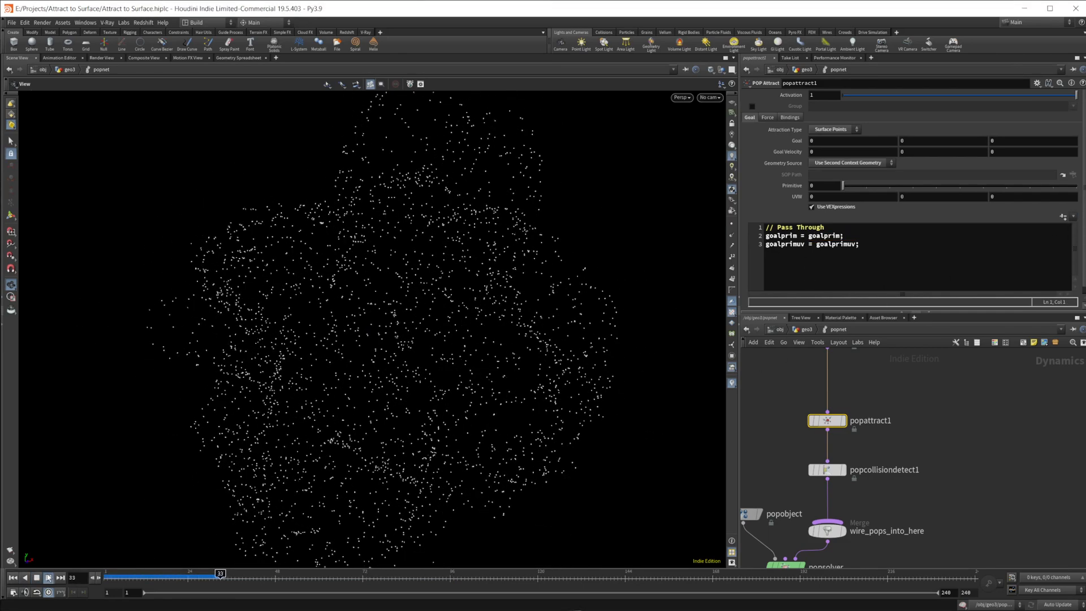
# Play the particle simulation briefly, then start editing the attract pass-through goal expression.
pyautogui.click(48, 578)
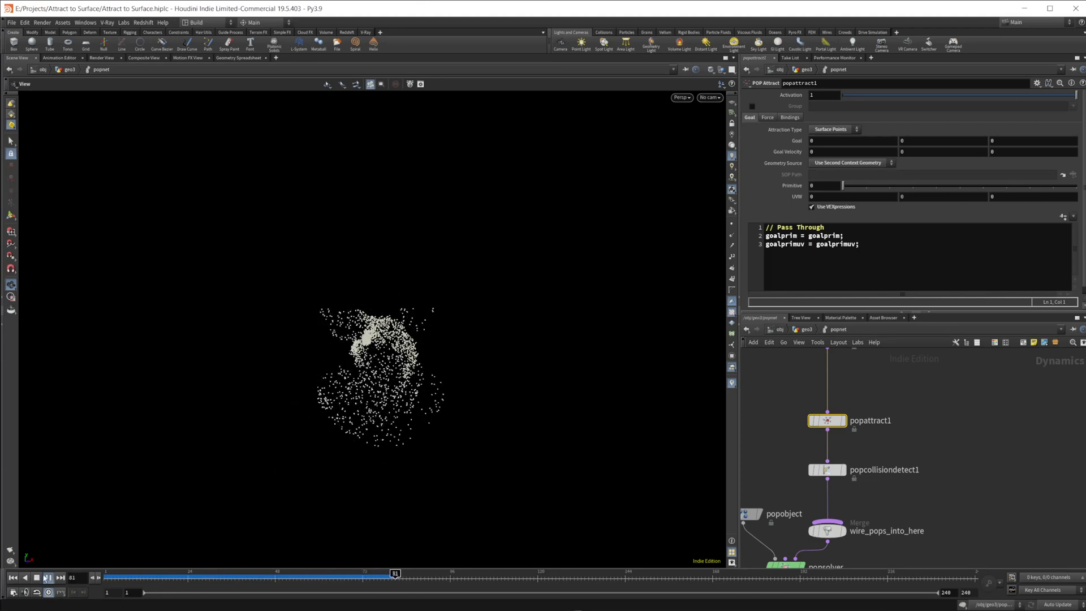
pyautogui.click(37, 577)
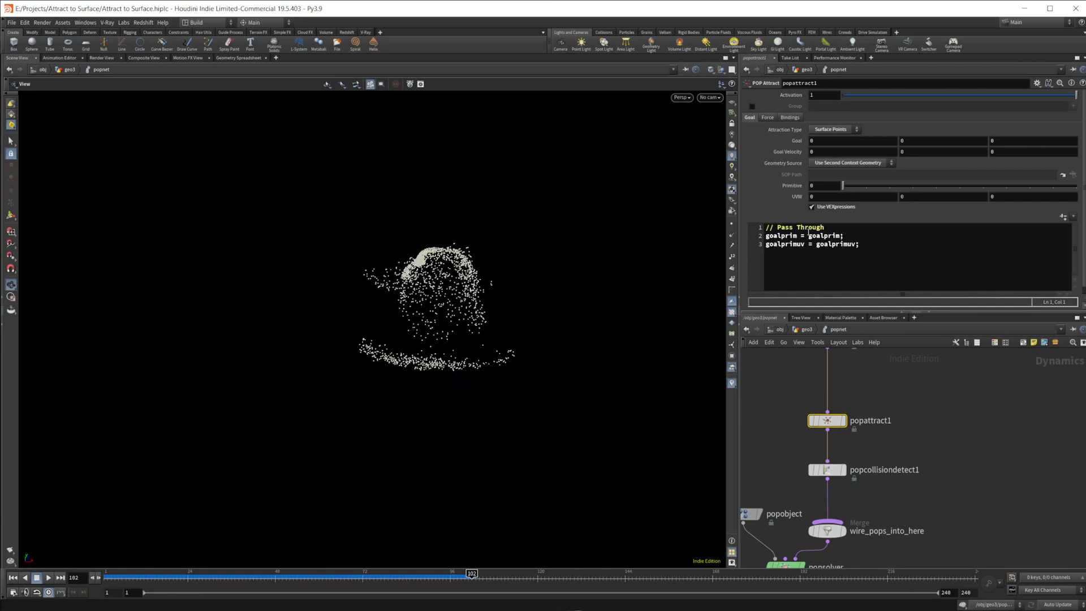
pyautogui.click(800, 236)
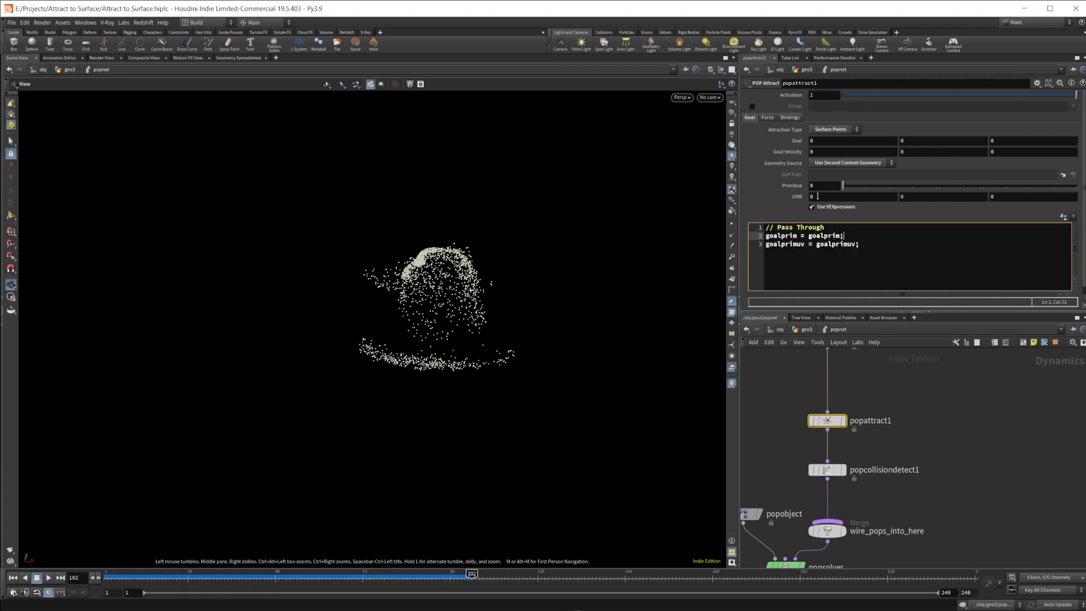
pyautogui.moveTo(795, 184)
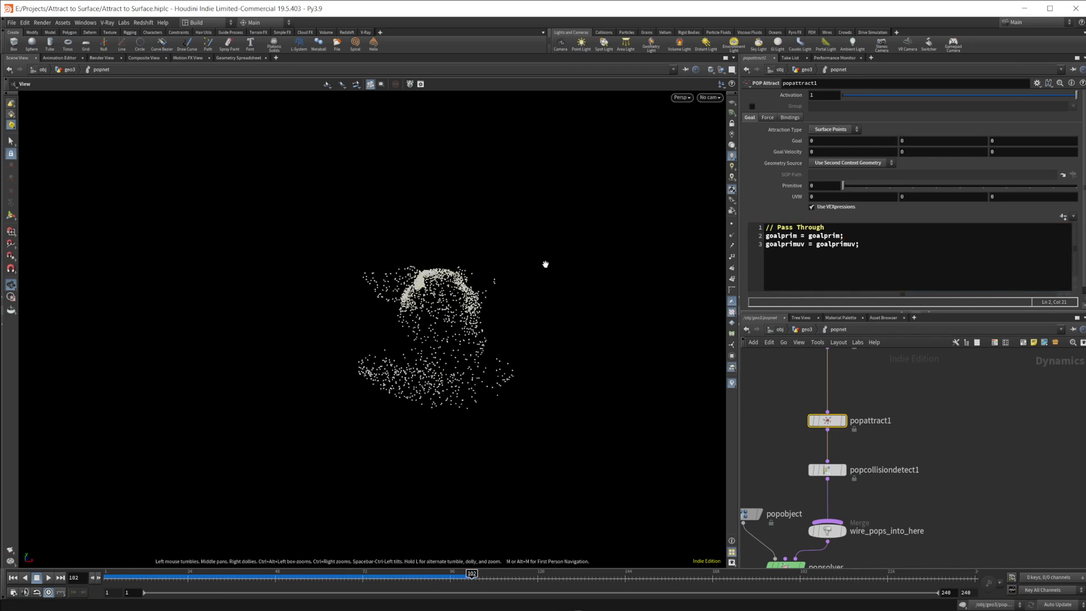
pyautogui.moveTo(898, 403)
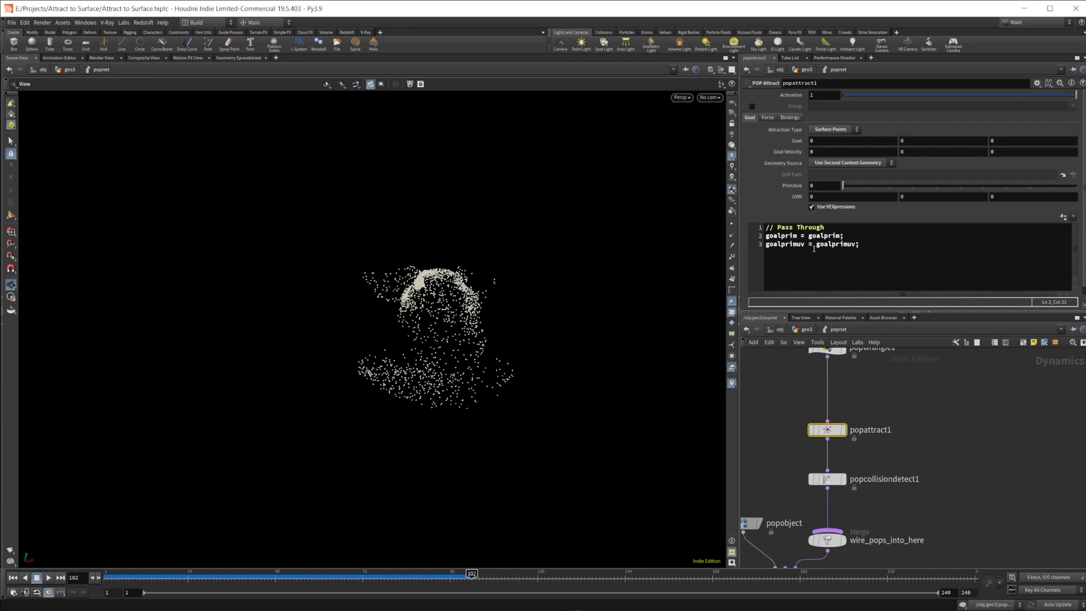
# Make the attract expression read goalprim from i@mygoalprim and goalprimuv from v@mygoalprimuv, then play.
pyautogui.click(806, 235)
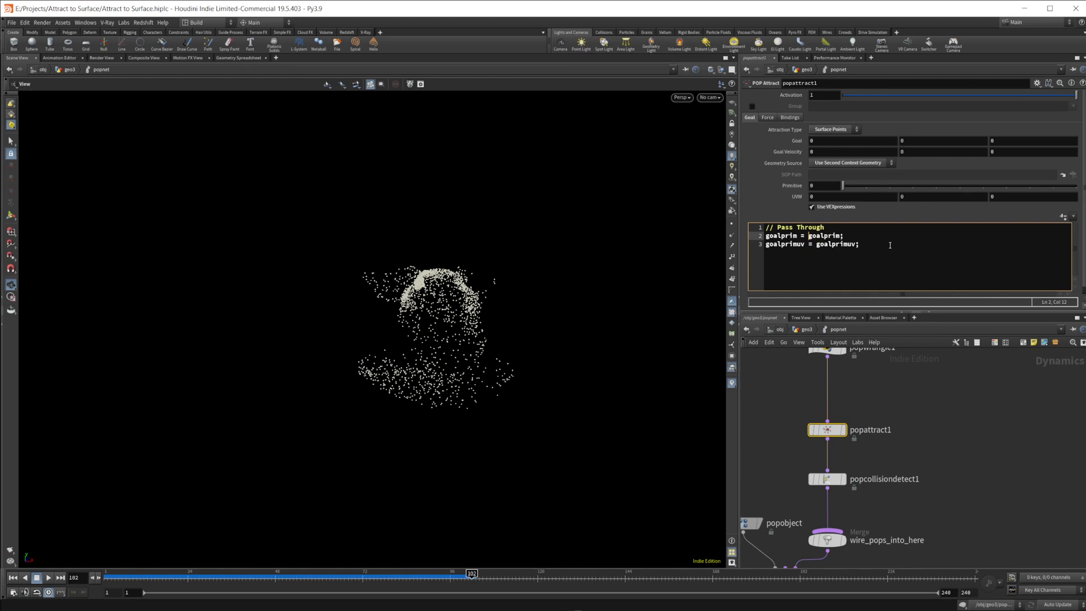
pyautogui.write('i@my')
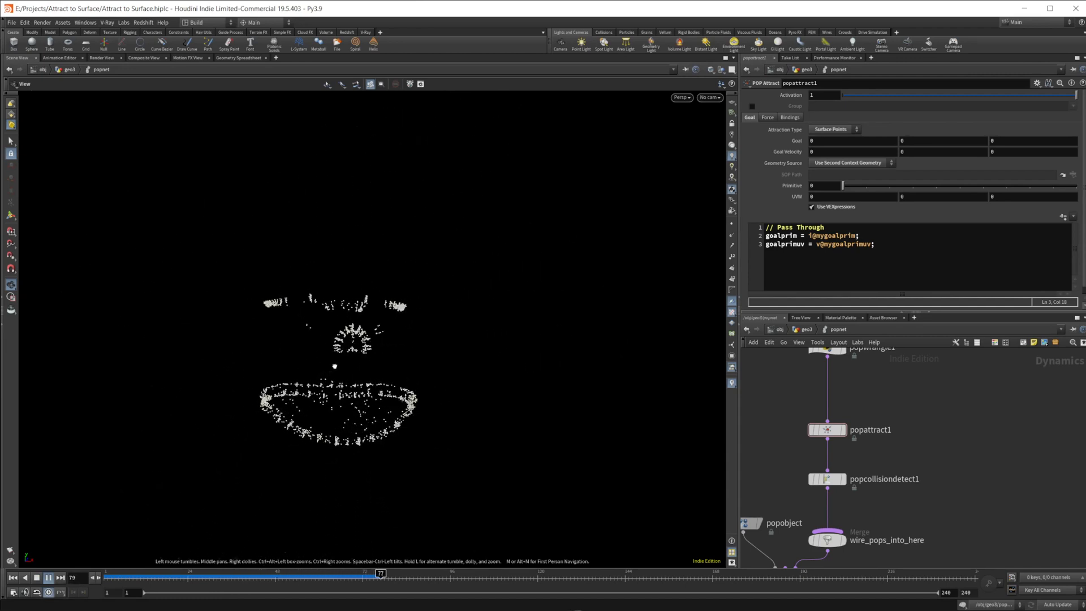
pyautogui.click(48, 577)
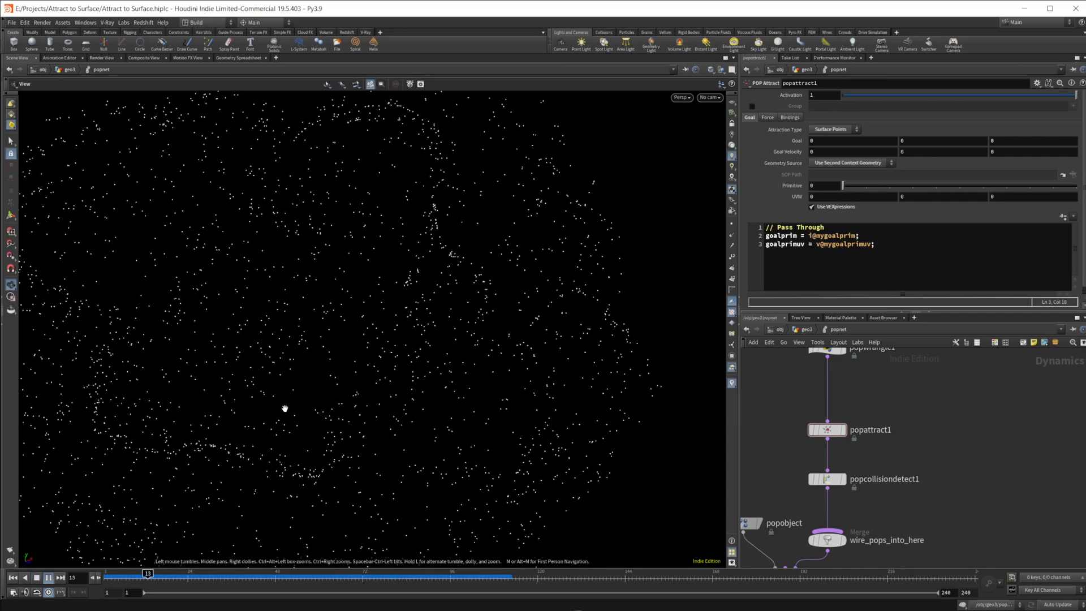
pyautogui.click(48, 578)
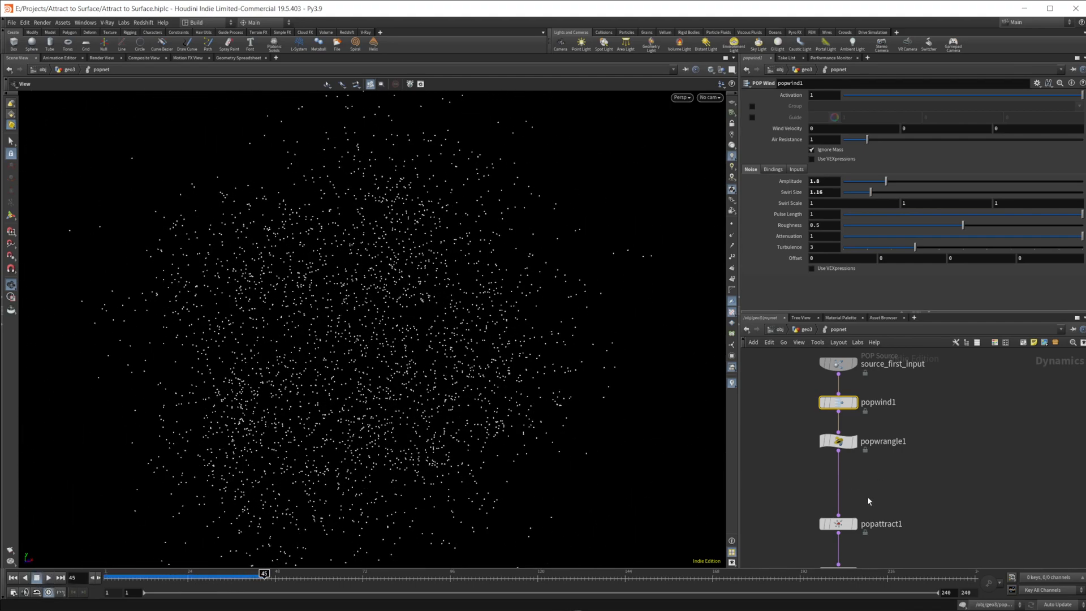
pyautogui.click(839, 524)
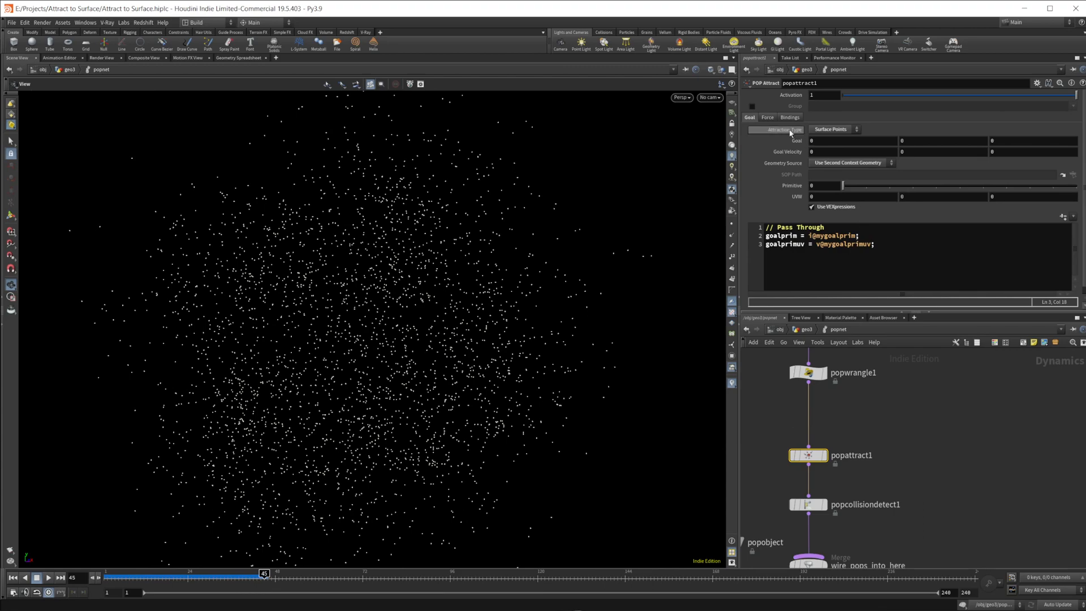
# Review the Accelerate force at scale 5.95, play until particles form the pig head, then rewind.
pyautogui.click(767, 117)
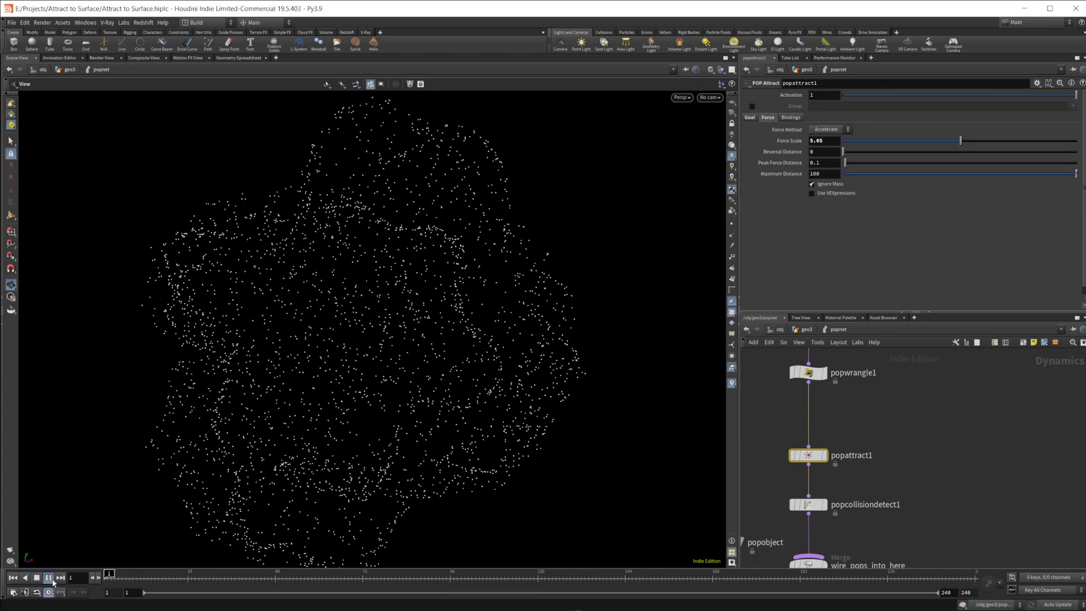
pyautogui.click(49, 577)
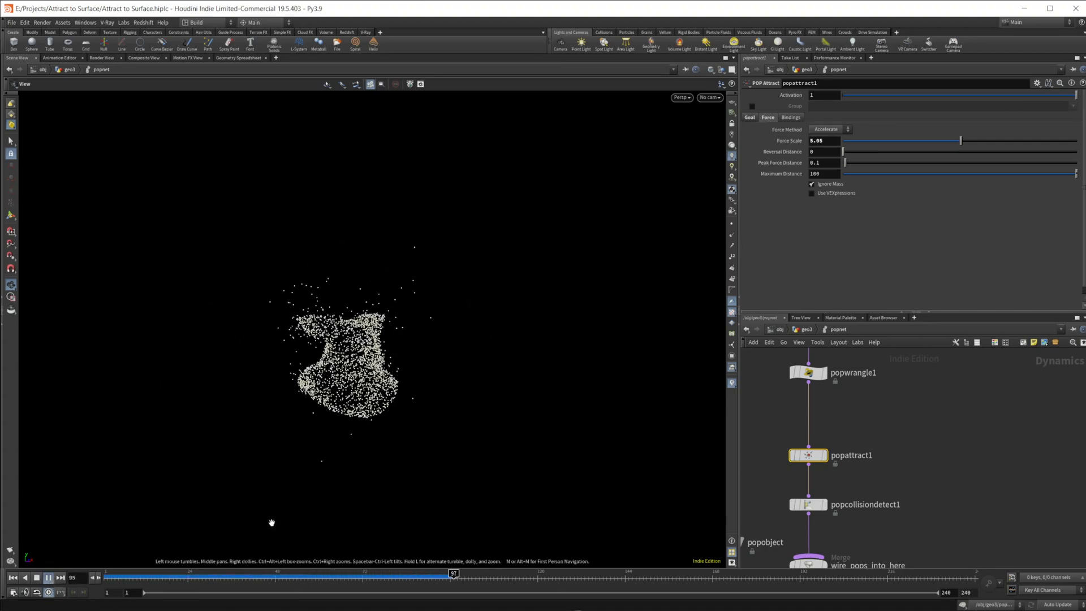
pyautogui.click(38, 577)
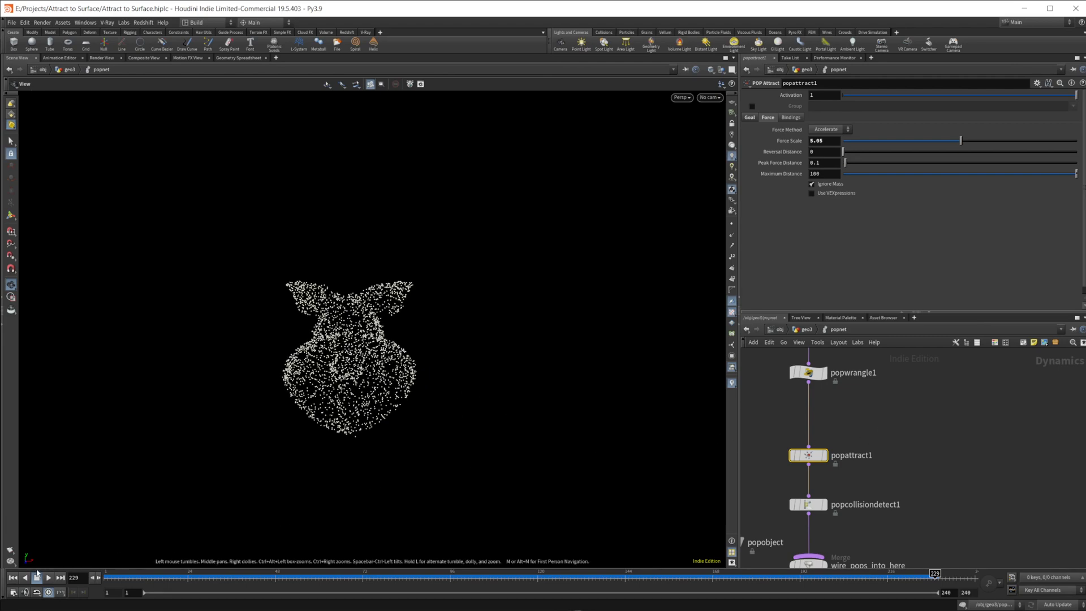
pyautogui.click(36, 578)
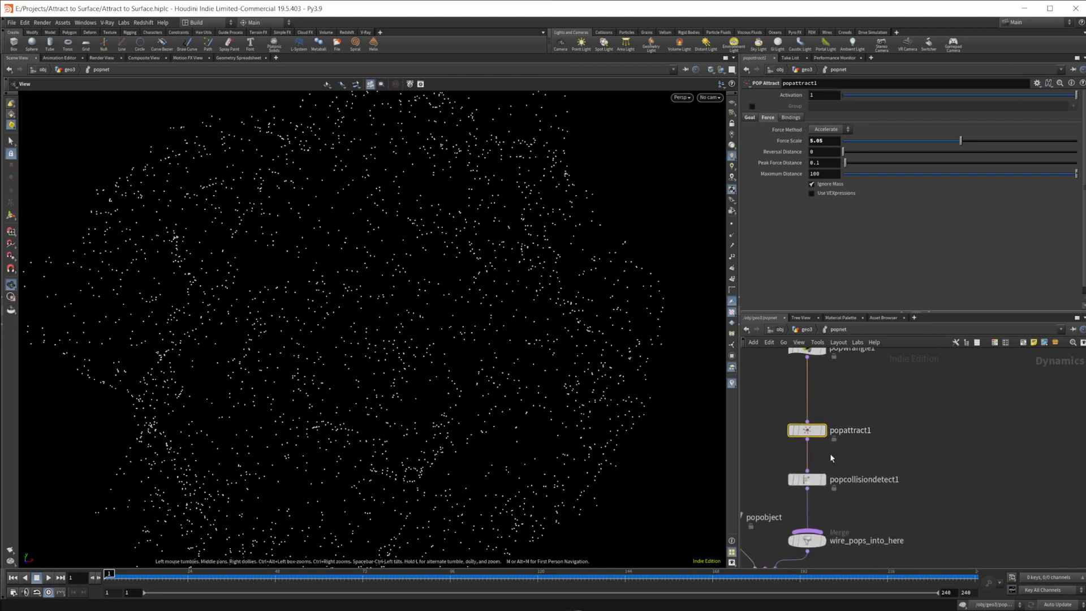
# Inspect popcollisiondetect1, then reopen popwrangle1's goal prim, distance and UV code.
pyautogui.click(806, 479)
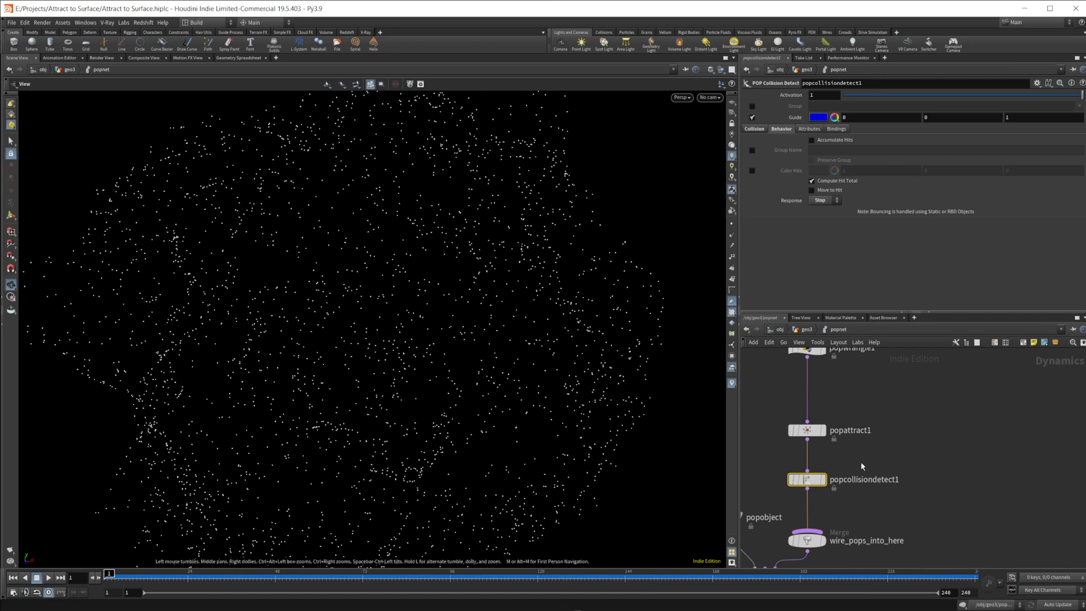
pyautogui.scroll(-3)
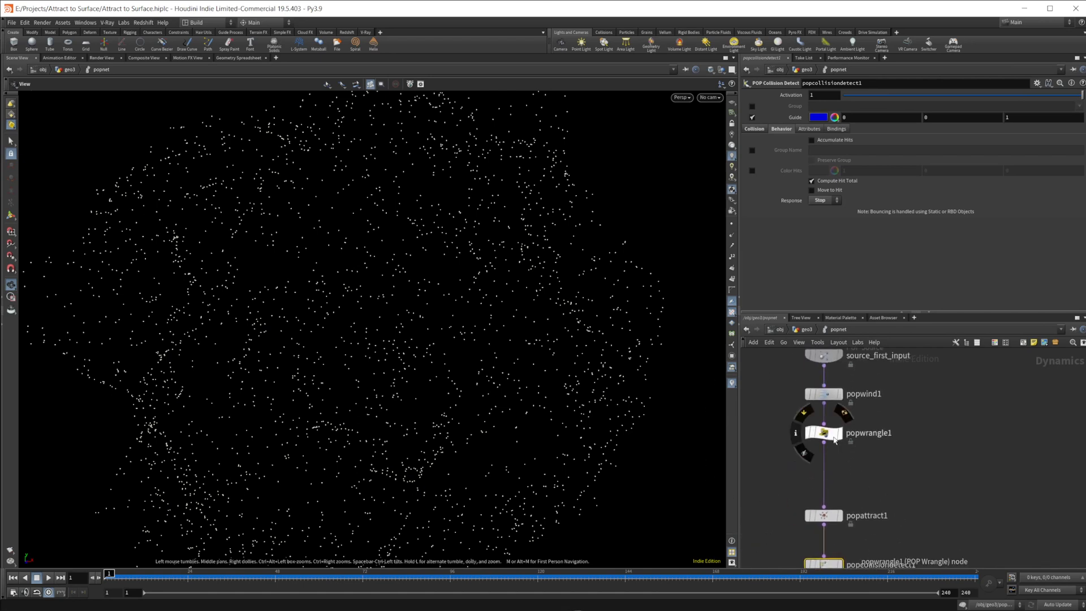
pyautogui.click(823, 432)
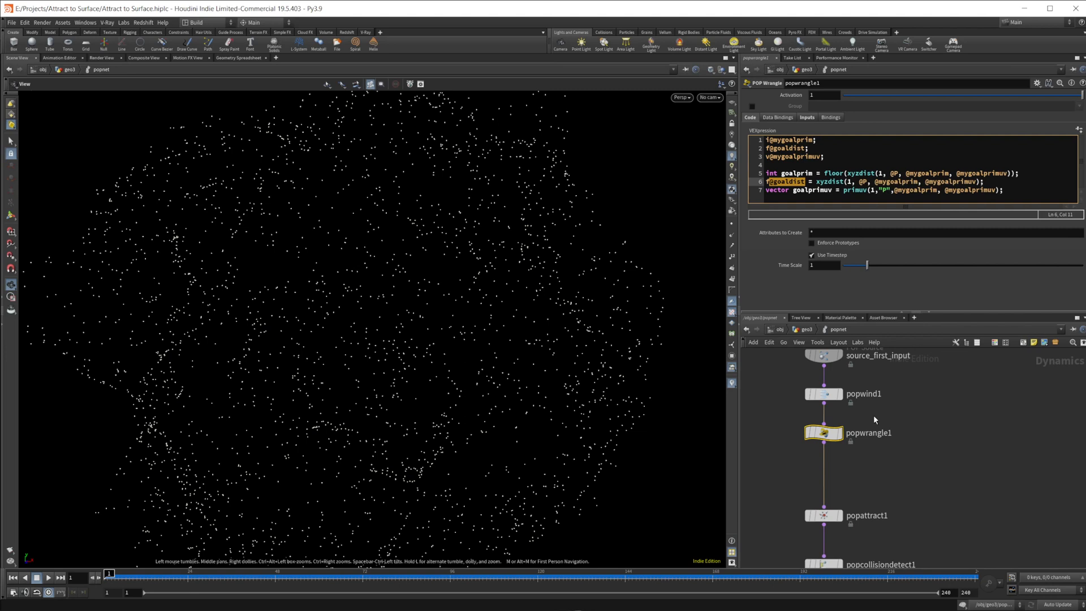
pyautogui.moveTo(774, 430)
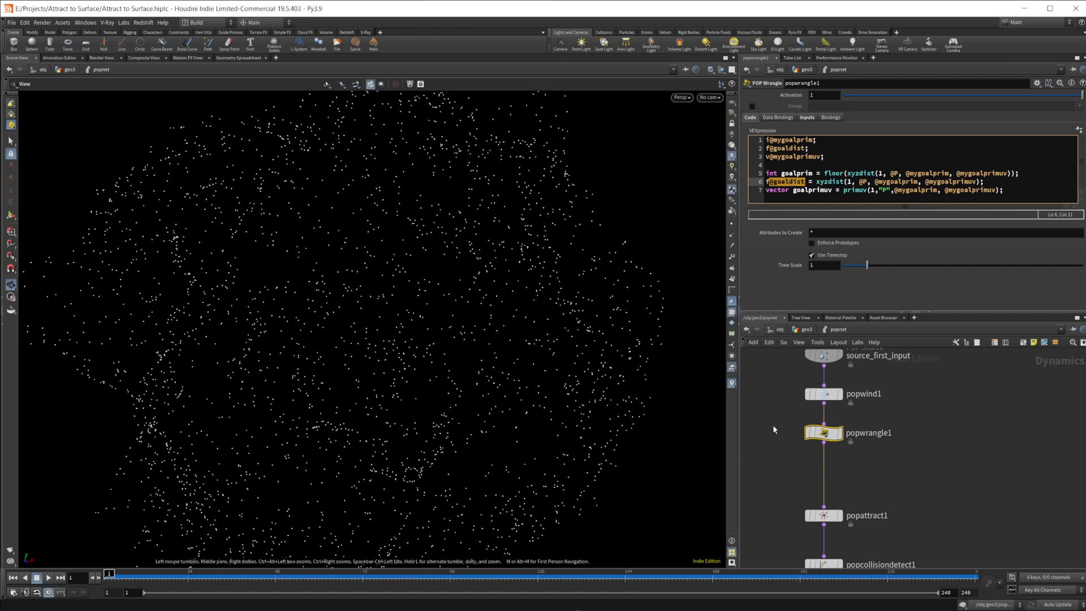
pyautogui.moveTo(366, 401)
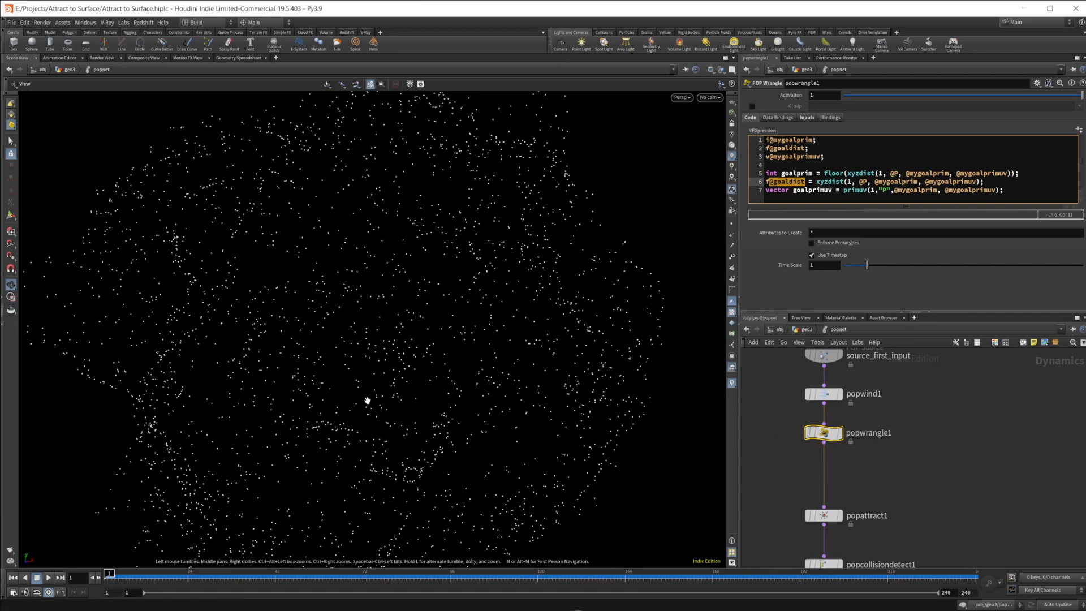
pyautogui.moveTo(367, 367)
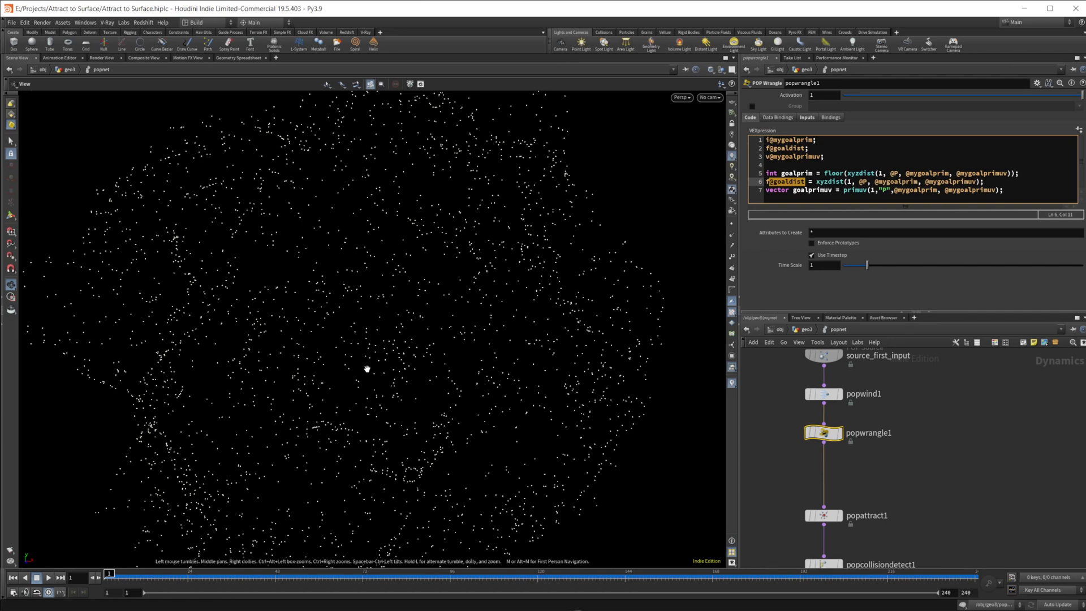
pyautogui.moveTo(377, 372)
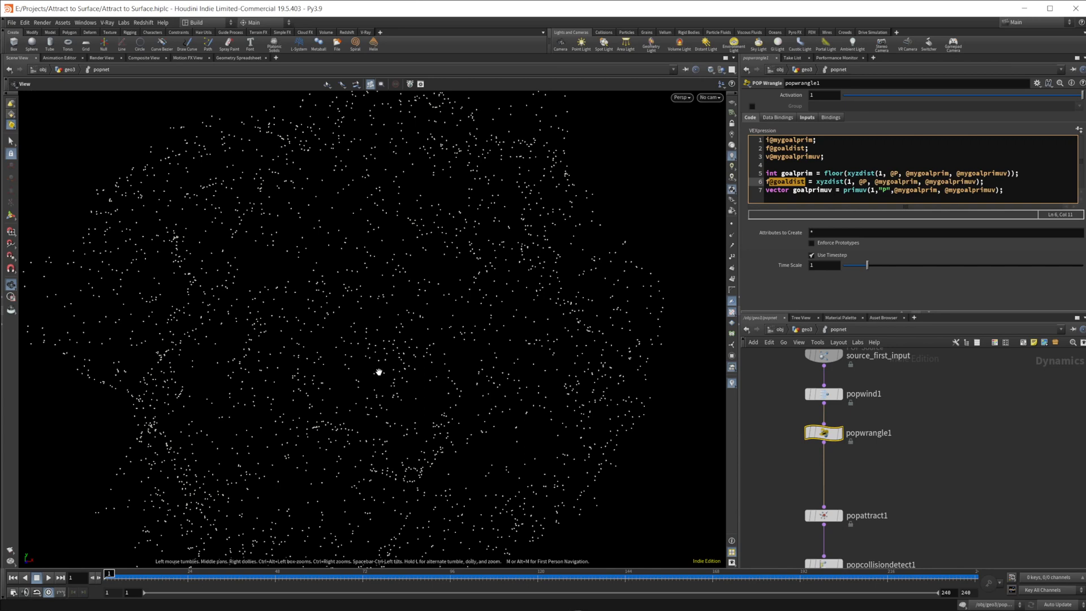
pyautogui.moveTo(707, 361)
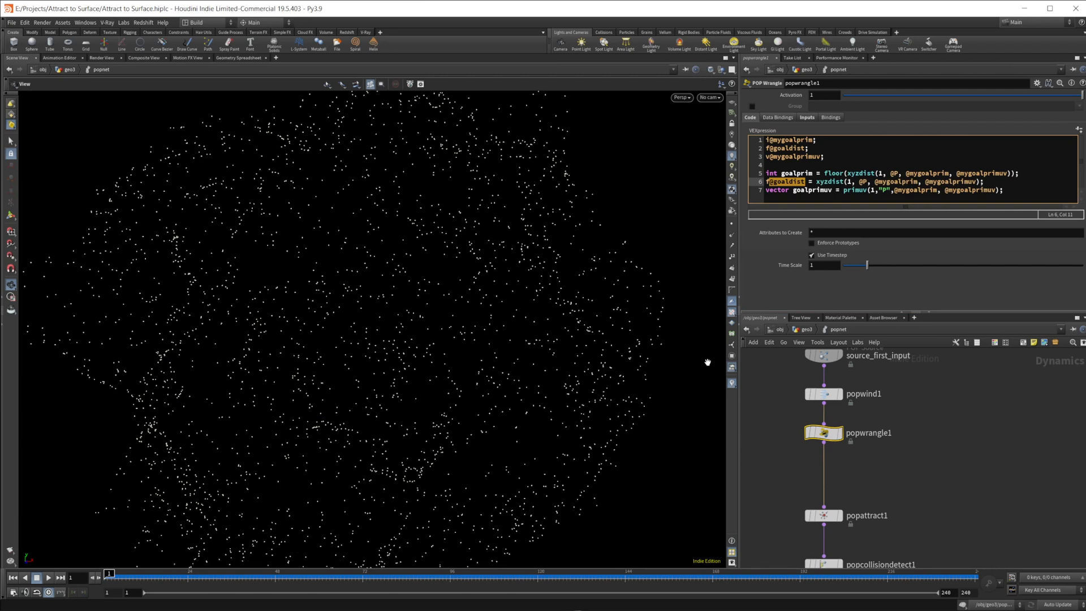
pyautogui.moveTo(835, 505)
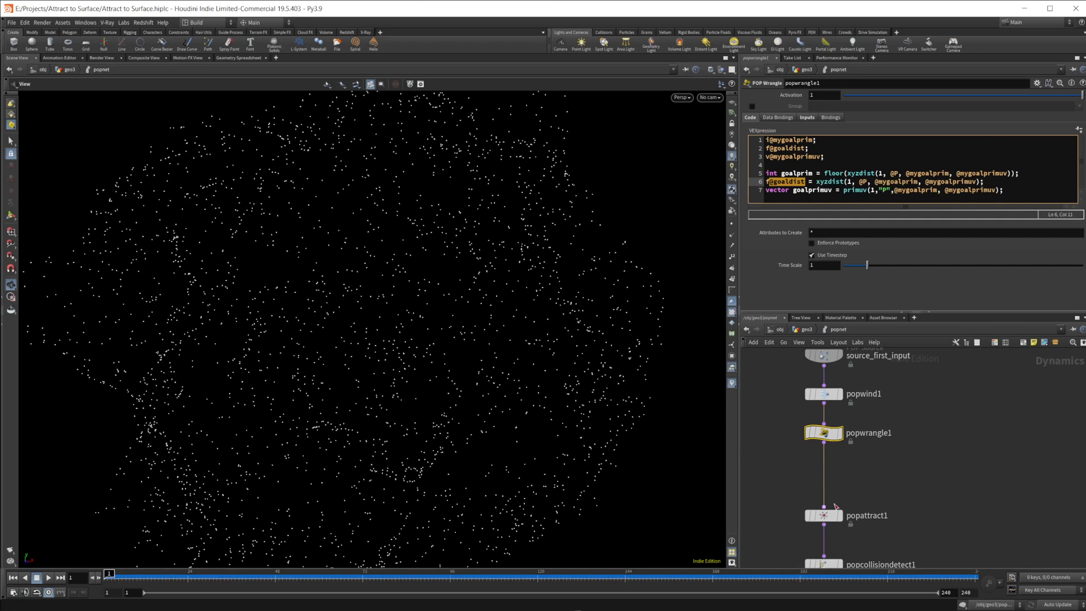
pyautogui.scroll(-3)
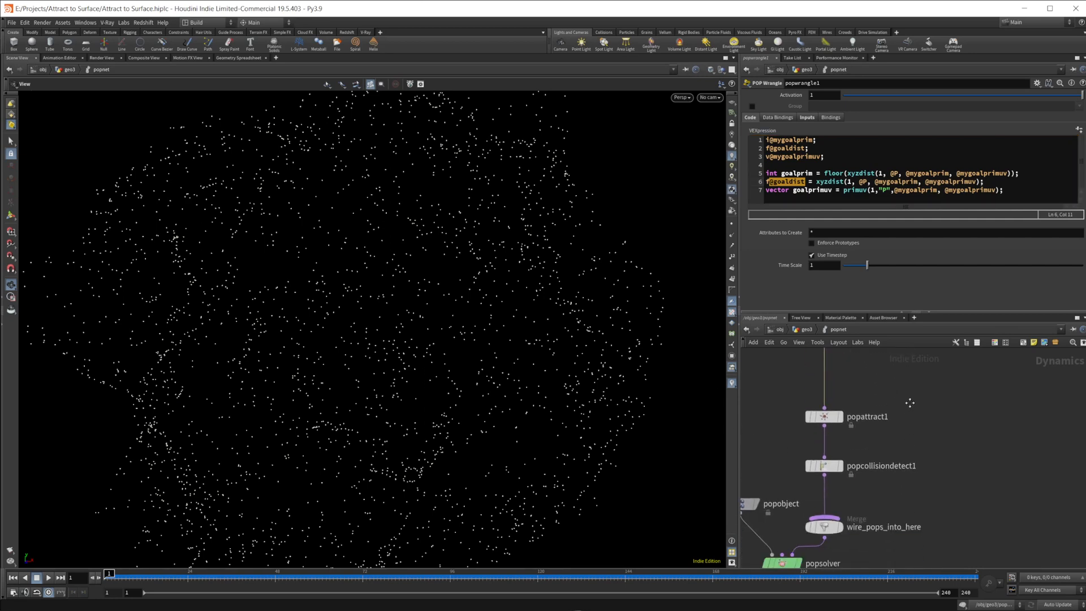
# Zoom out over the whole popnet and play until particles converge into the pig head around frame 118.
pyautogui.scroll(-3)
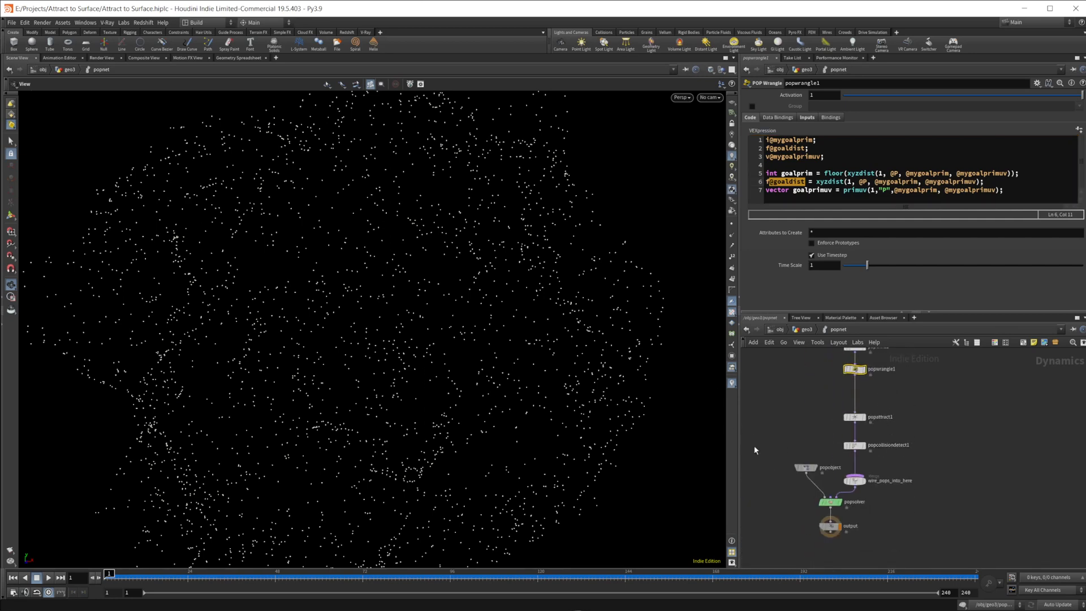
pyautogui.click(48, 578)
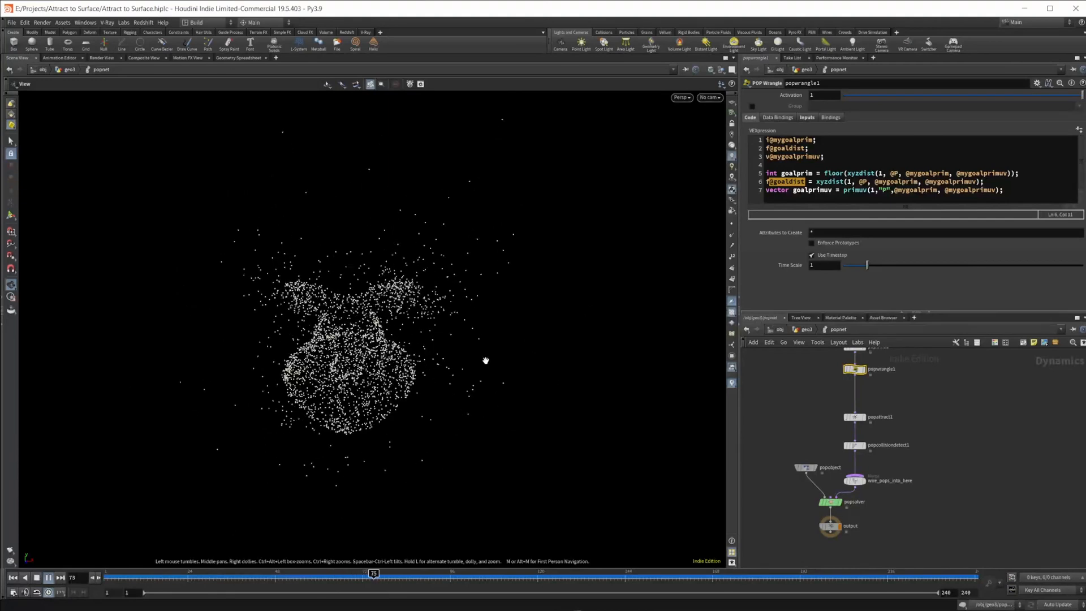
pyautogui.click(47, 577)
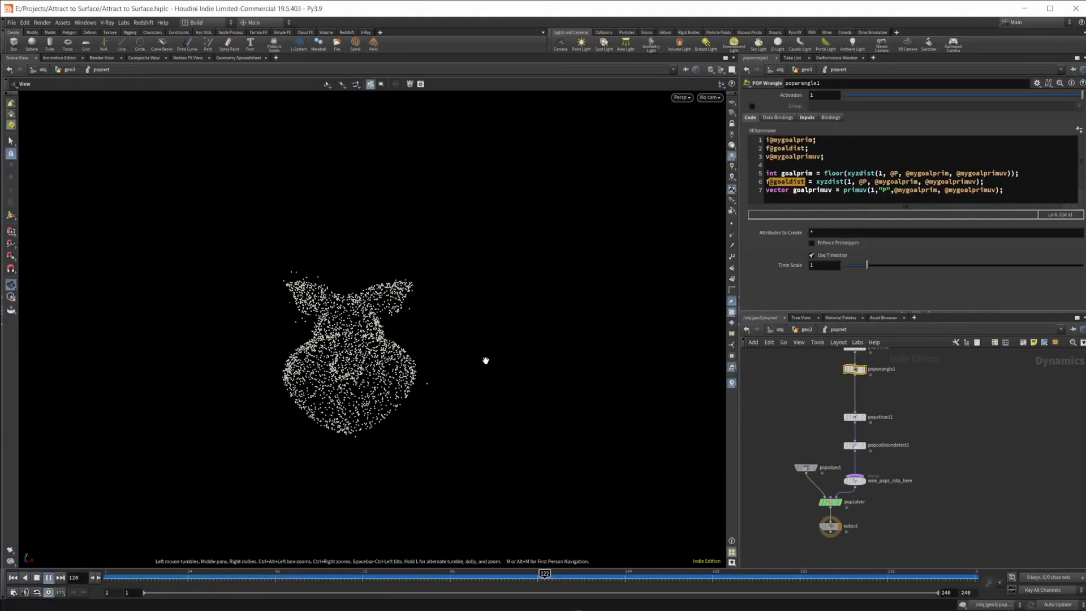